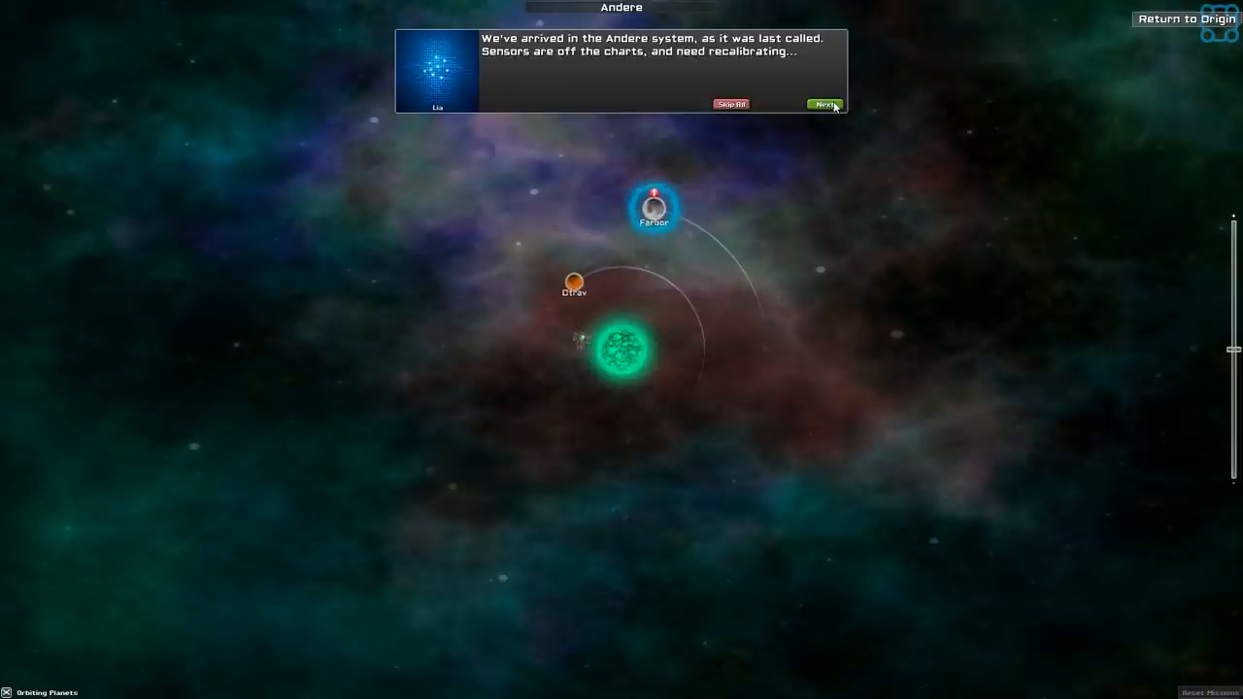
- Advance the Andere arrival dialogue through the interference answer to Lia's sensor shutdown report
left_click(827, 103)
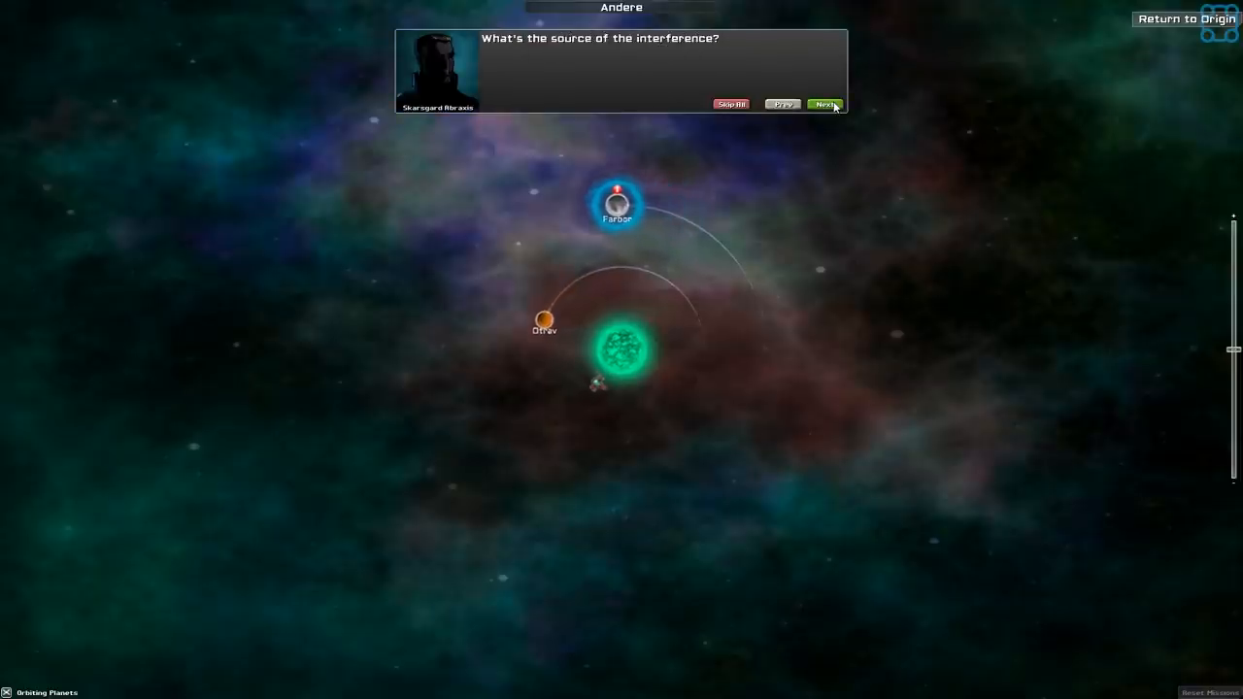
left_click(827, 101)
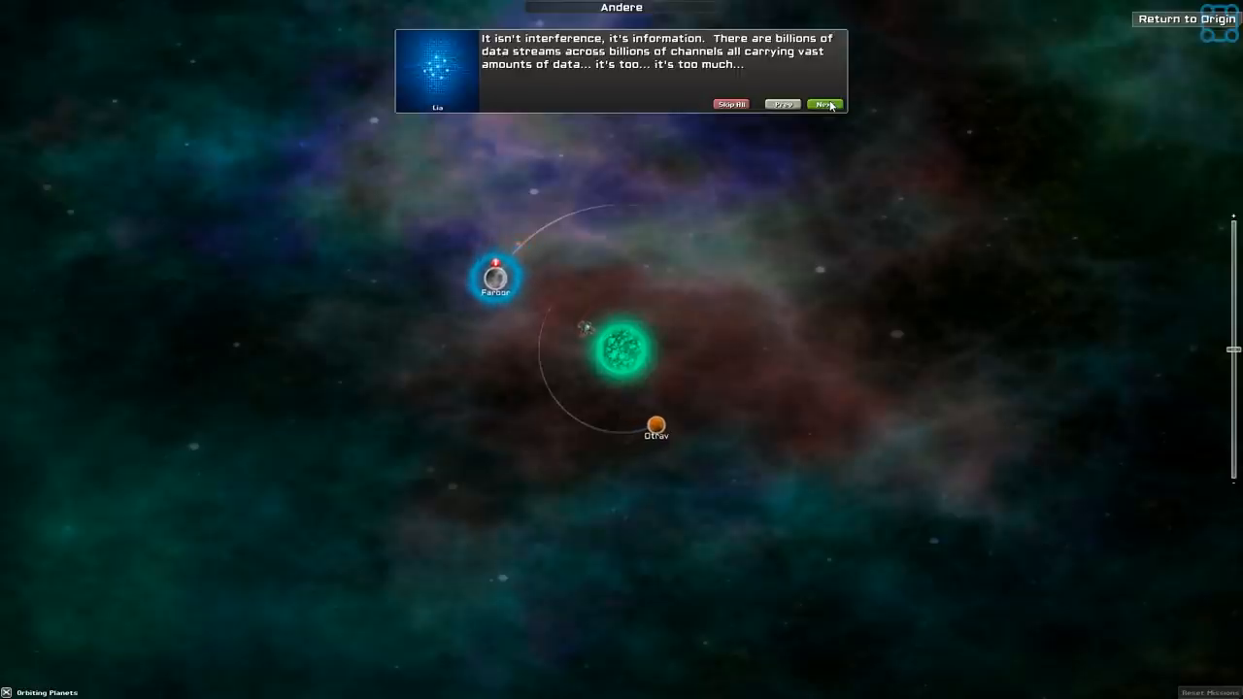
left_click(823, 104)
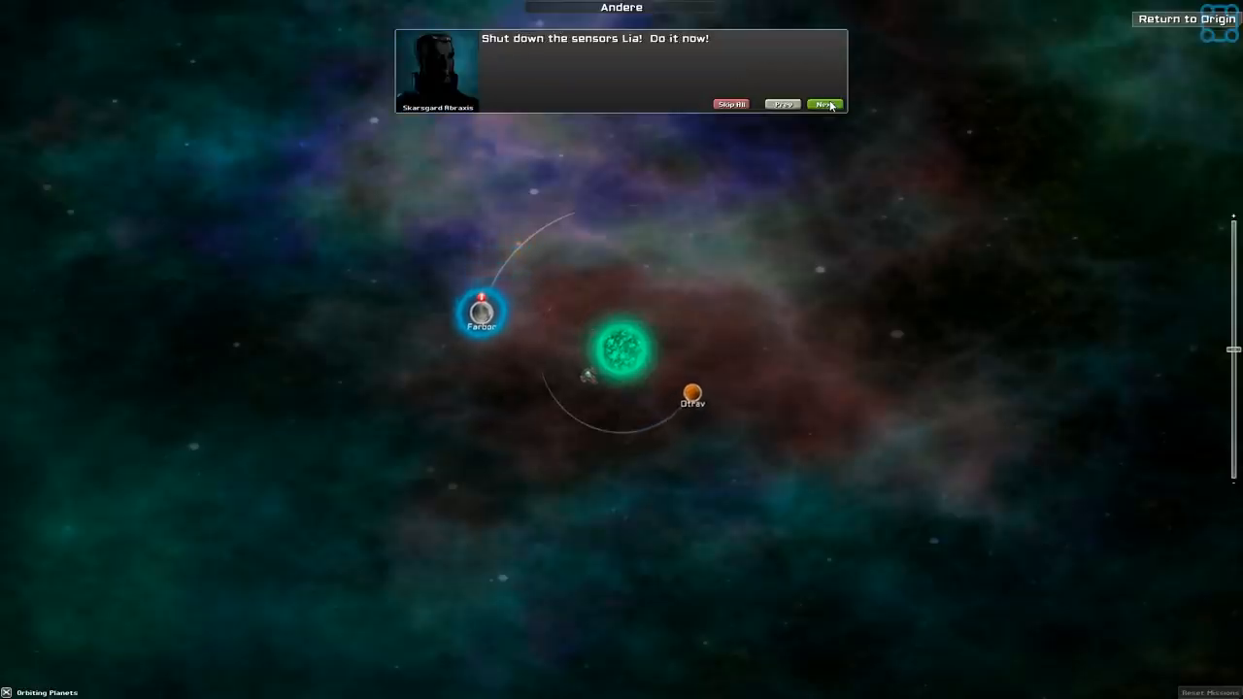
left_click(823, 104)
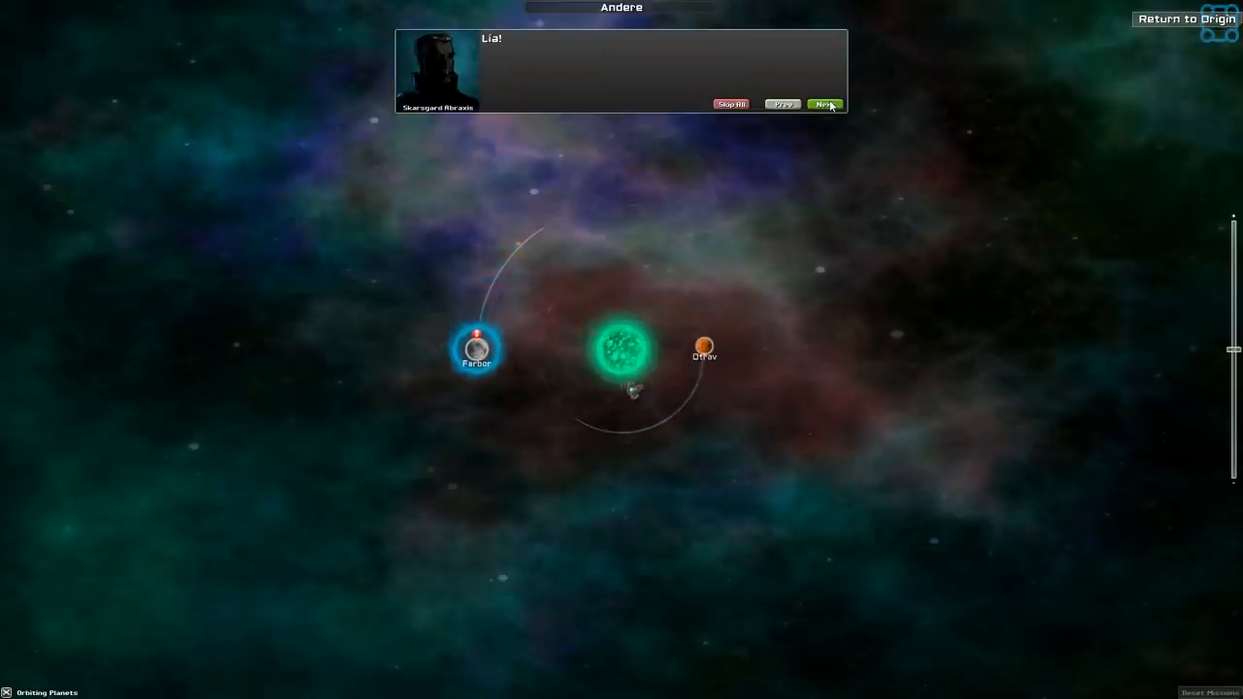
left_click(823, 105)
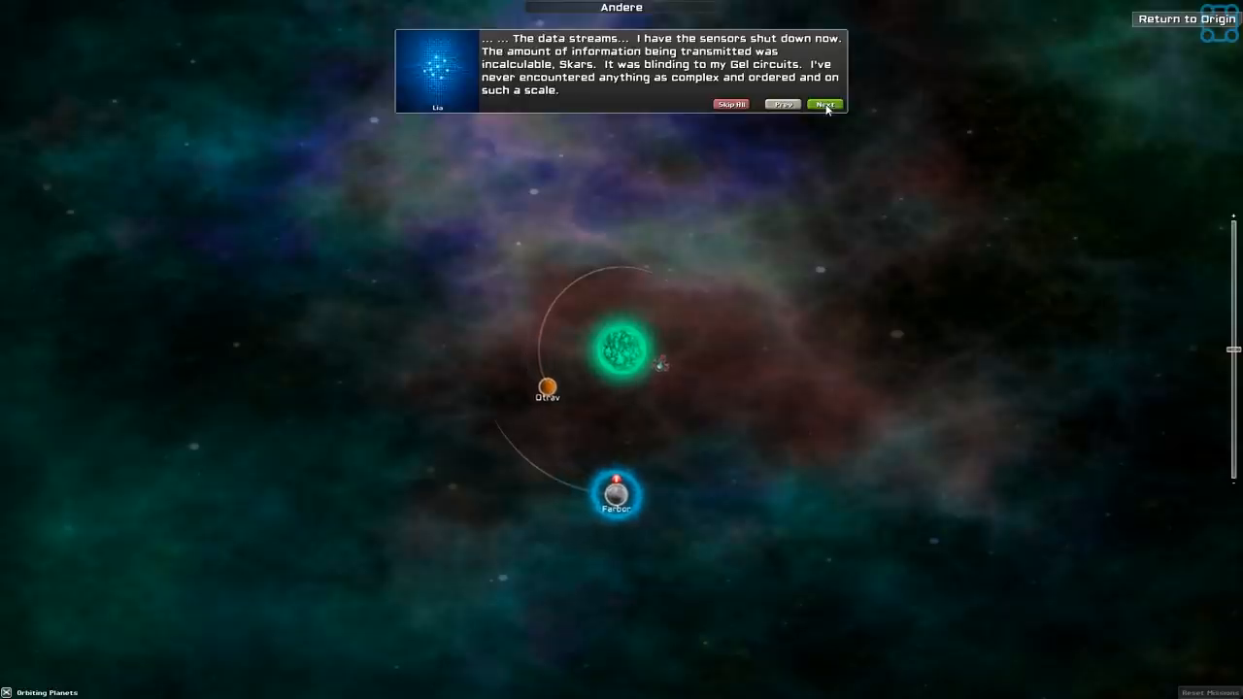
- Continue the dialogue about where the signals come from and what the message contains
left_click(821, 105)
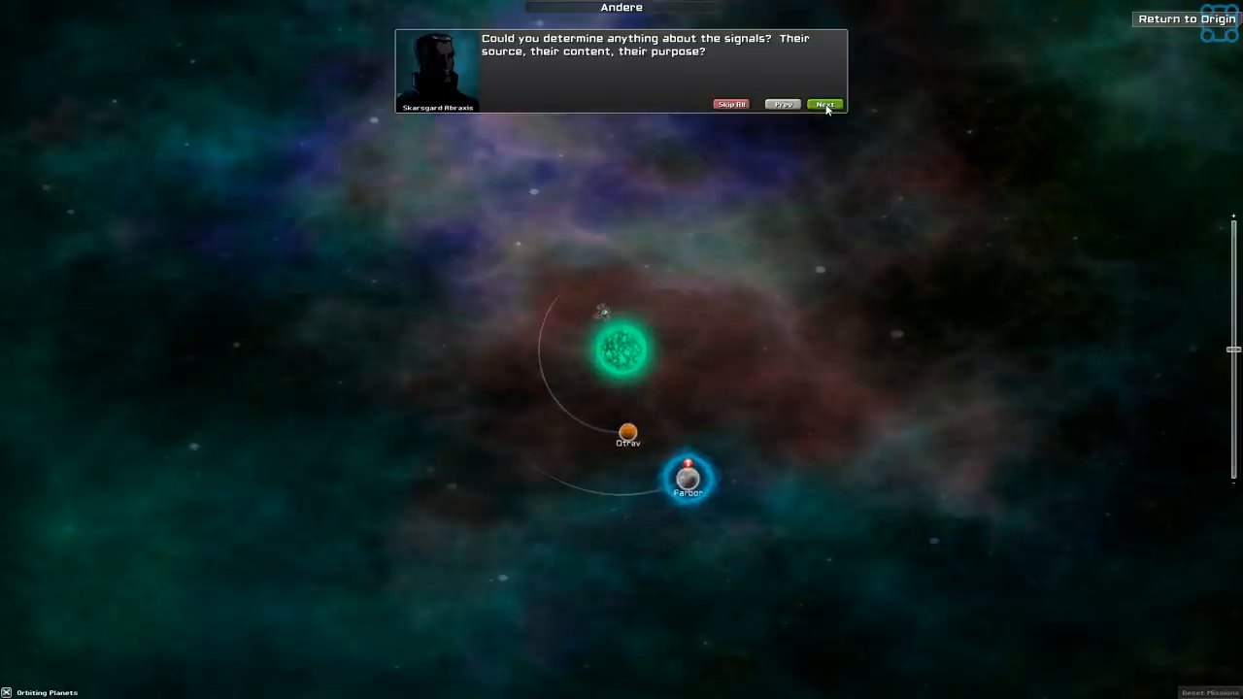
left_click(823, 104)
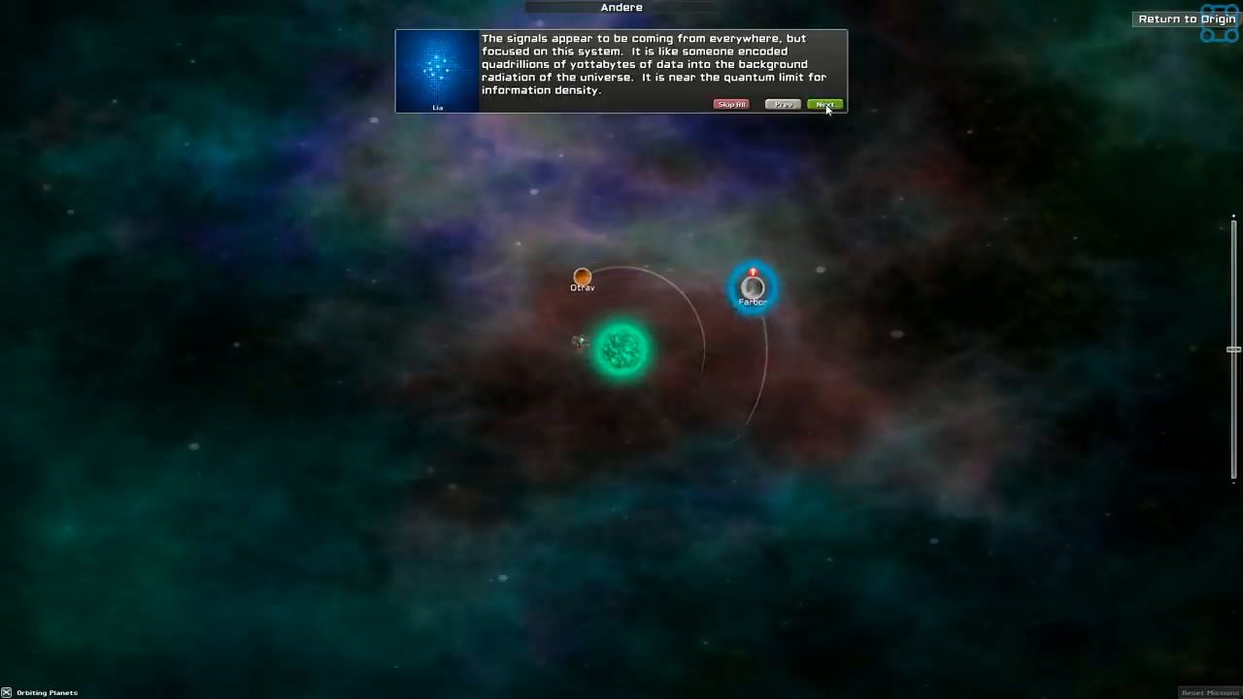
left_click(822, 105)
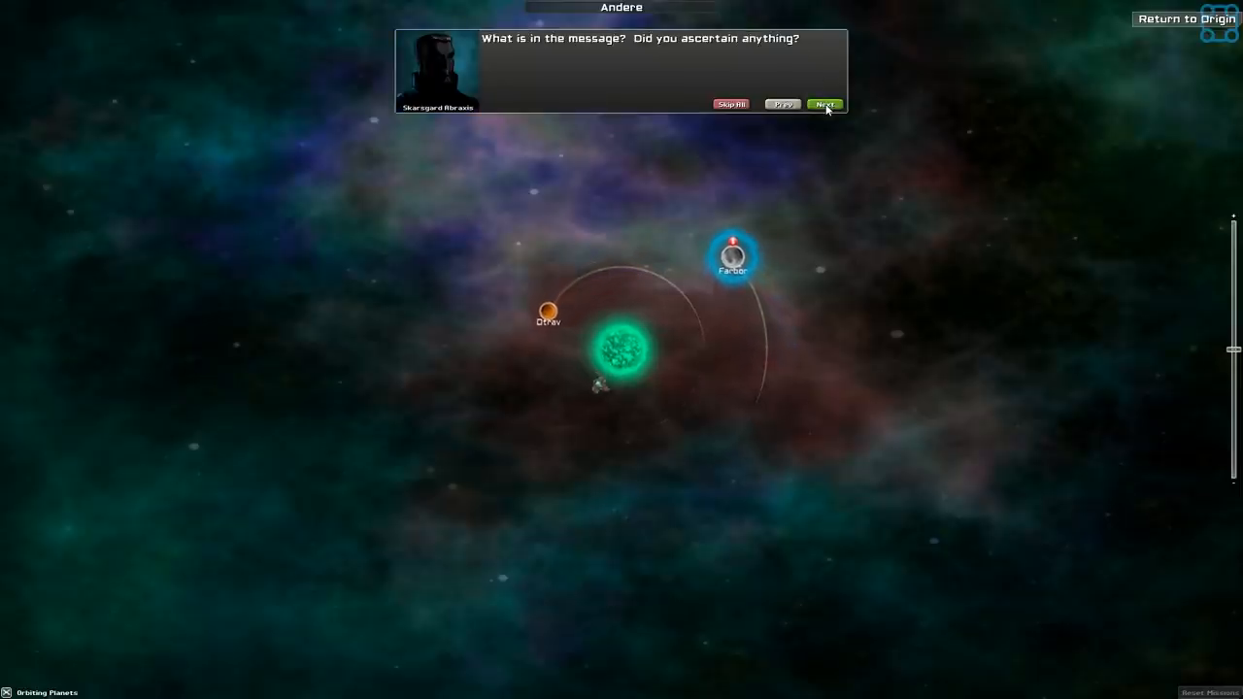
left_click(823, 105)
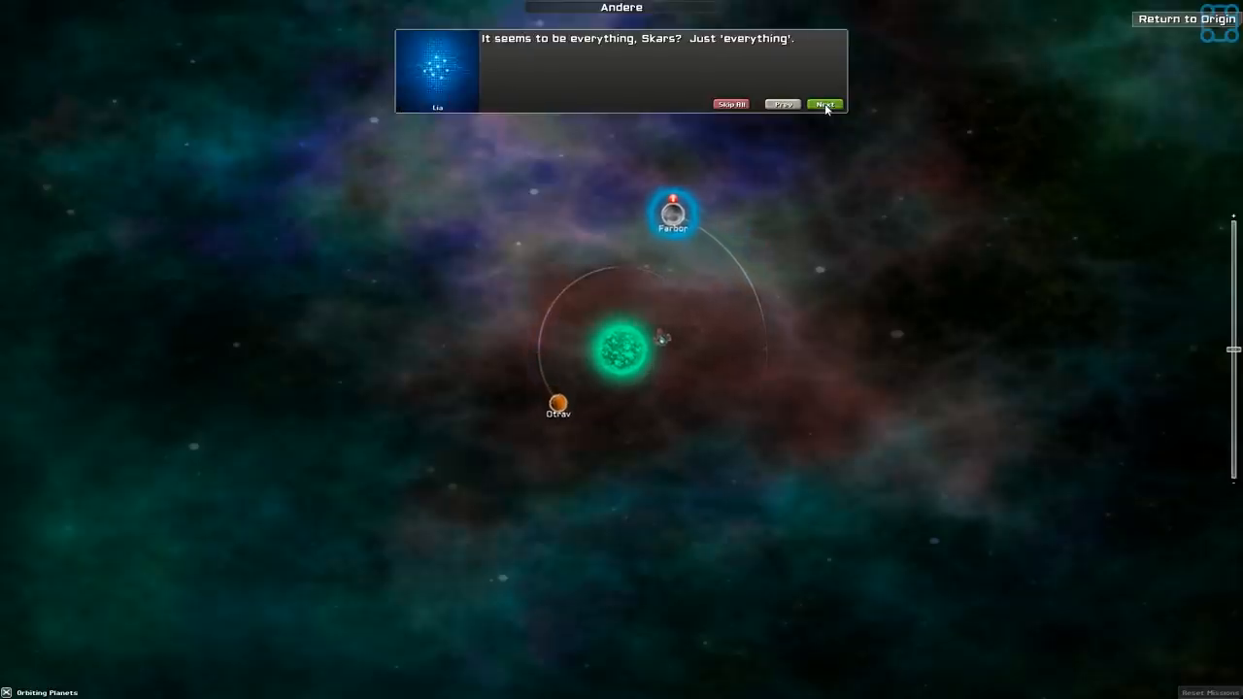
left_click(823, 102)
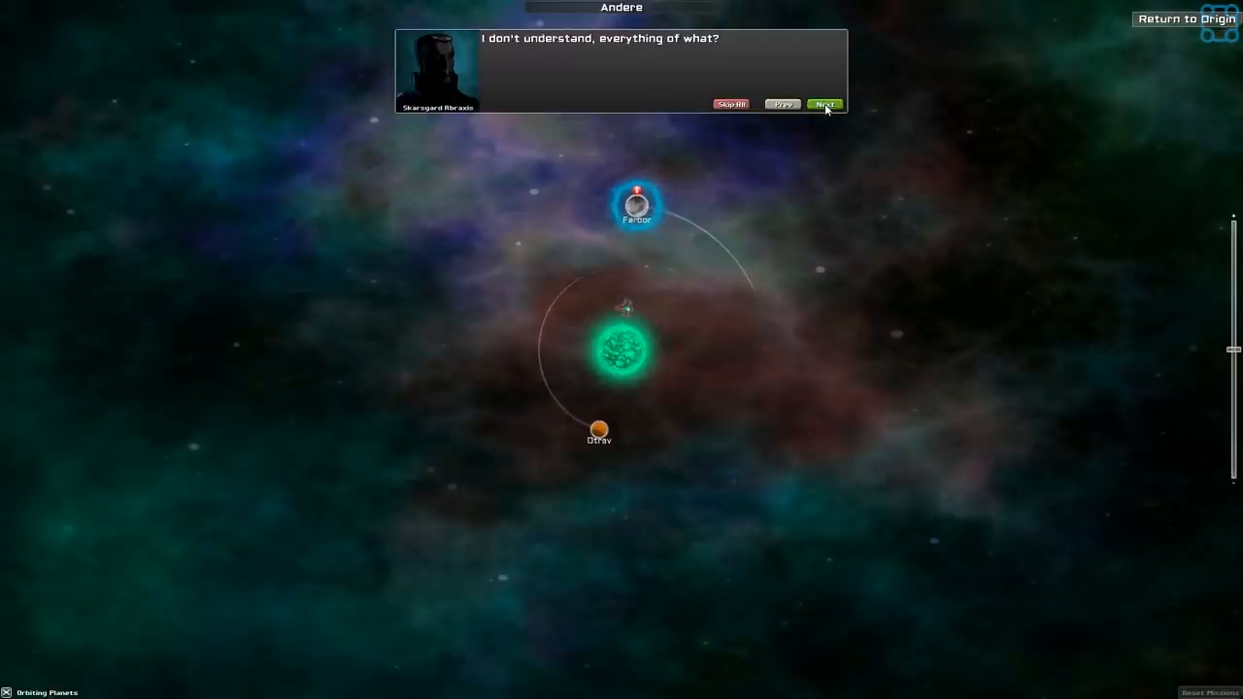
left_click(823, 104)
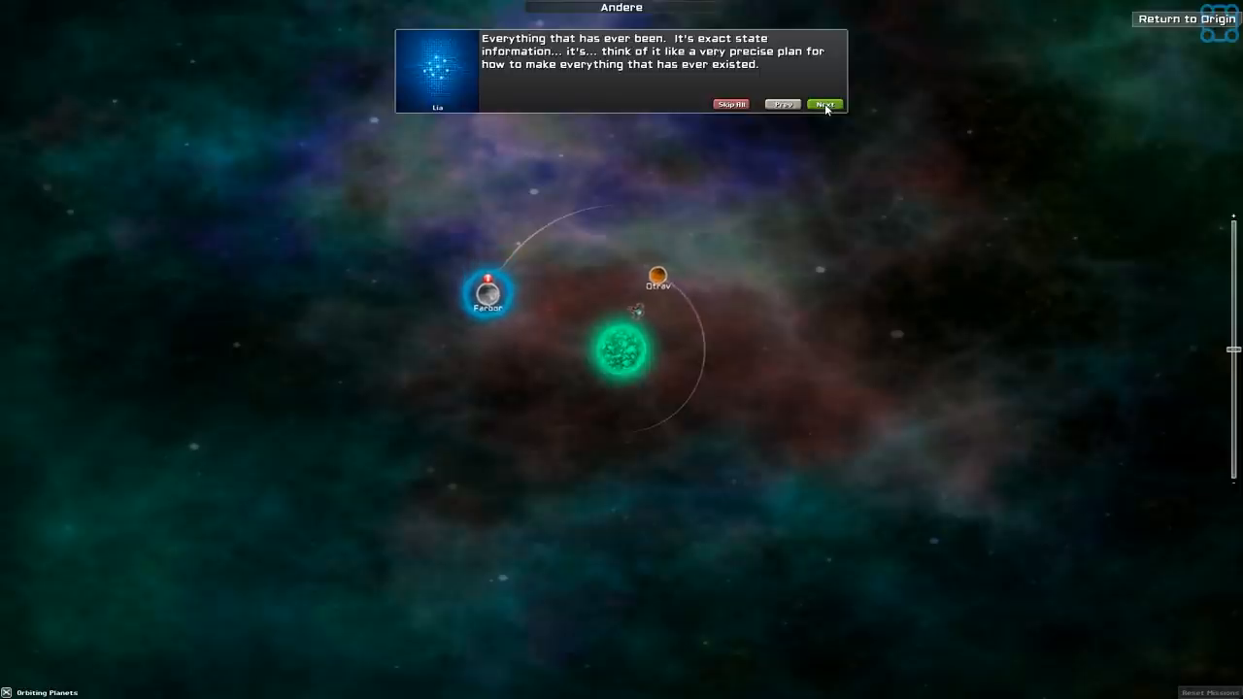
- Continue the briefing through the data description and the order to use visual sensors
left_click(823, 105)
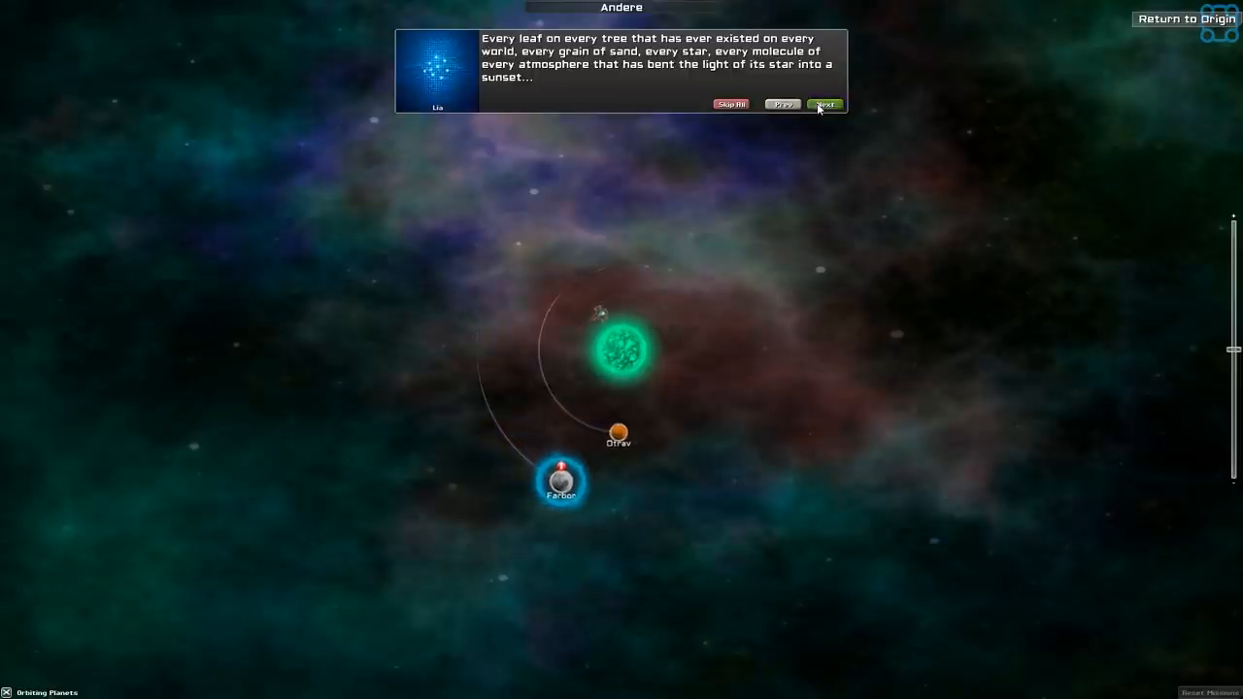
left_click(824, 105)
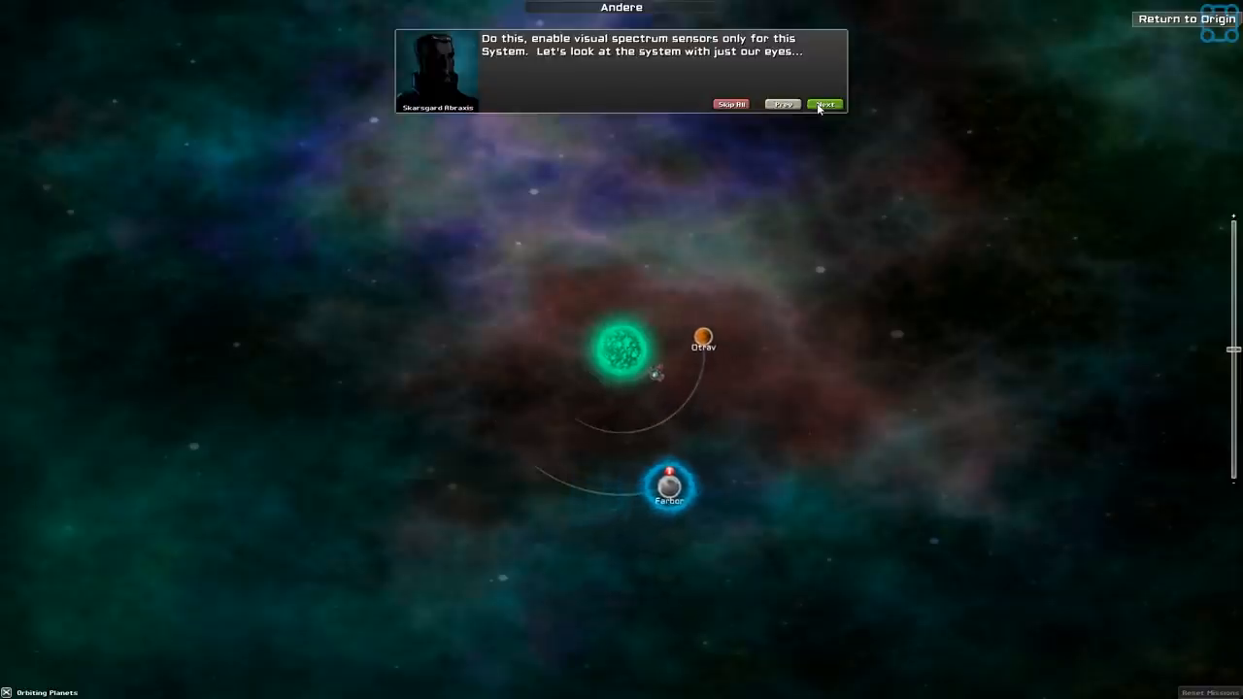
left_click(824, 105)
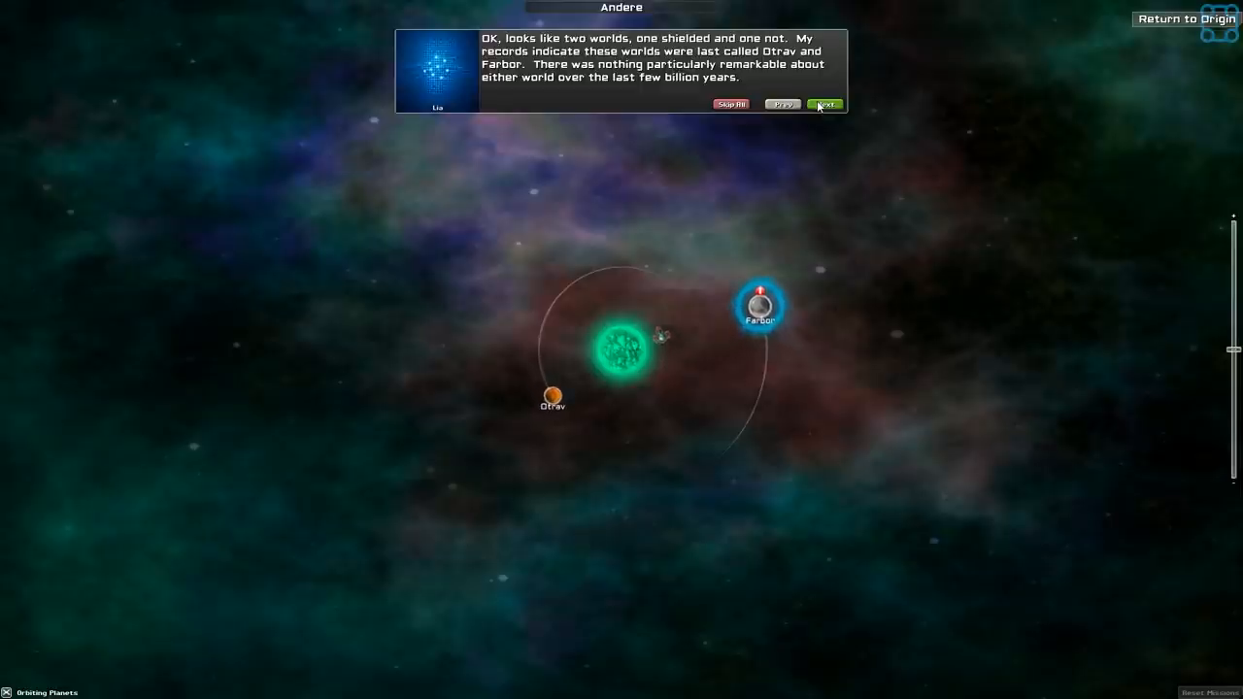
left_click(825, 105)
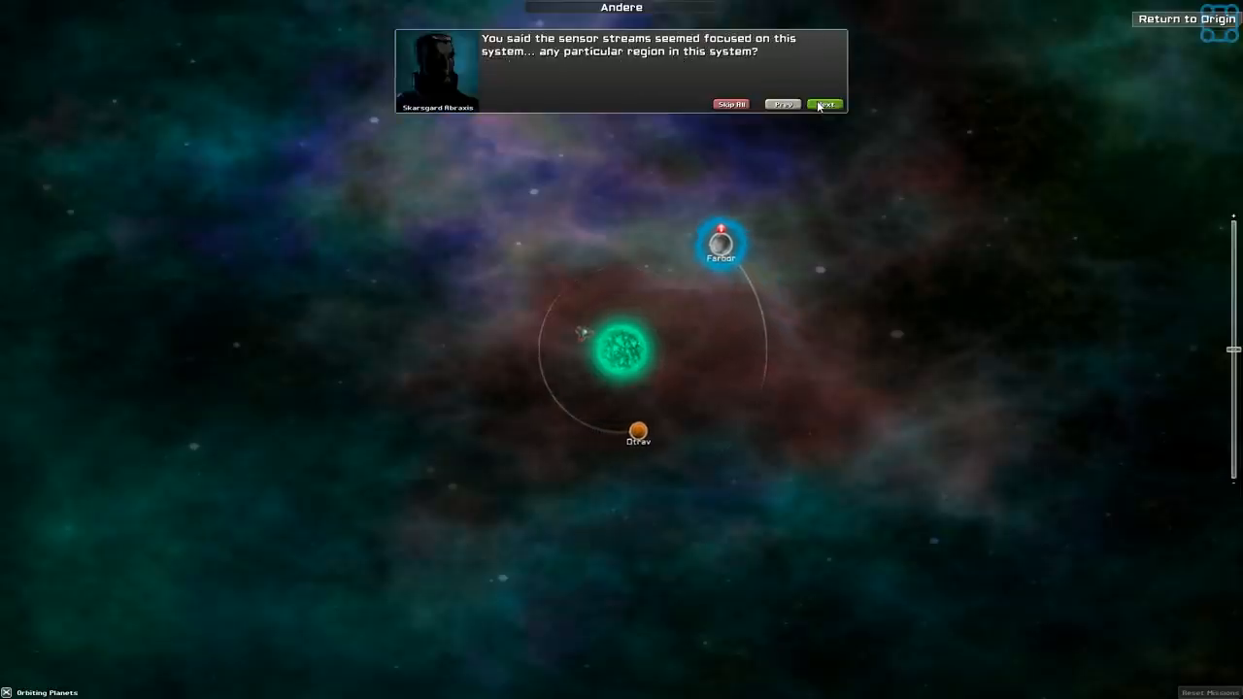
left_click(827, 105)
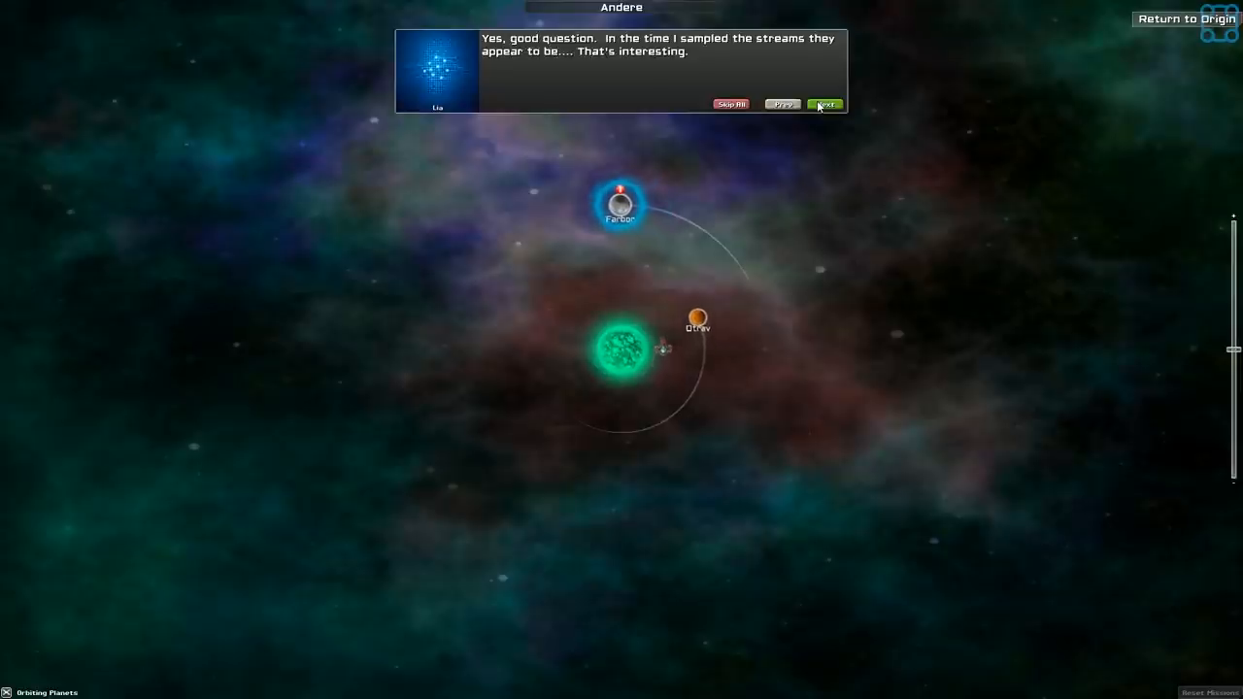
- Finish the Andere briefing through the lines about Farbor and the sensor filters
left_click(823, 105)
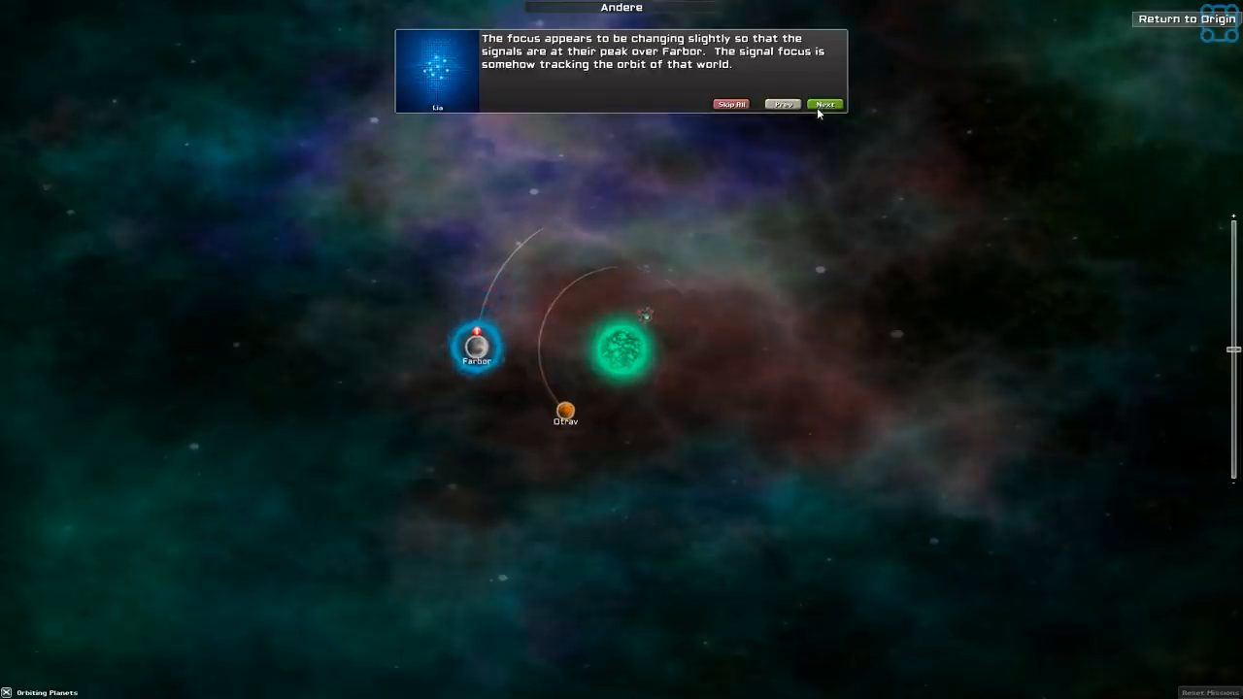
left_click(823, 105)
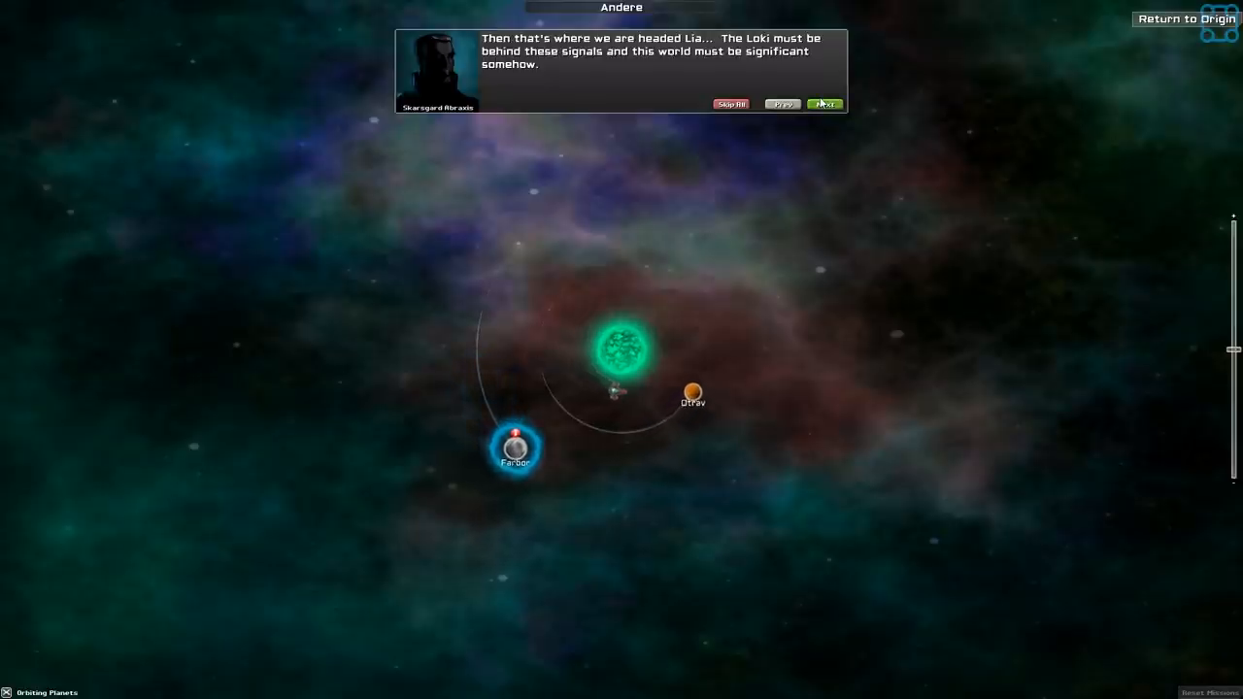
left_click(821, 104)
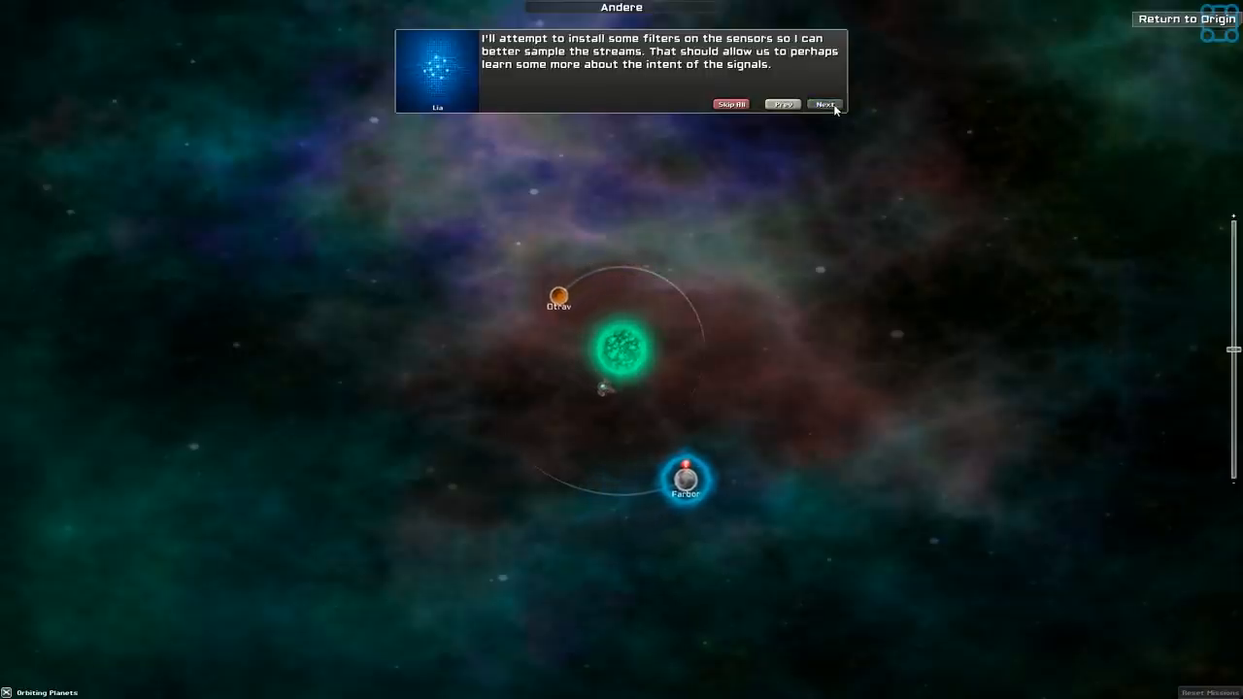
left_click(825, 105)
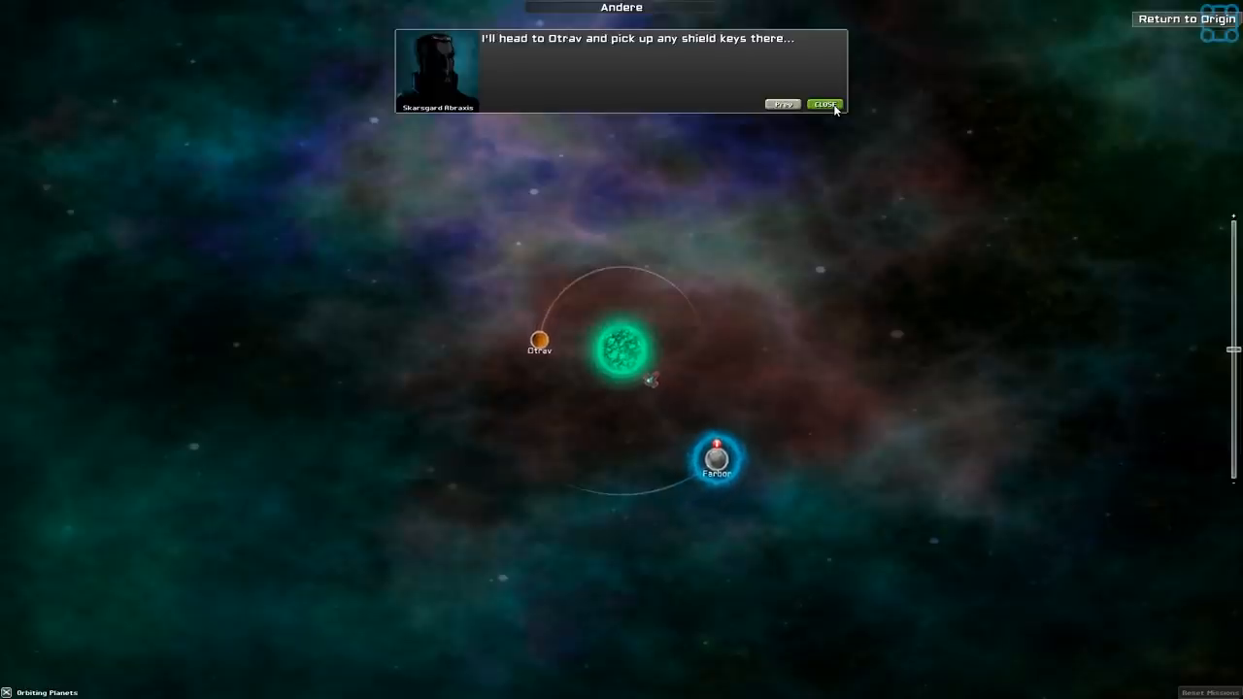
left_click(827, 103)
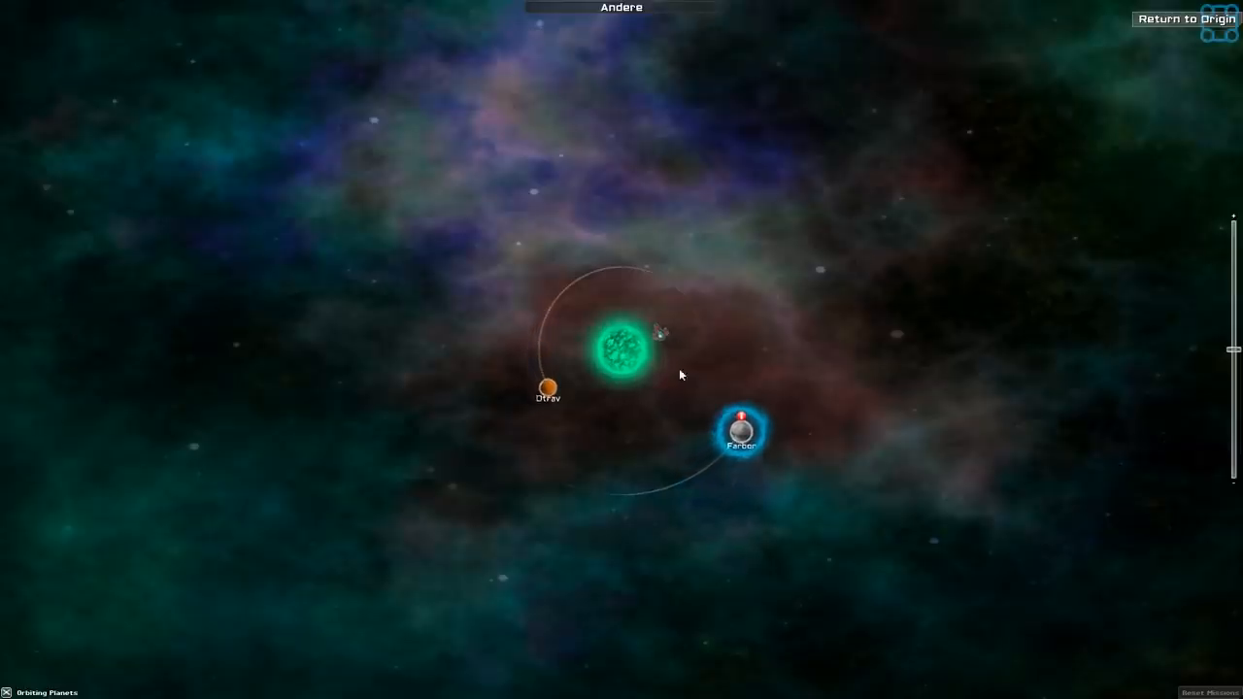
- Select the planet Otrav and start its mission
left_click(546, 388)
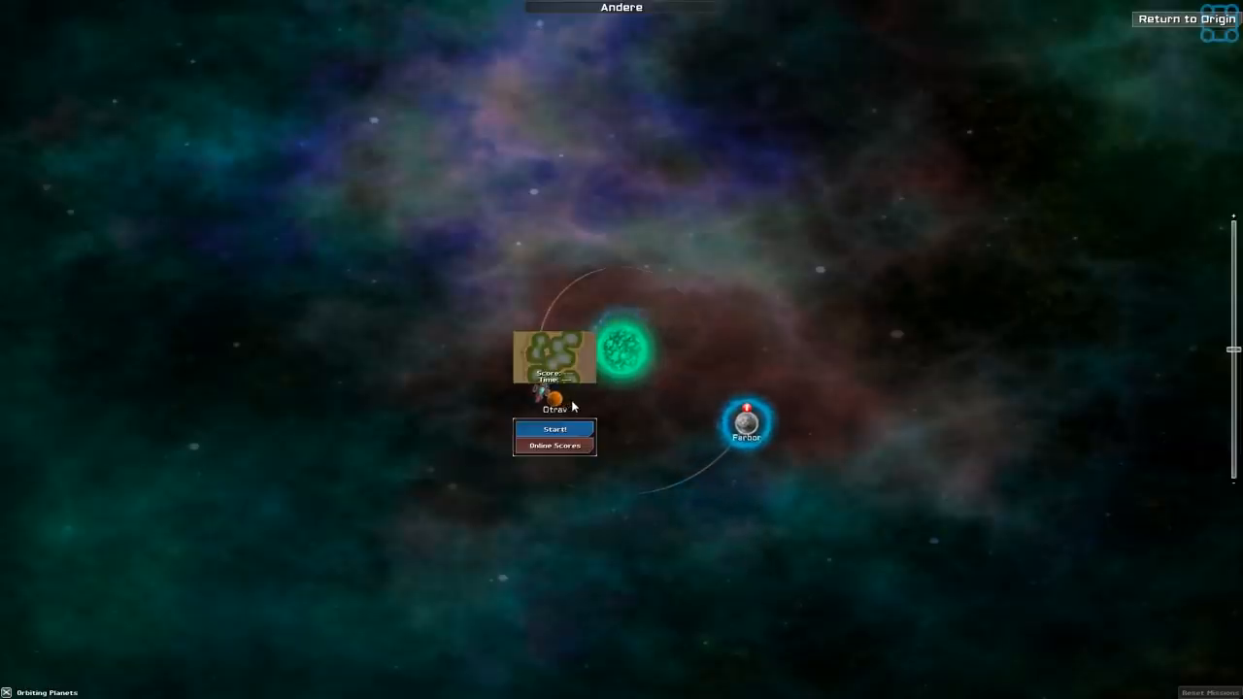
left_click(555, 429)
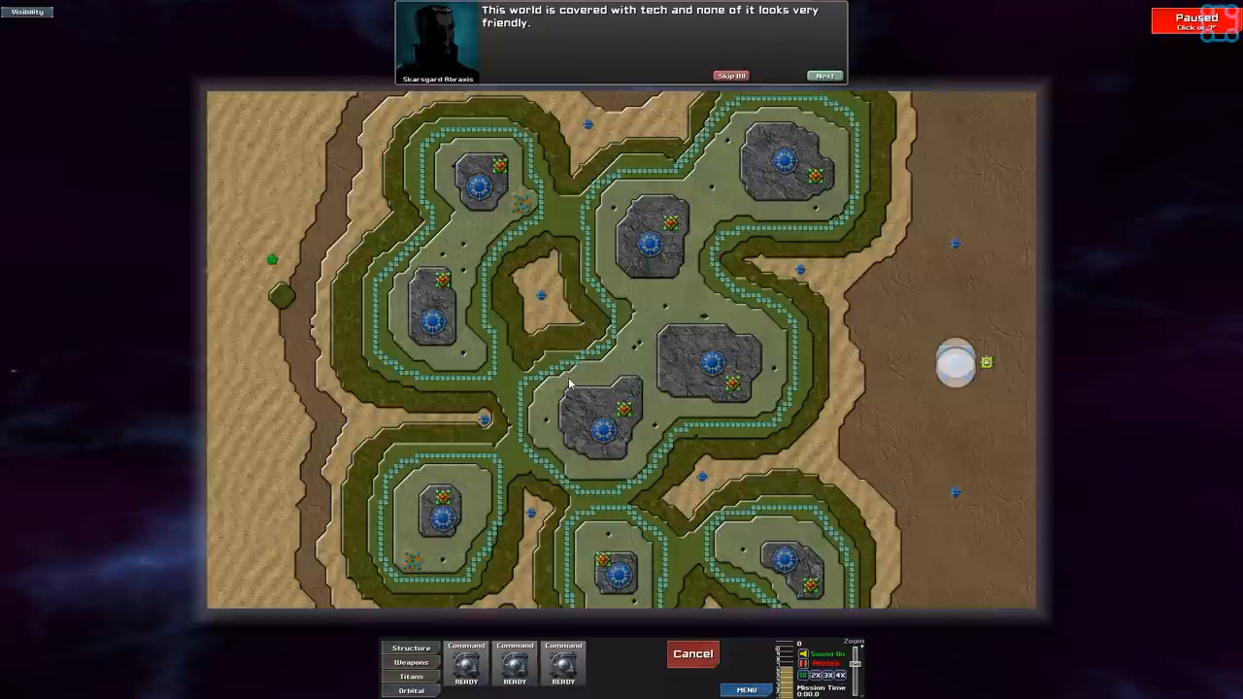
mouse_move(802, 60)
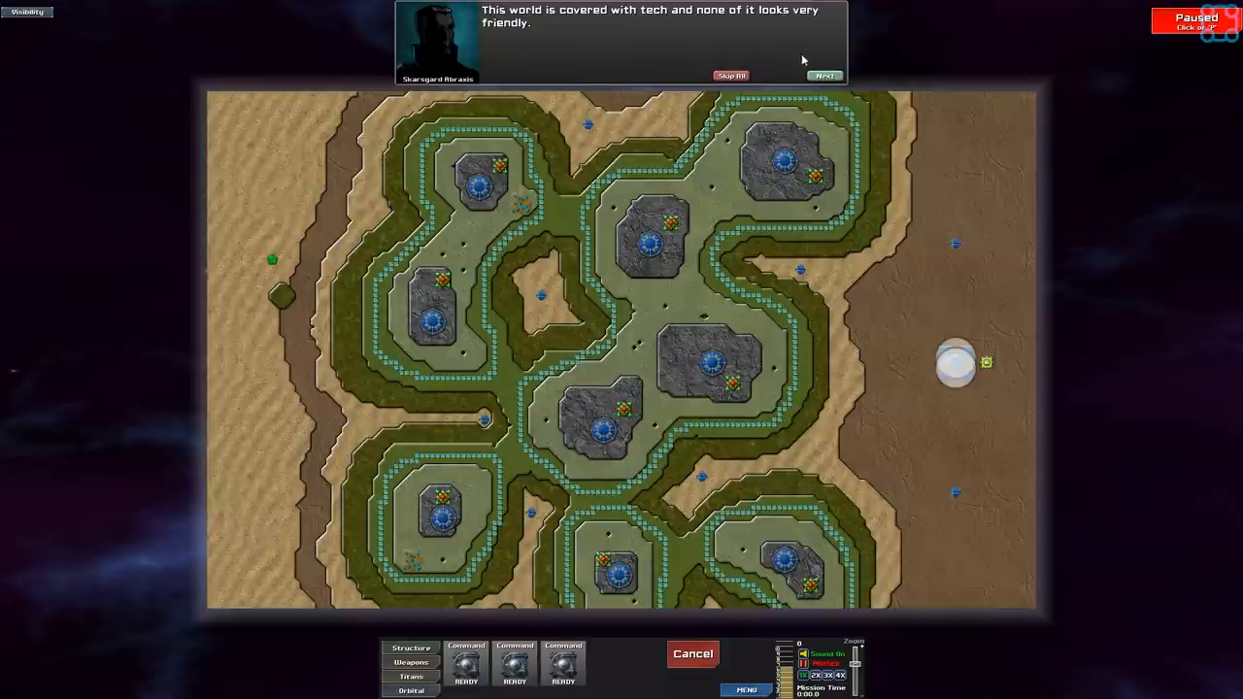
- Advance the Otrav briefing through the lines about the world's tech and attraction fields
left_click(831, 74)
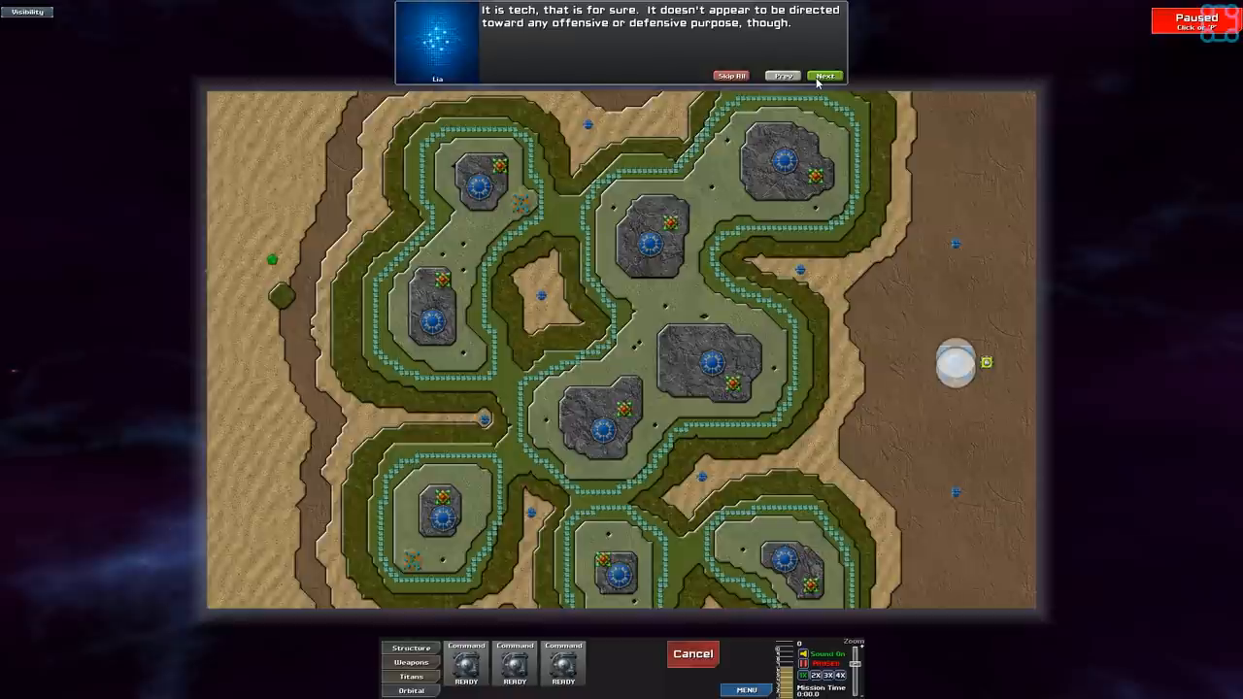
left_click(820, 74)
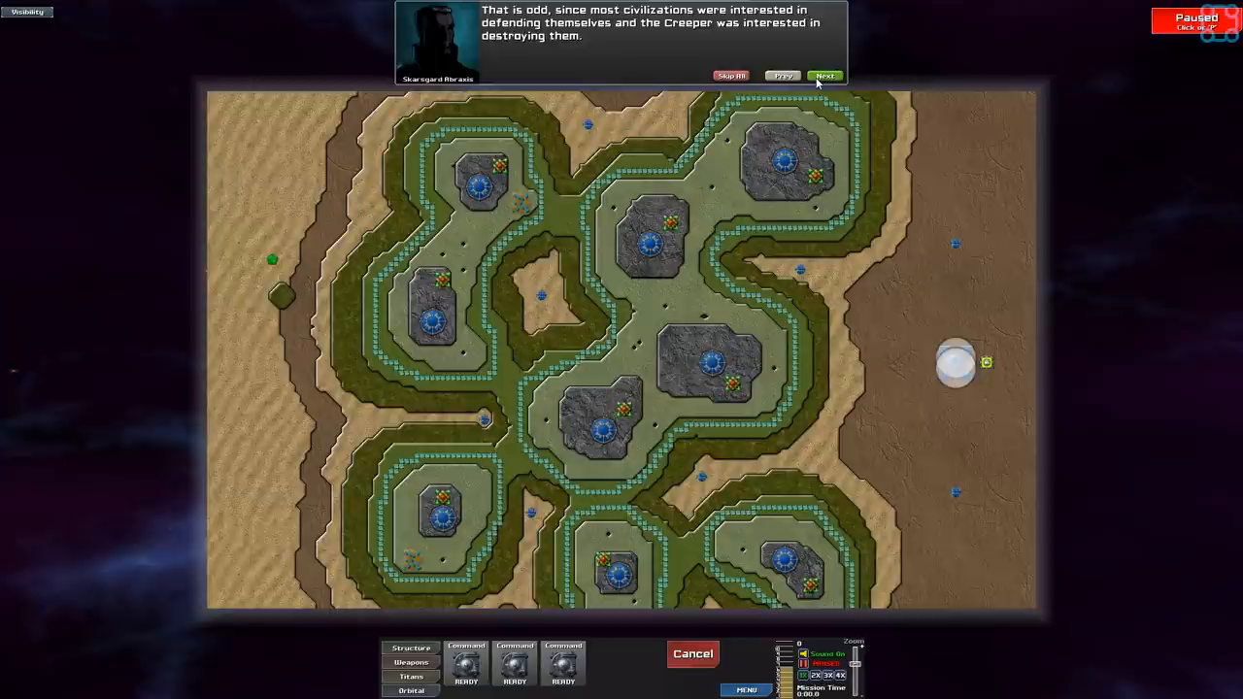
left_click(816, 74)
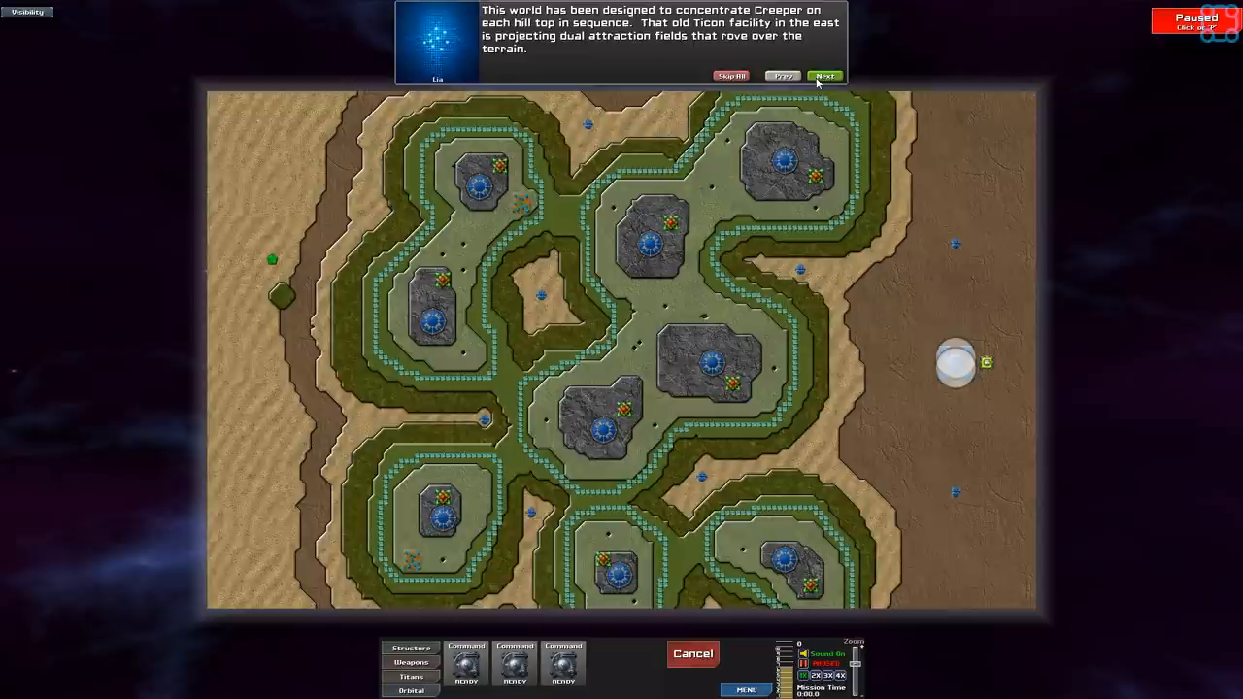
left_click(820, 74)
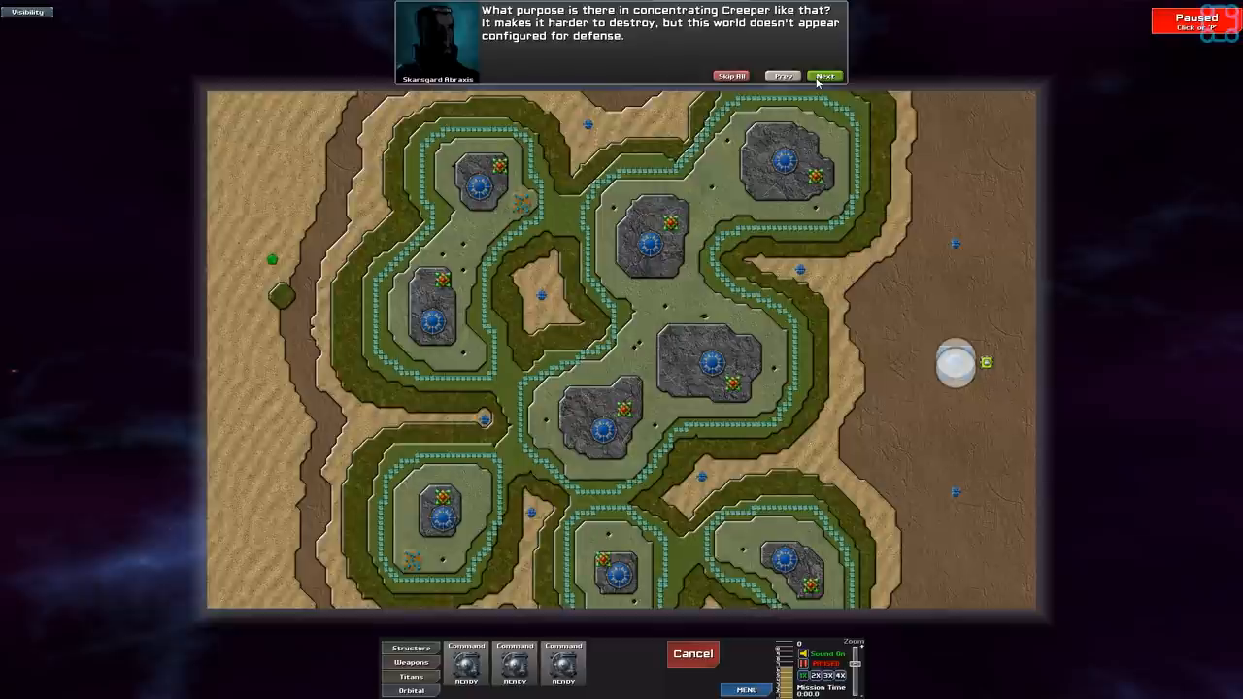
left_click(824, 75)
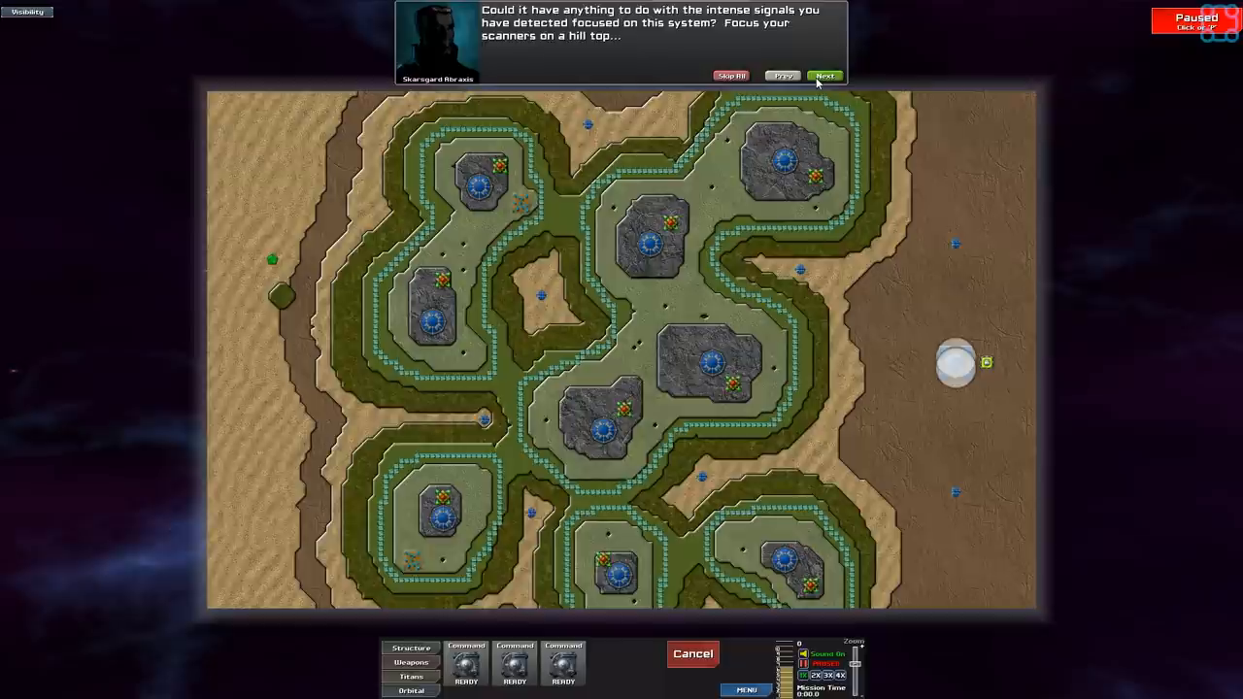
left_click(823, 74)
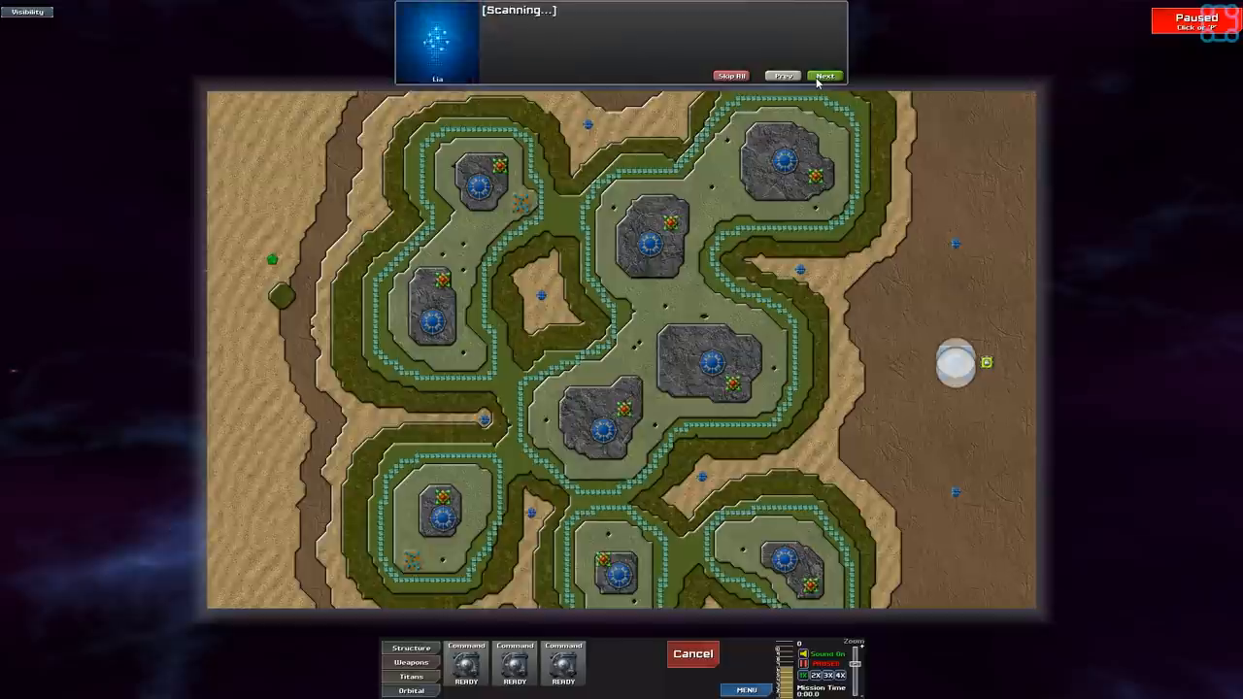
- Finish the briefing conversation so the mission map of hills and transmitters goes live
left_click(821, 74)
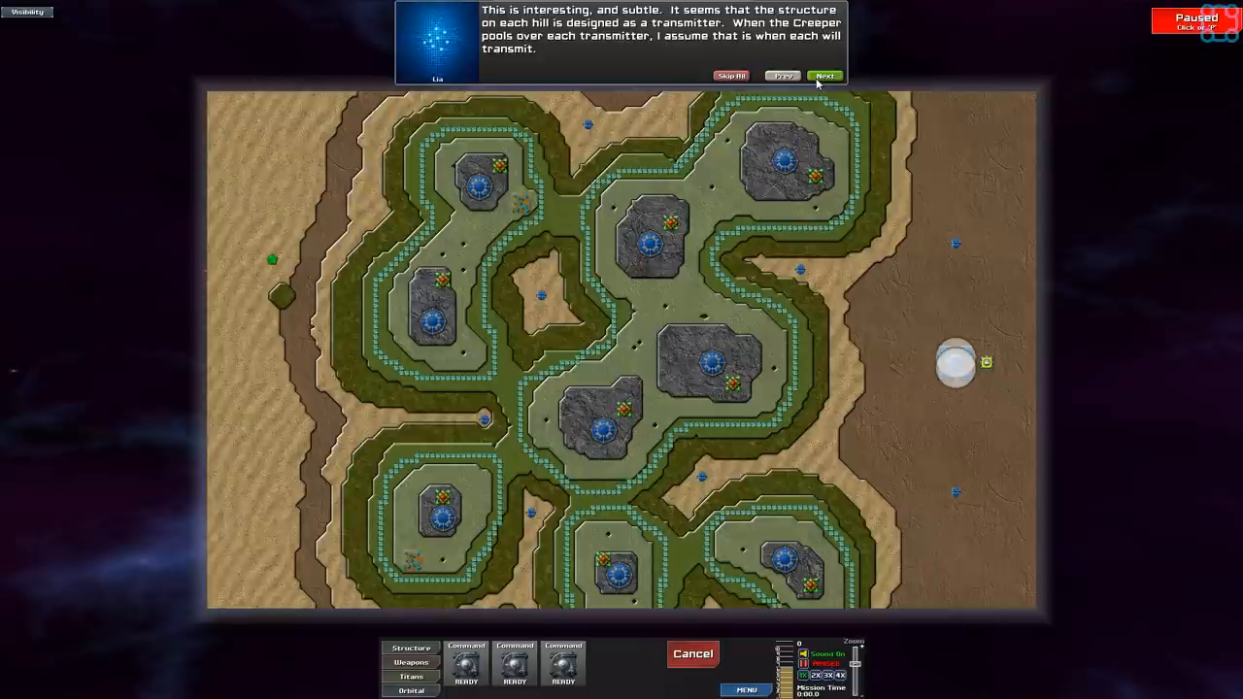
left_click(823, 74)
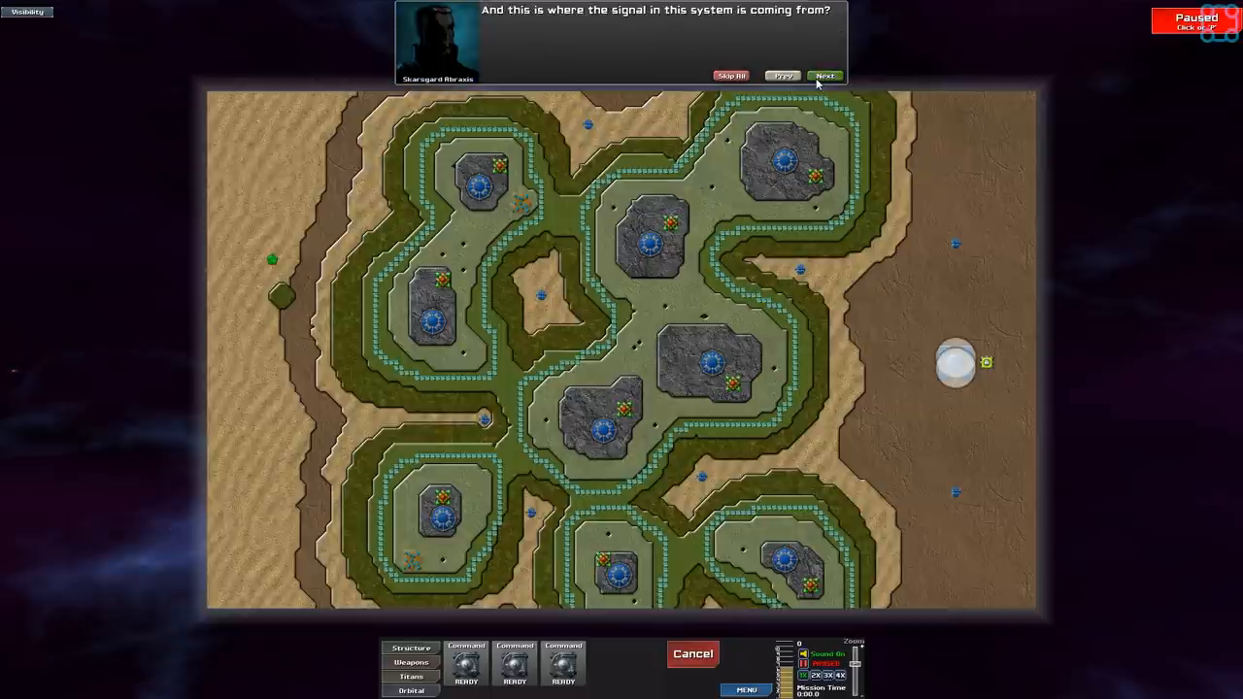
left_click(823, 74)
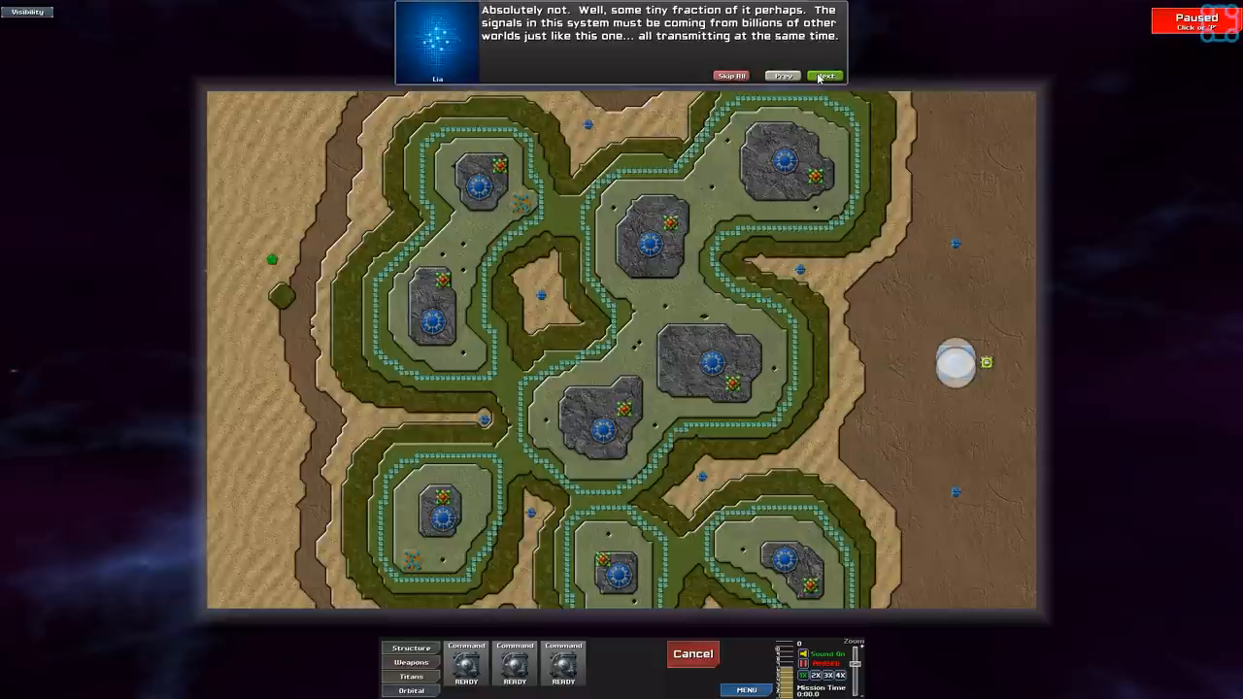
left_click(823, 73)
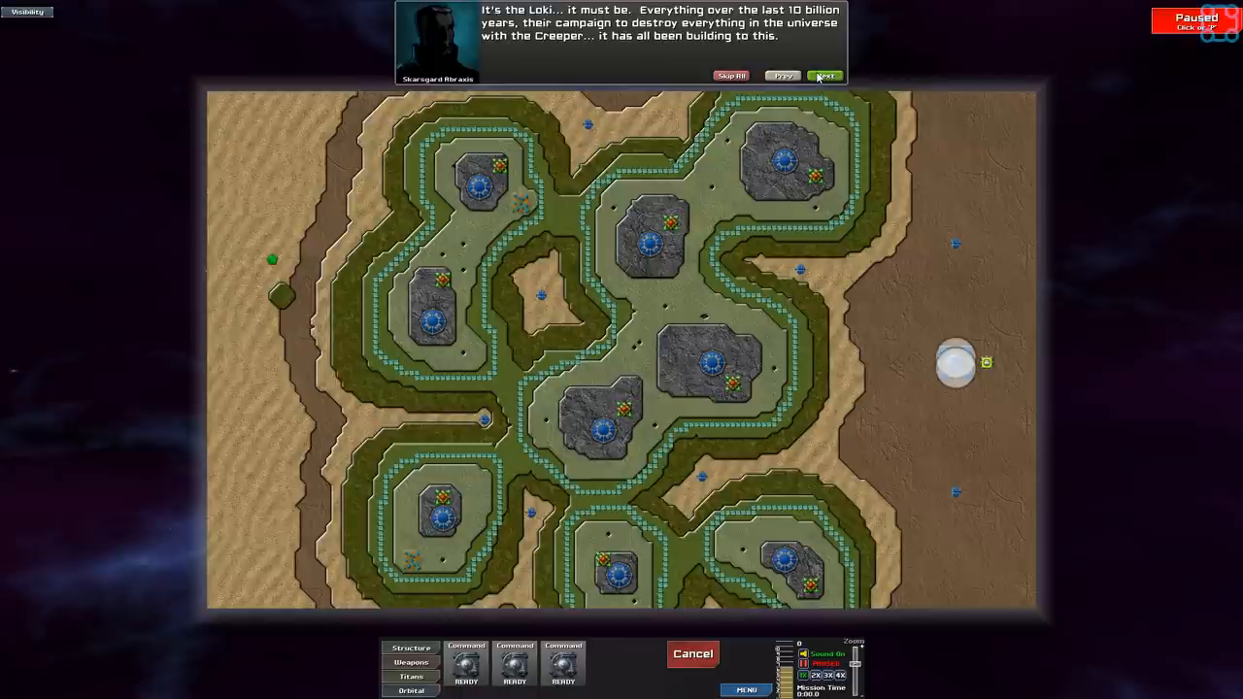
left_click(827, 74)
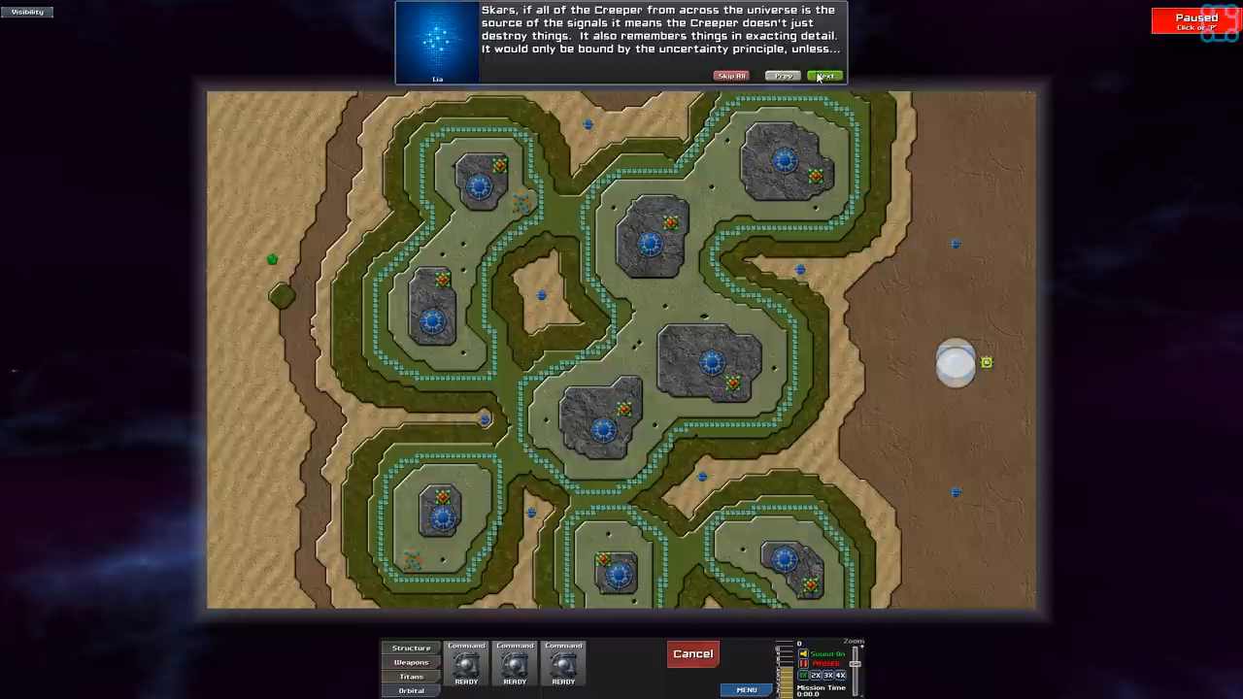
left_click(827, 74)
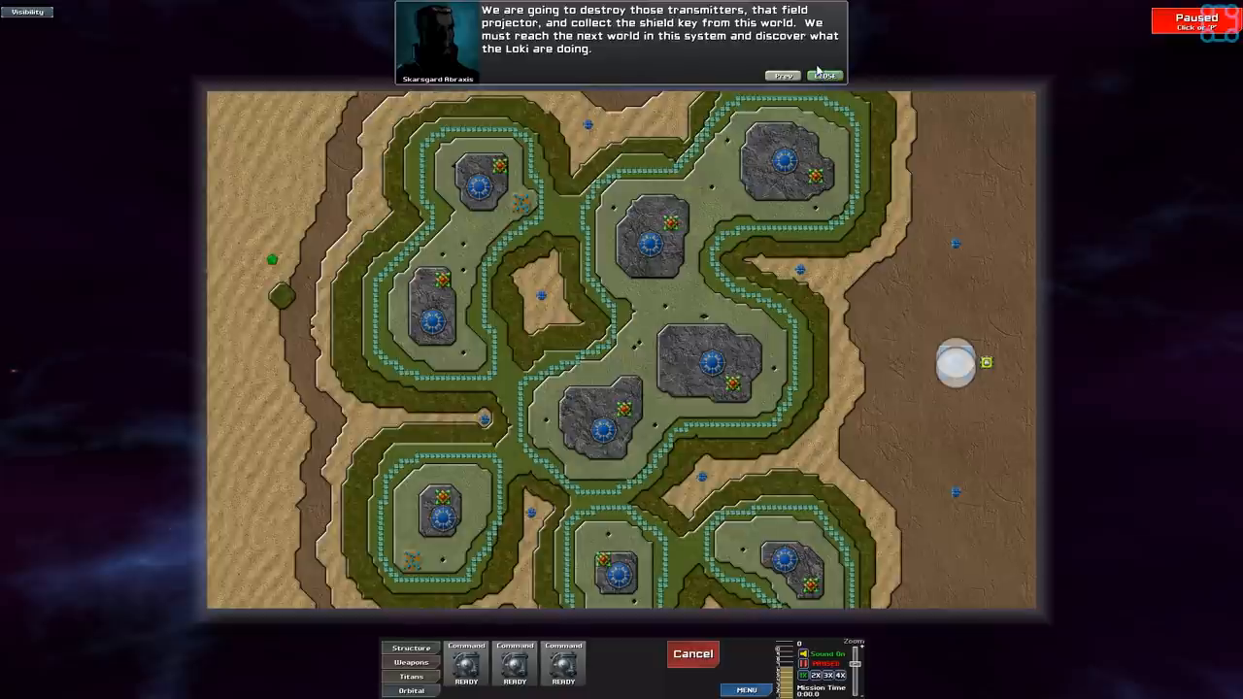
left_click(827, 74)
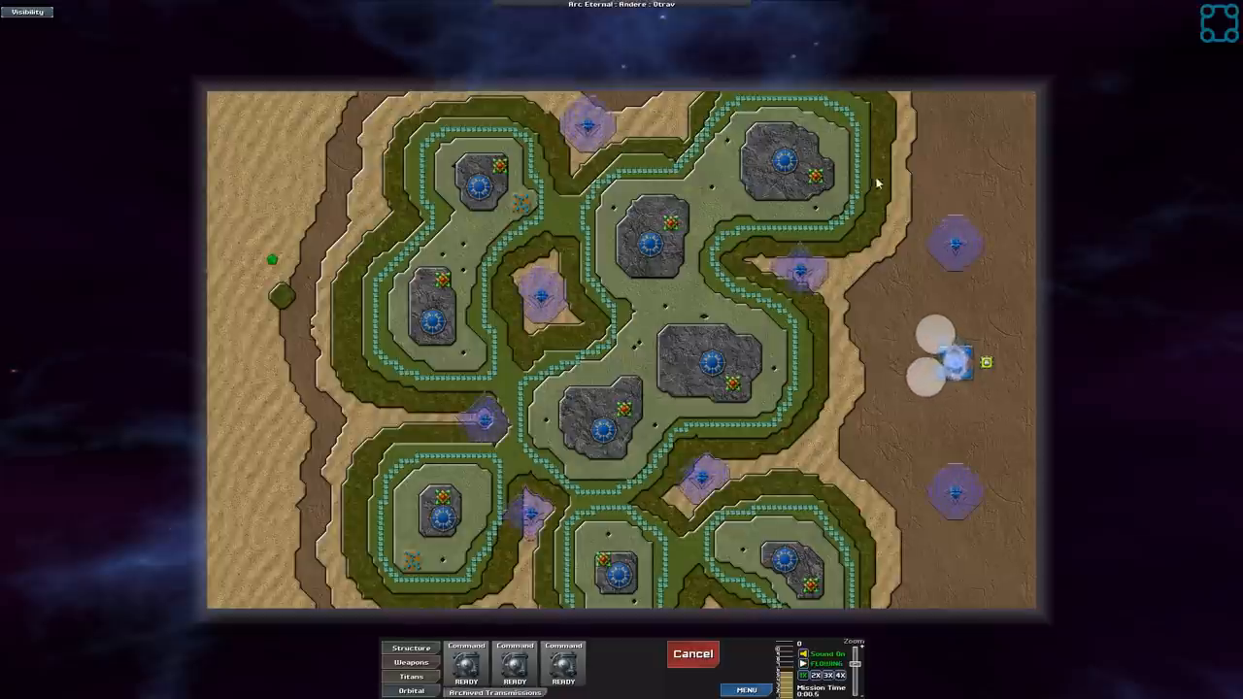
- Pause the game and queue the command nodes to land at the map's left edge
key("p")
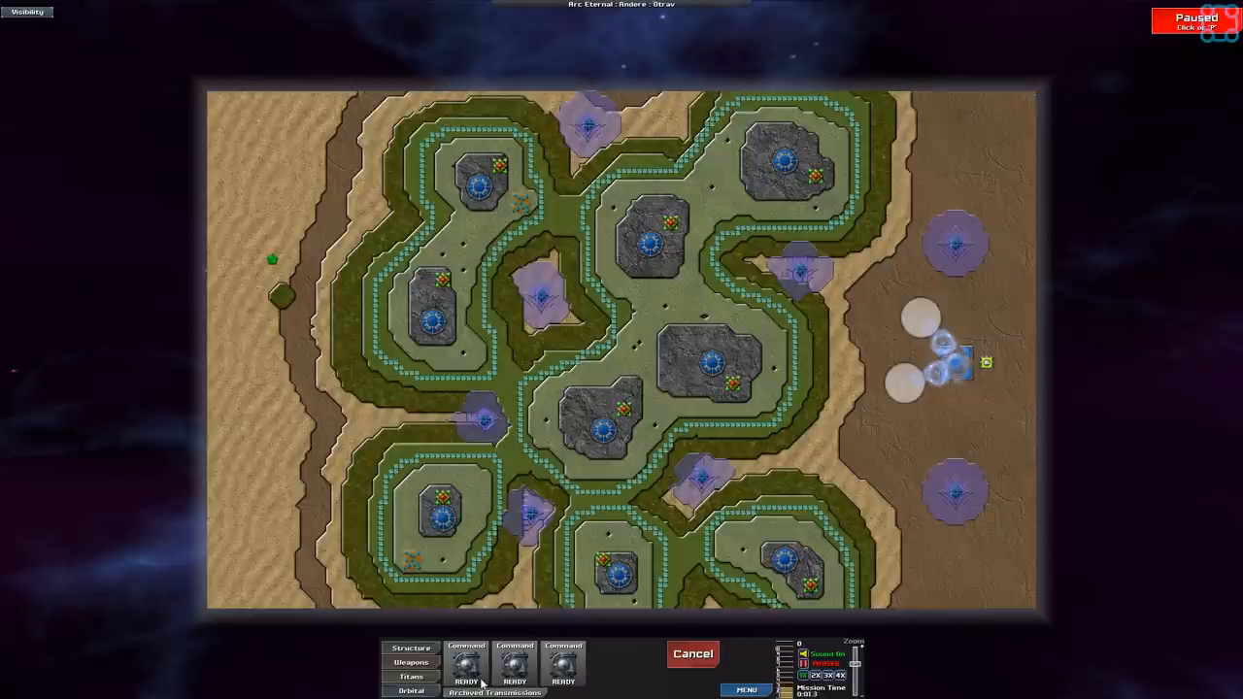
left_click(468, 664)
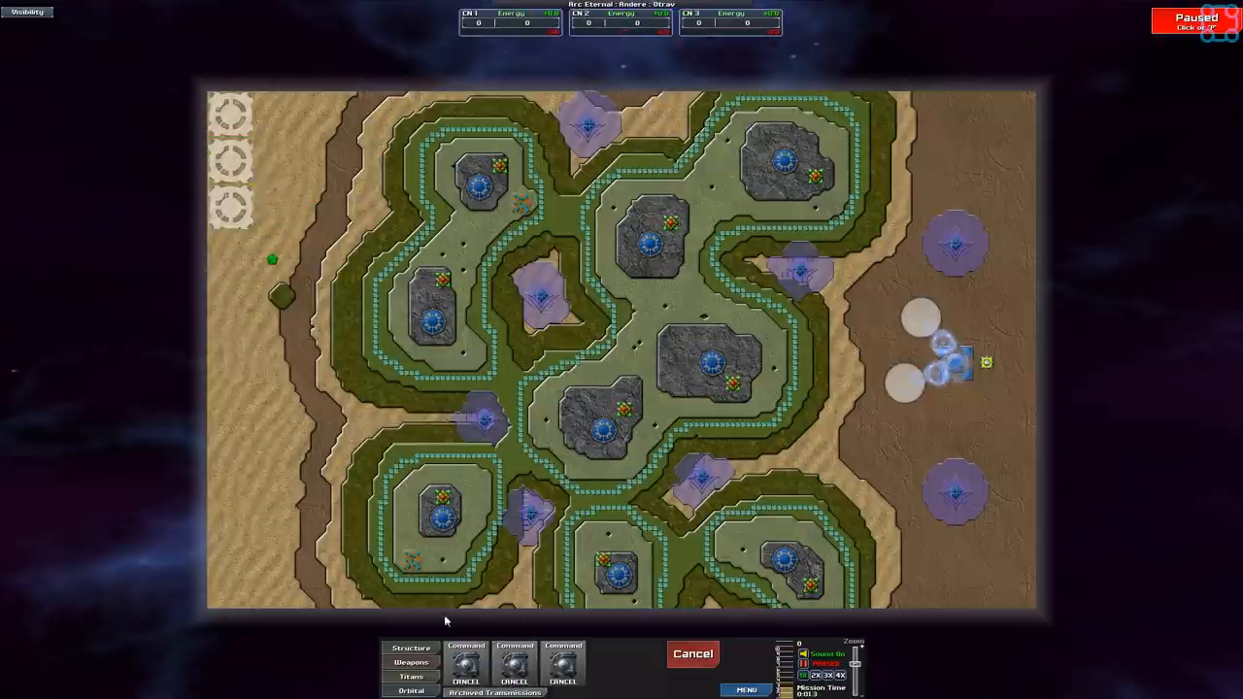
- Resume the game so the three command nodes touch down on the left edge
left_click(412, 647)
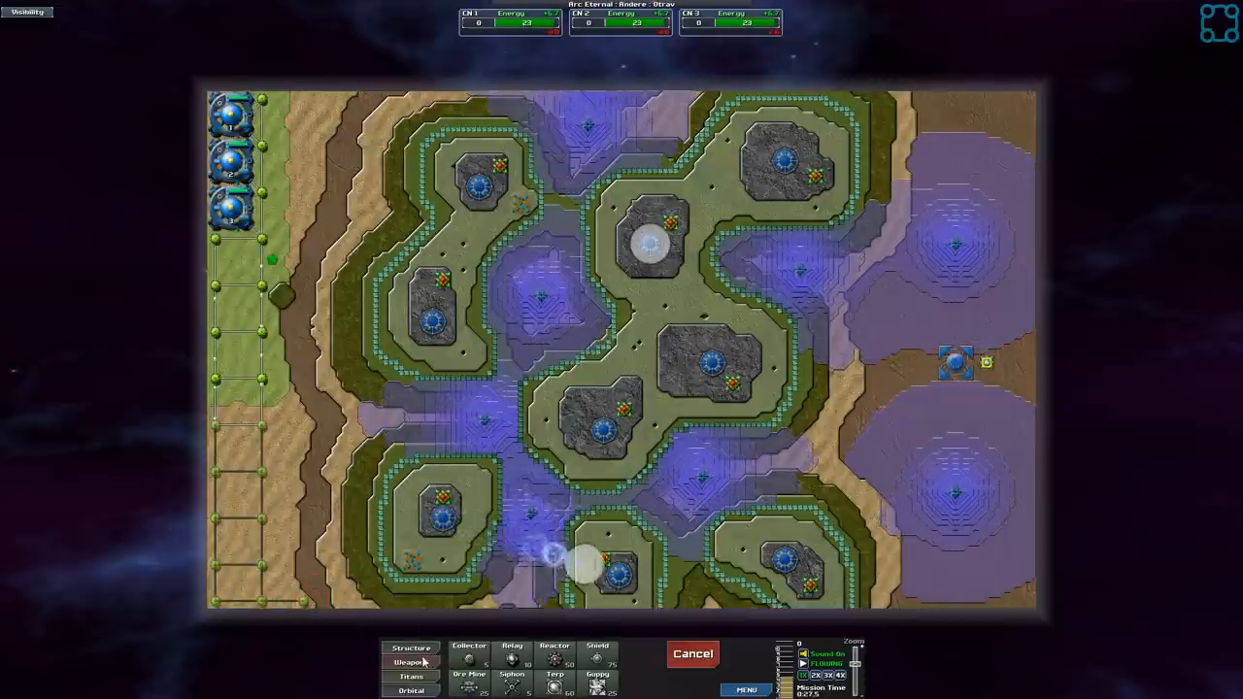
- Keep the left base strip running with collectors while creeper floods the central plateaus
left_click(417, 660)
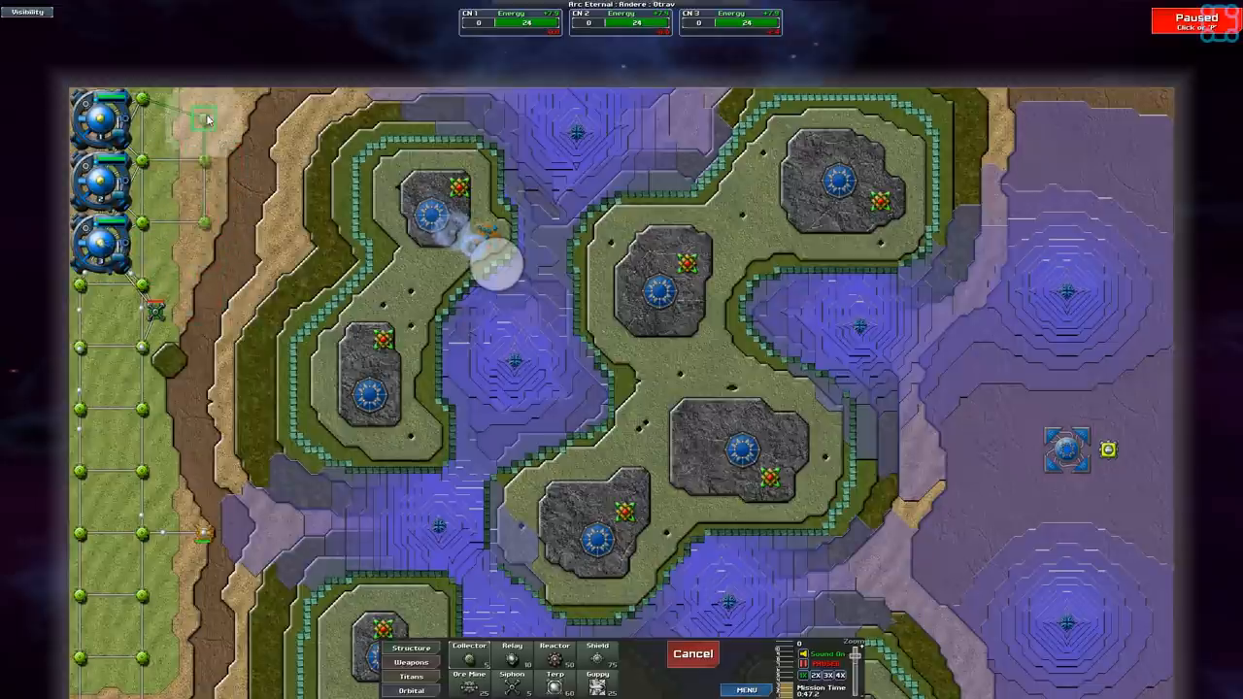
mouse_move(288, 171)
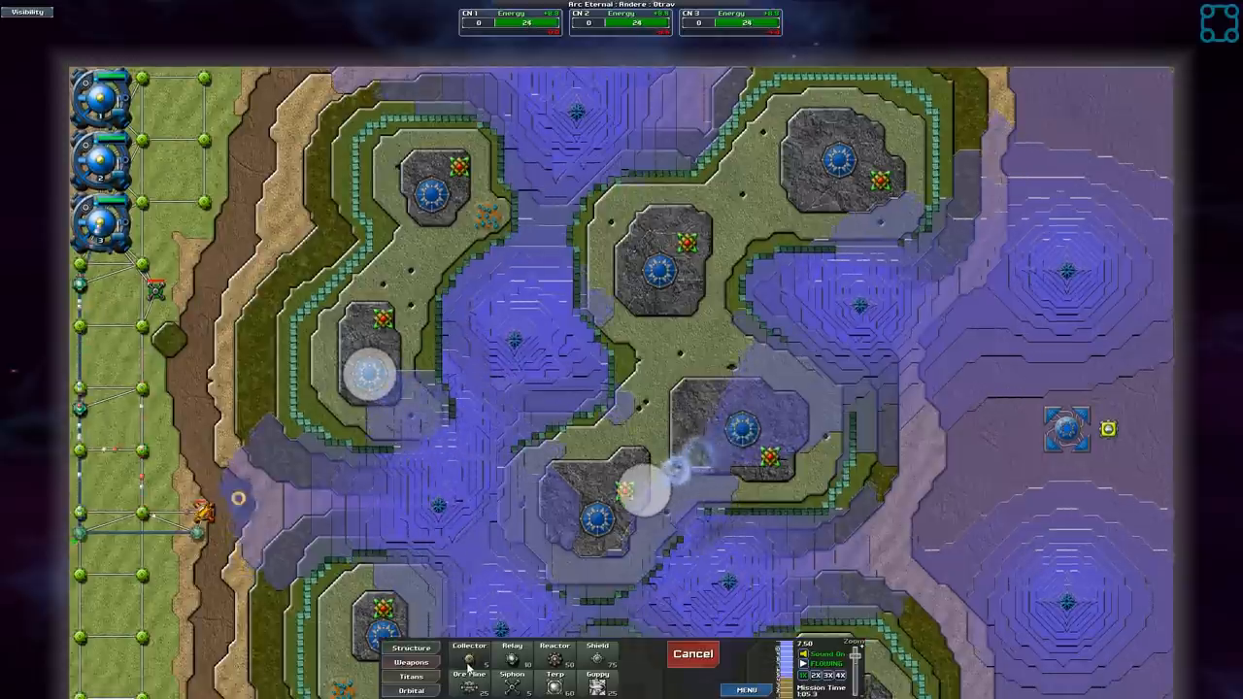
left_click(413, 661)
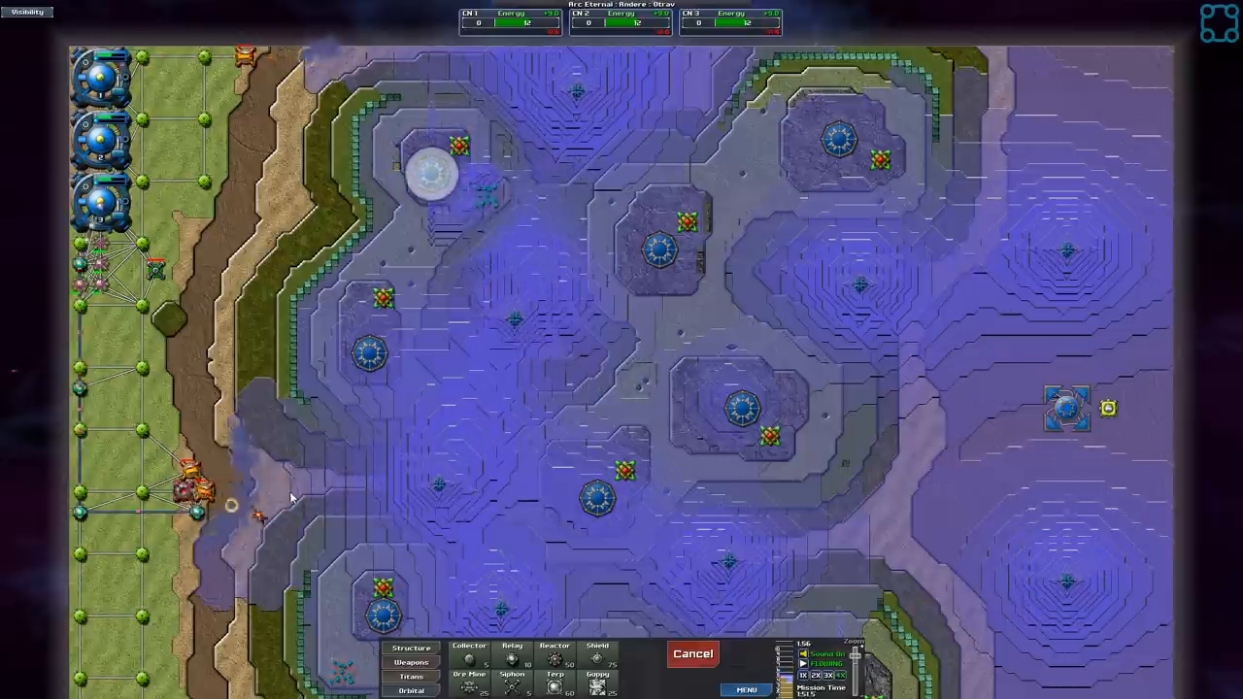
- Line the left base strip's creeper edge with weapons and network links
left_click(425, 658)
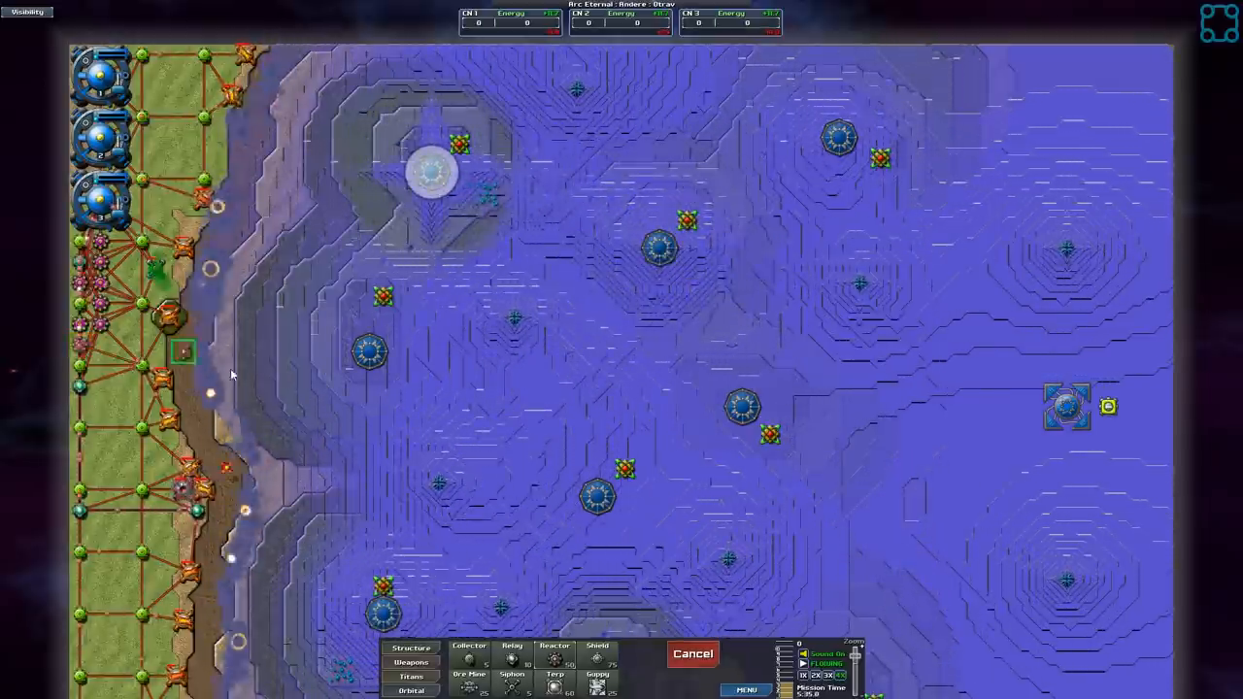
- Keep the strip's weapons firing into the creeper front to hold the base edge
left_click(428, 660)
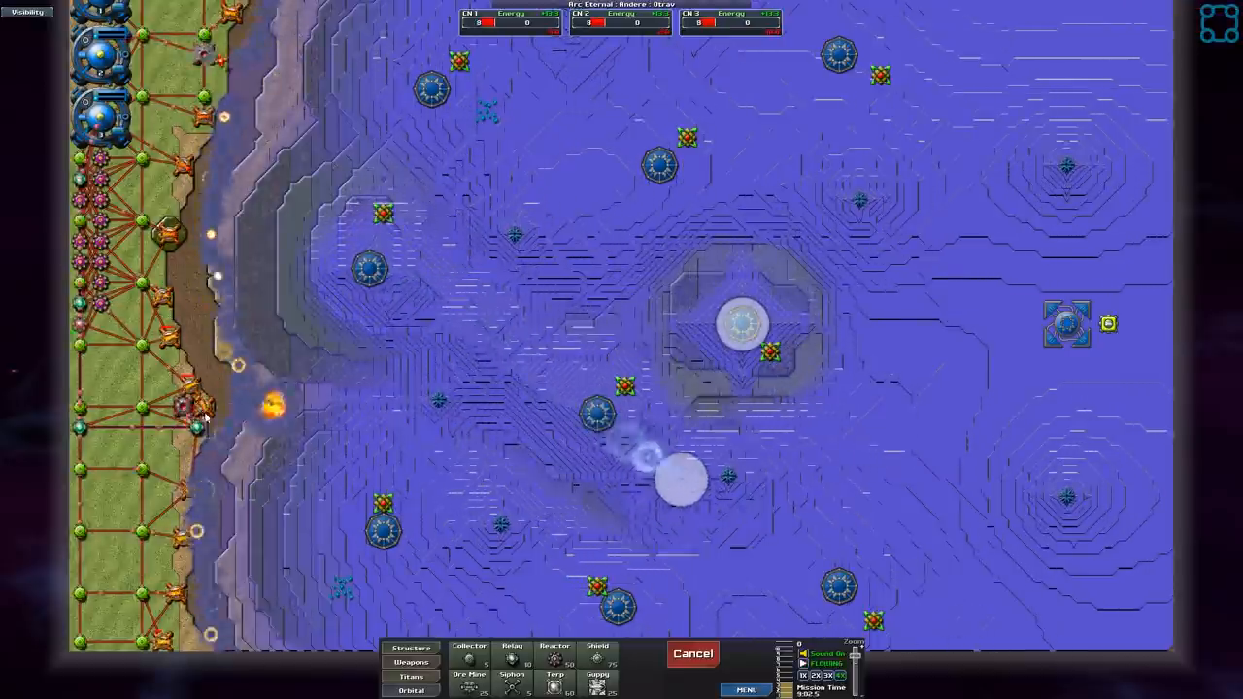
left_click(412, 662)
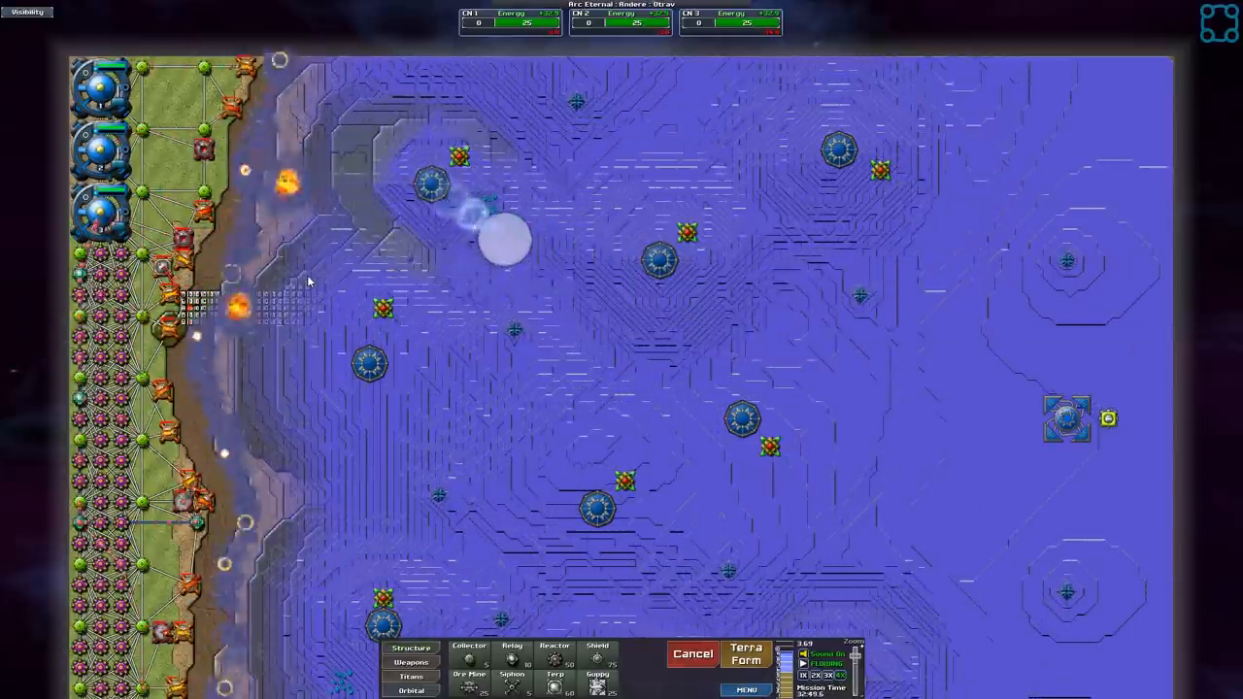
- Start a terraformed patch in the cleared area beside the base while defences fire
left_click(750, 656)
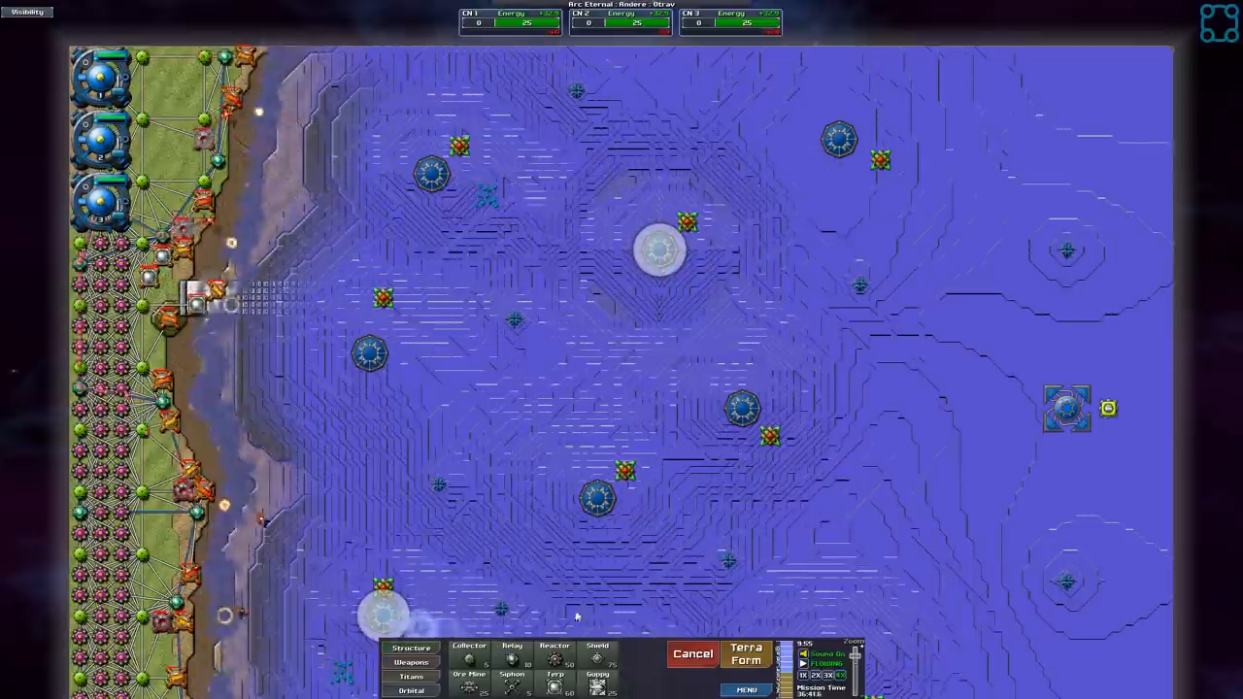
- Raise a flat terraformed pad at the creeper edge beside the left base and station weapons on it
left_click(746, 656)
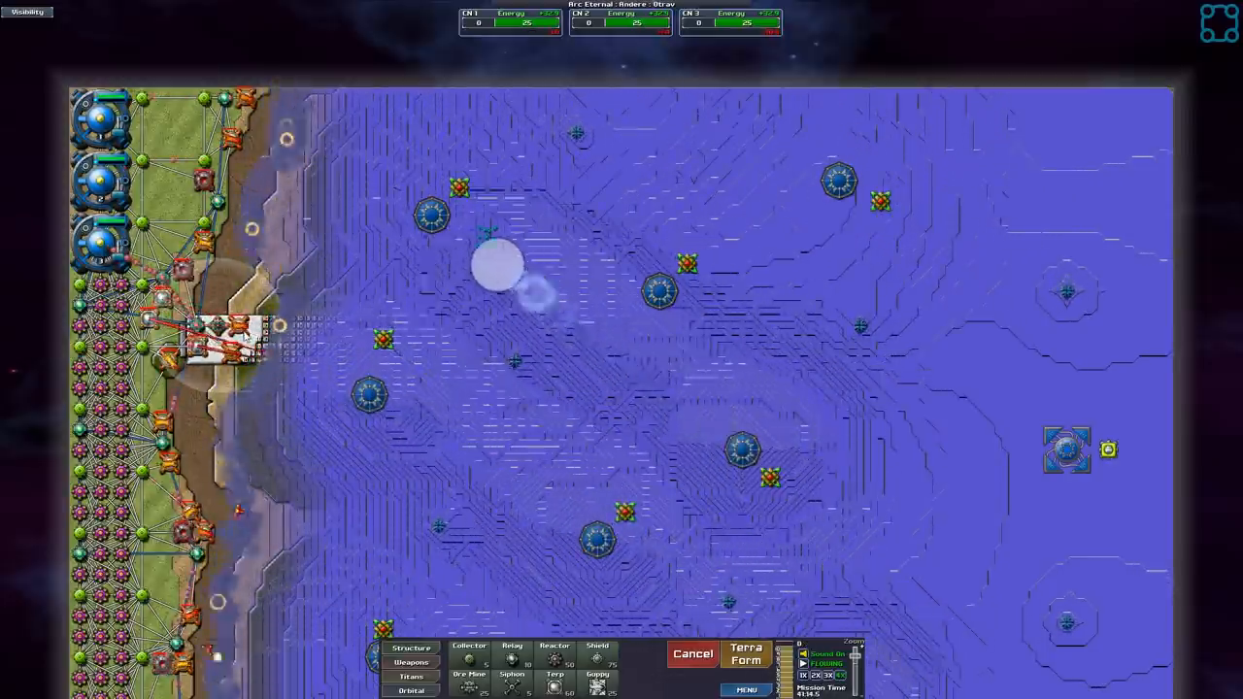
left_click(741, 657)
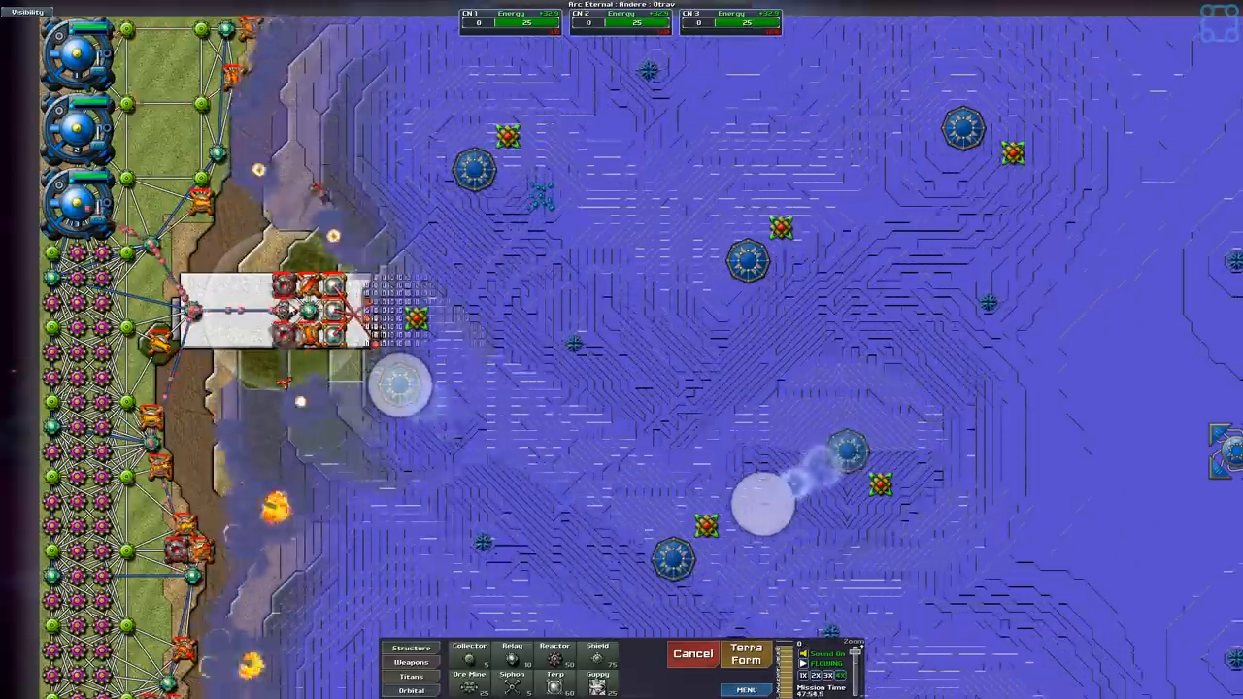
- Extend the flat terraformed strip east from the base while bombers strike the creeper ahead
left_click(331, 315)
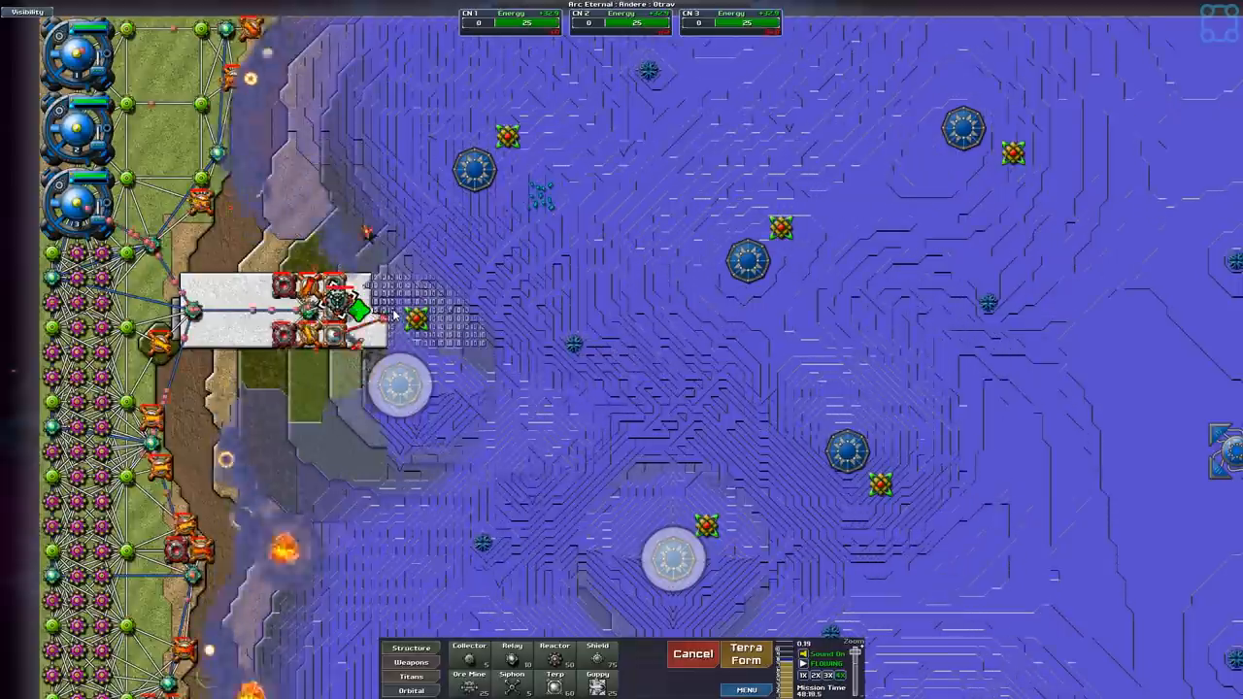
left_click(334, 310)
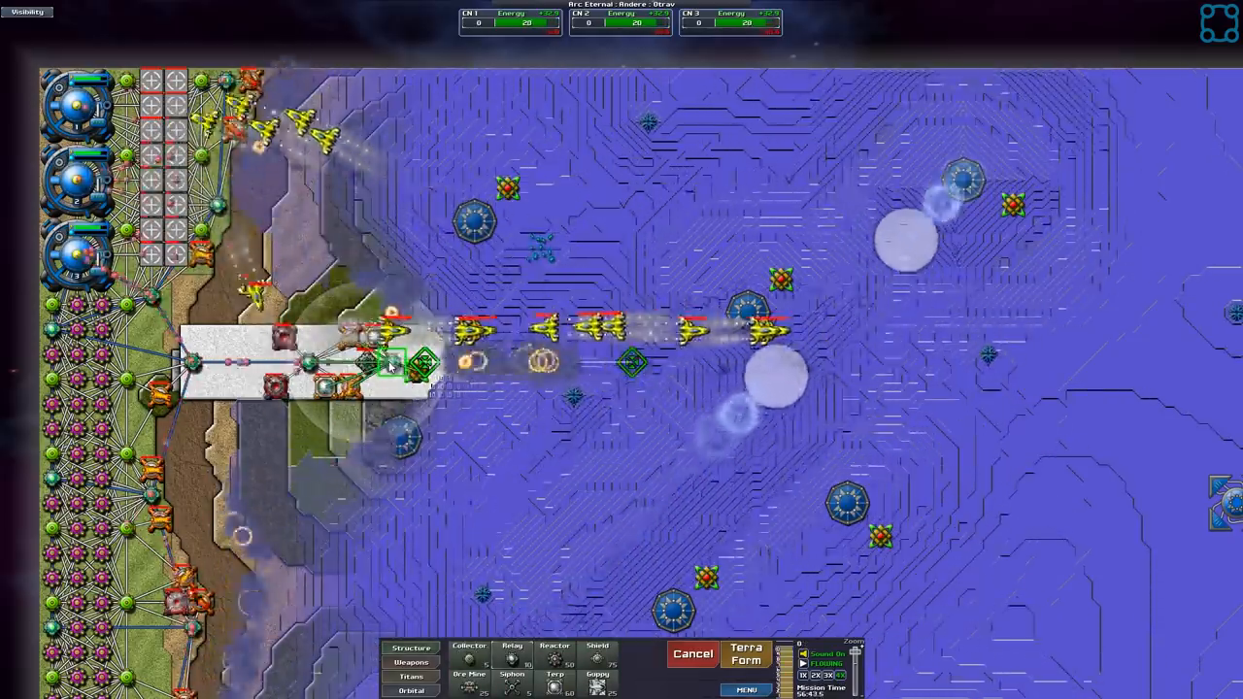
left_click(415, 663)
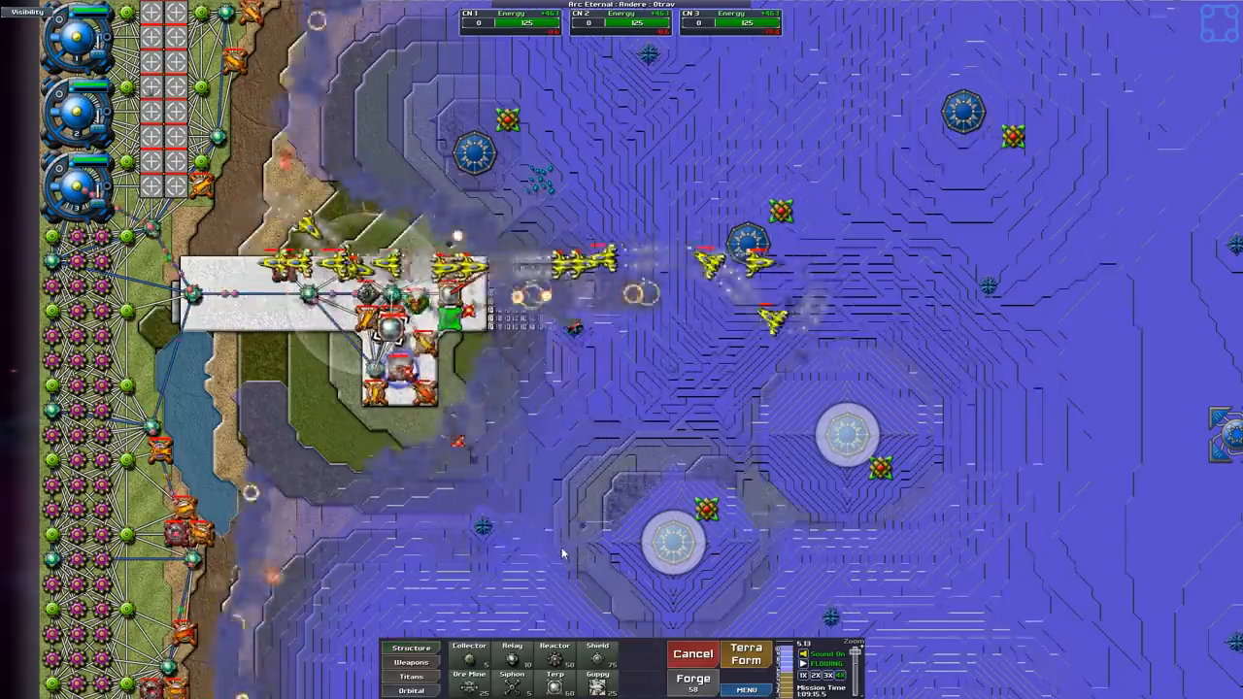
- Terraform a southern branch off the strip and emplace new weapons along it
left_click(413, 660)
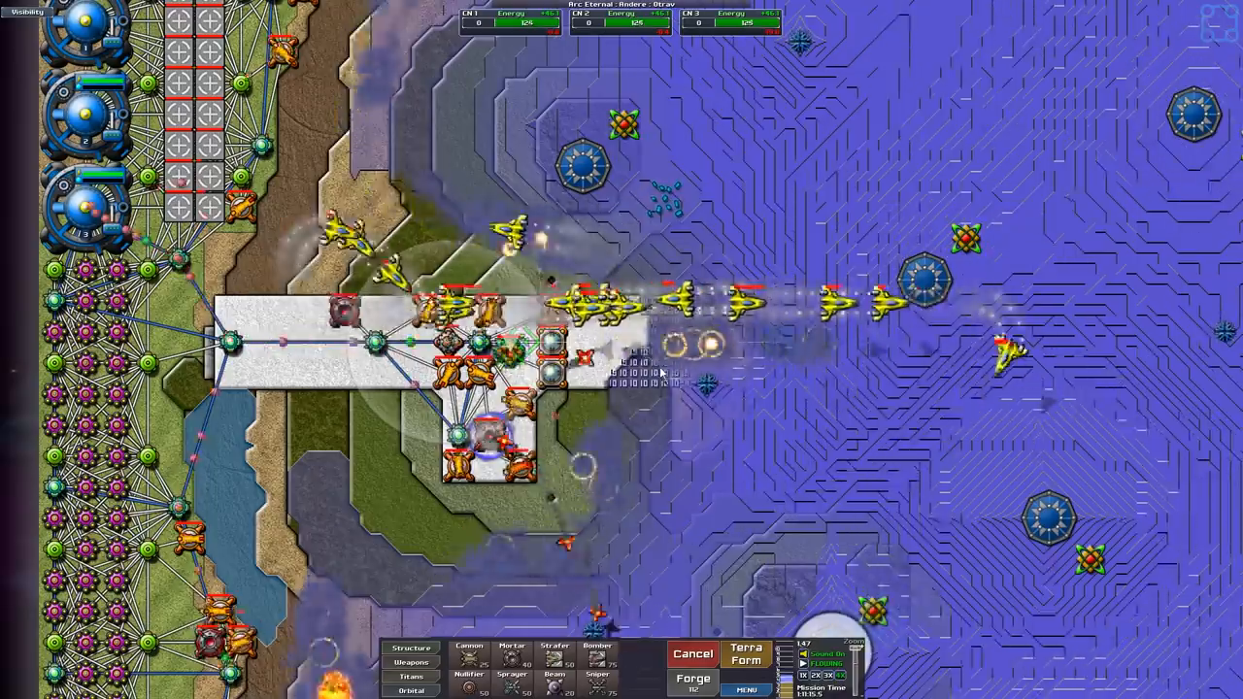
left_click(746, 656)
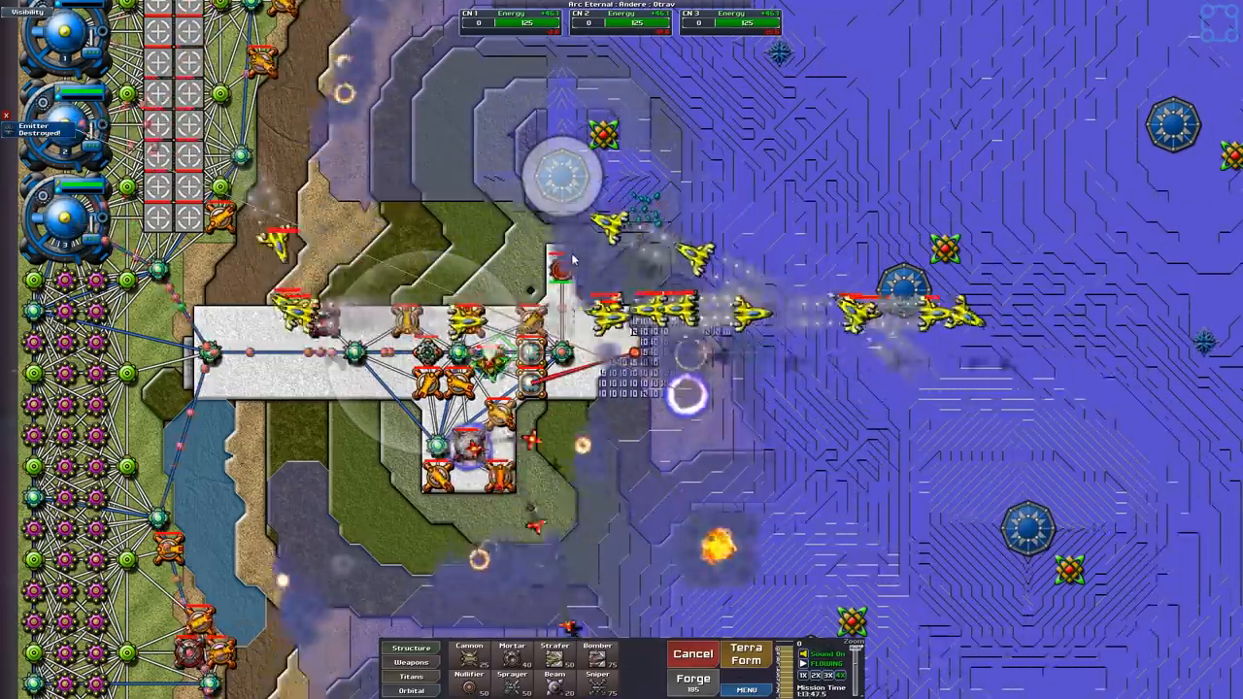
- Push the strip and its weapons further east toward the green plateau
left_click(745, 653)
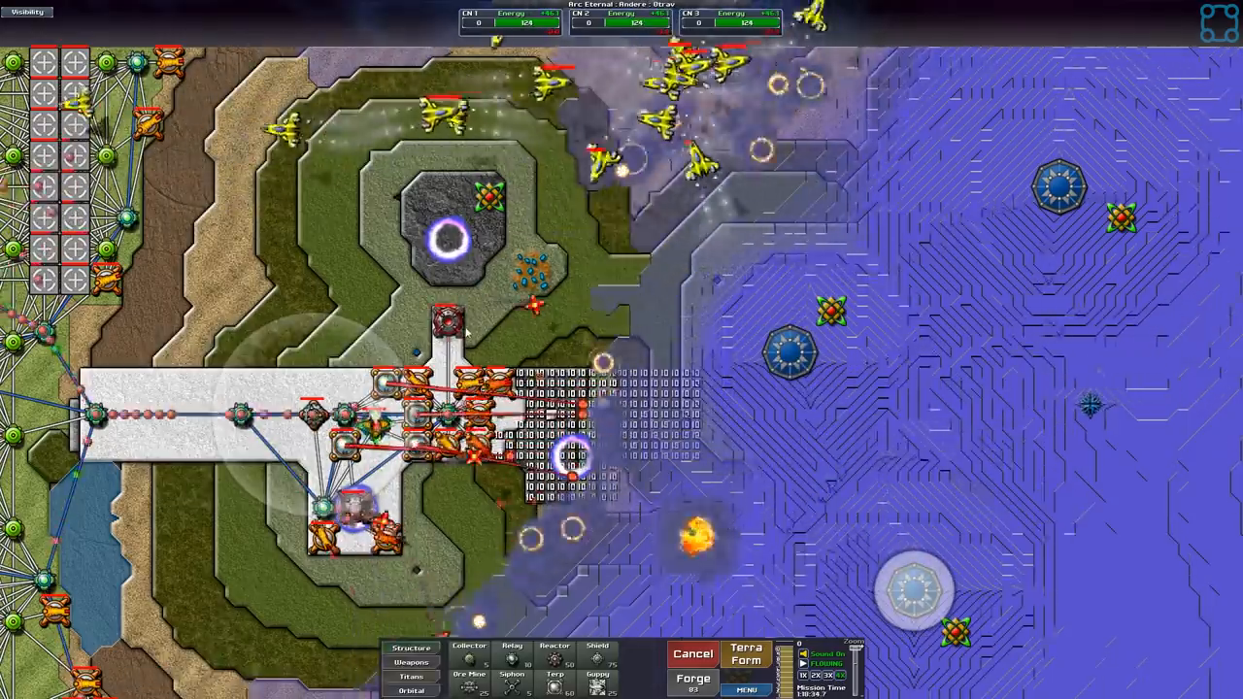
- Lay out a grid of terraform markers east of the platform below the cleared plateau
left_click(742, 656)
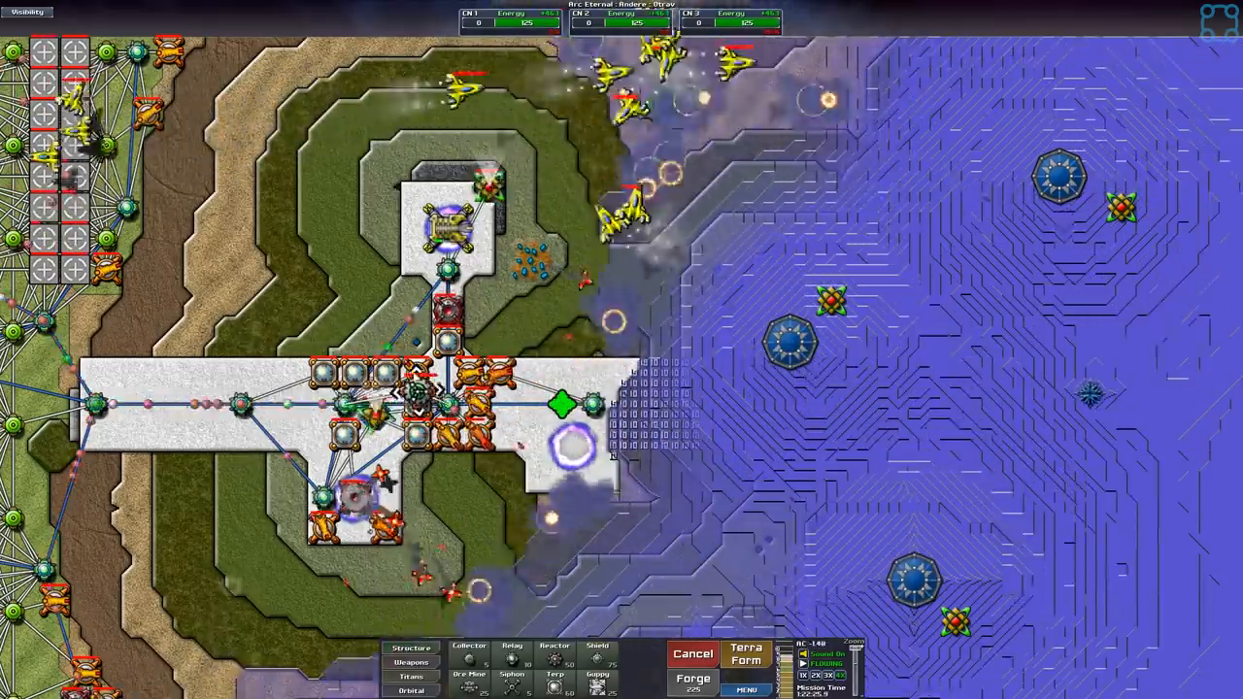
- Line the strip's eastern end with cannons and mortars firing on the creeper
left_click(427, 662)
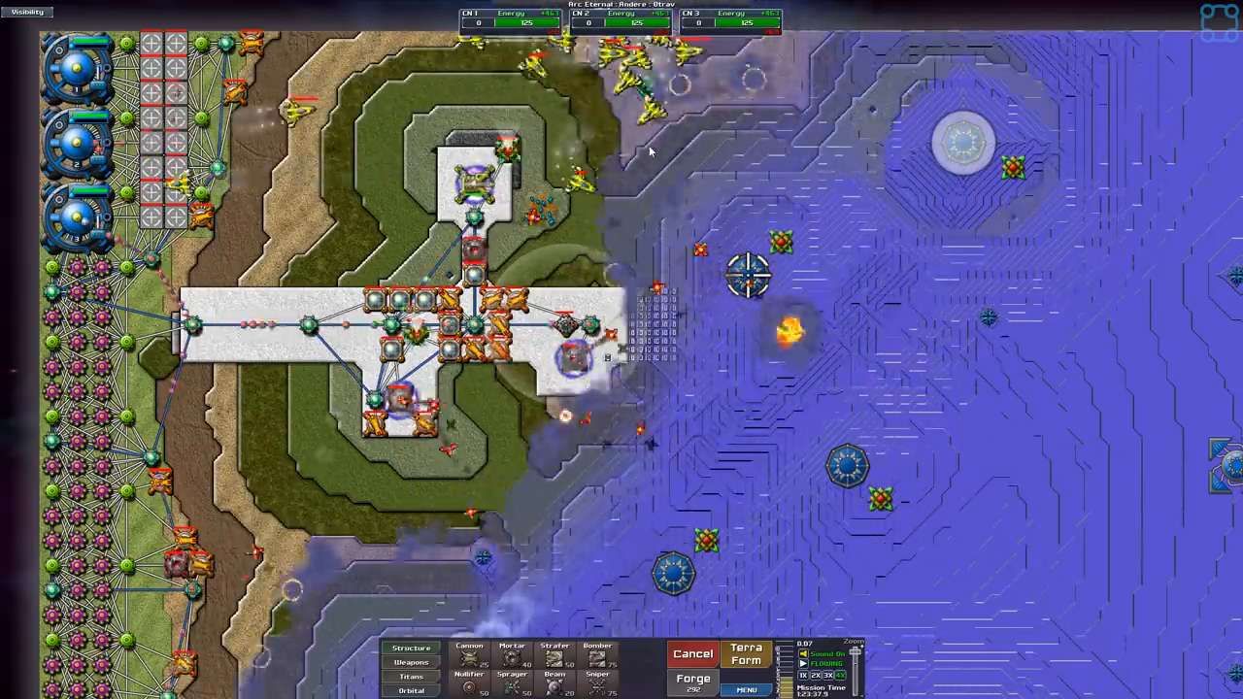
scroll("down", 3)
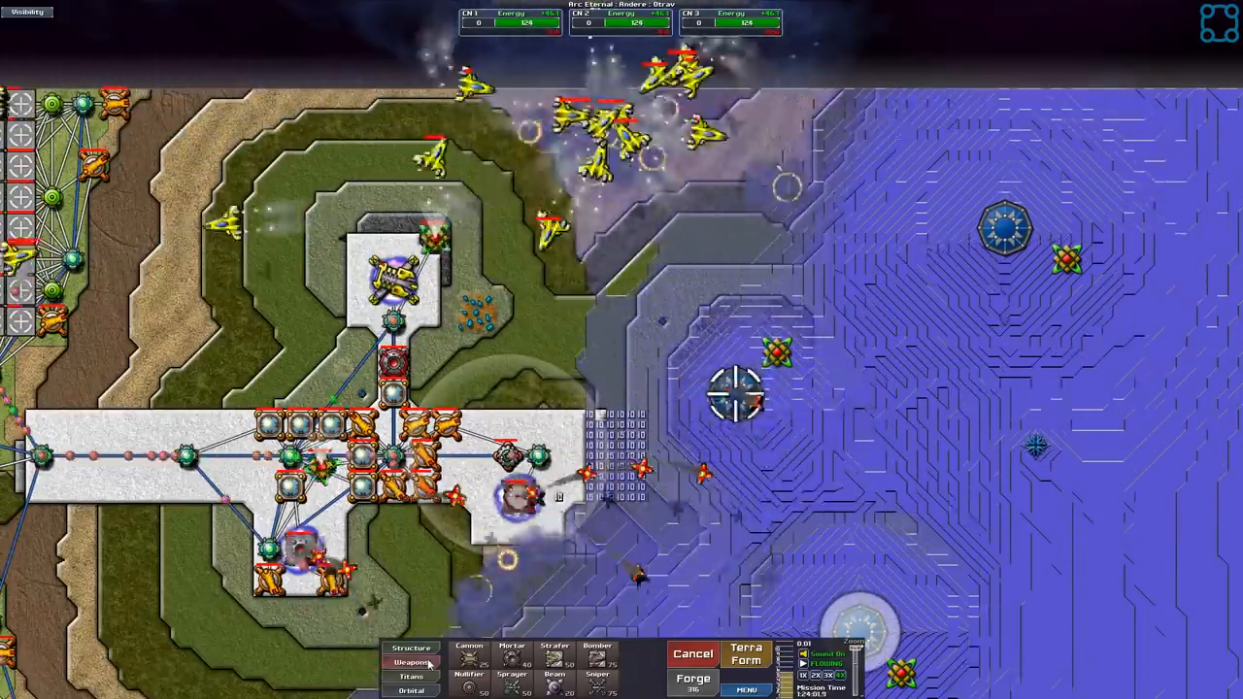
left_click(746, 652)
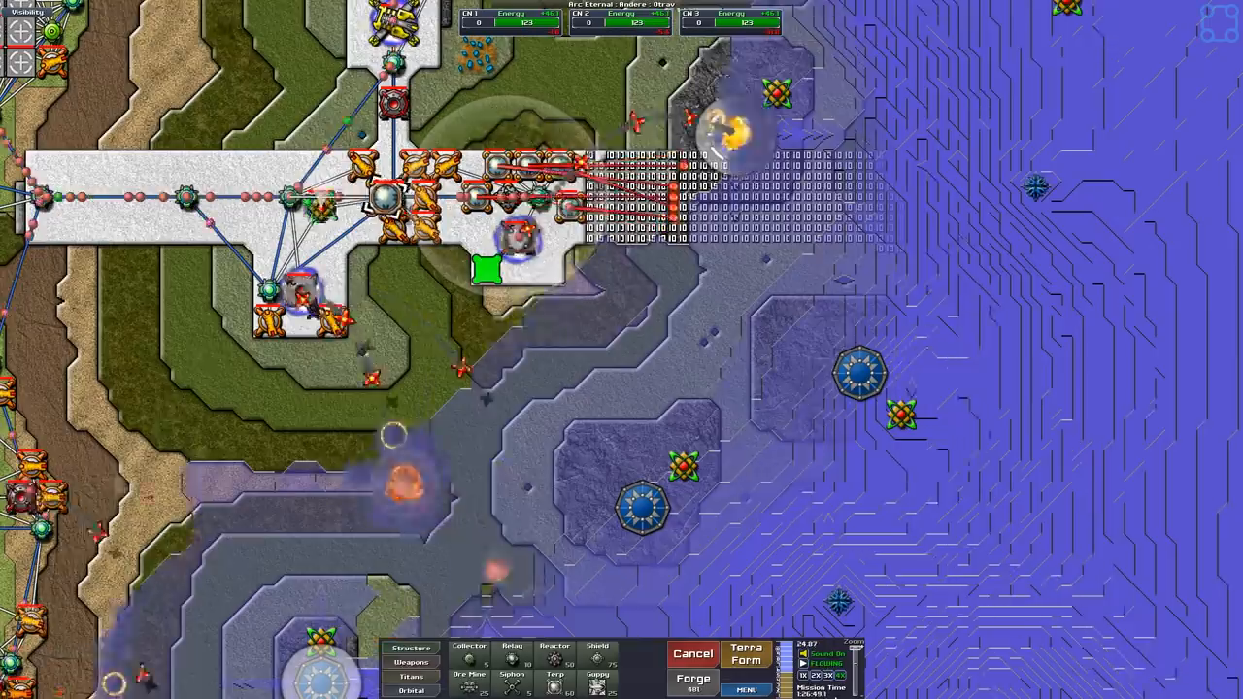
- Paint terraform markers east and south of the strip's end with the Terra Form brush
left_click(754, 656)
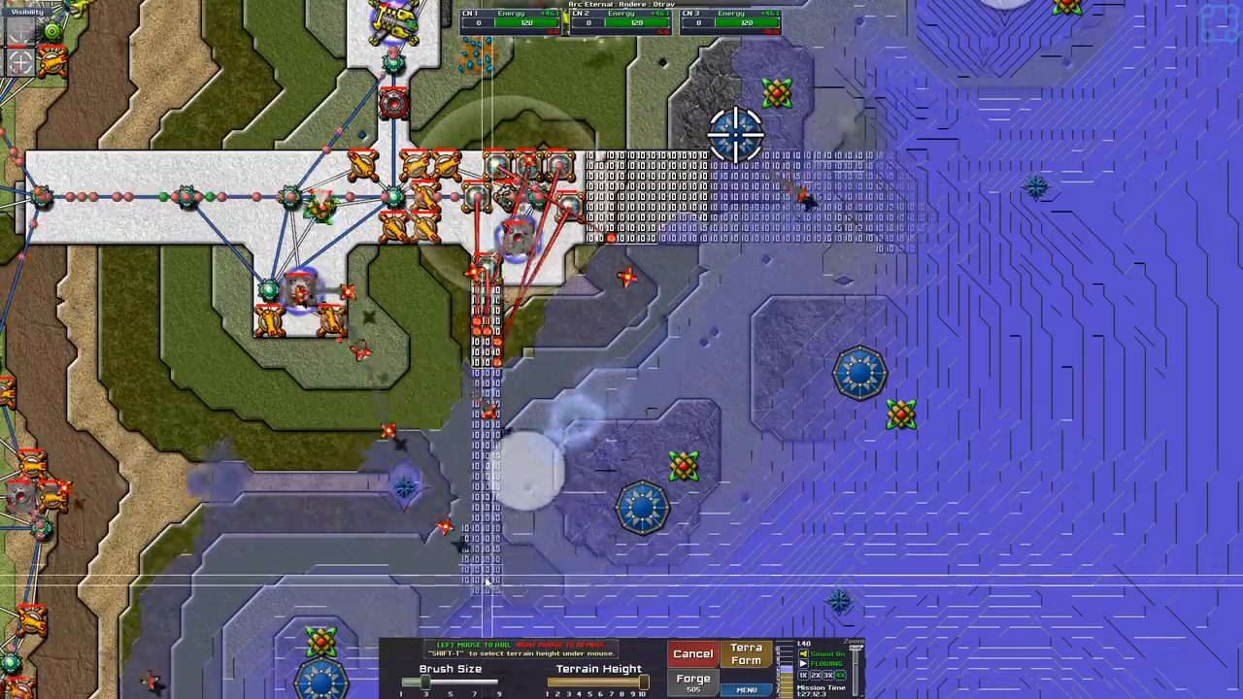
scroll("down", 3)
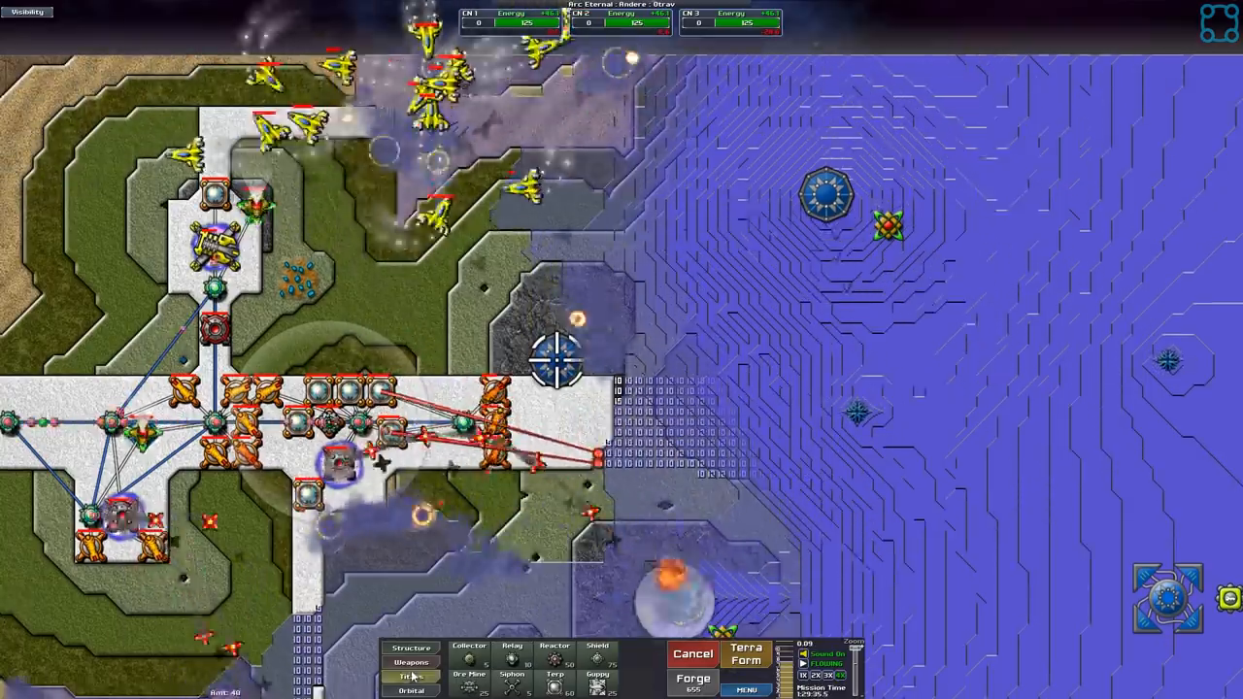
- Order a selected group of weapons to new spots at the strip's eastern end
left_click(426, 672)
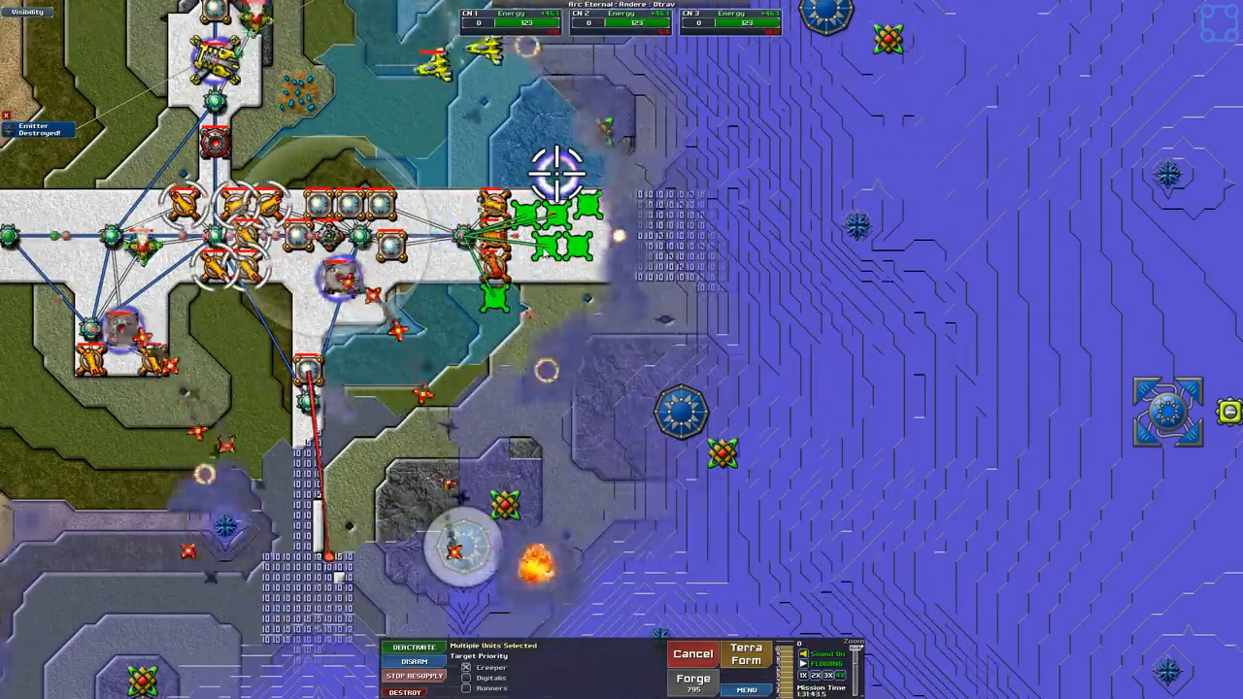
- Land the moved weapons at the strip's eastern tip and mark the next stretch east for terraforming
left_click(745, 656)
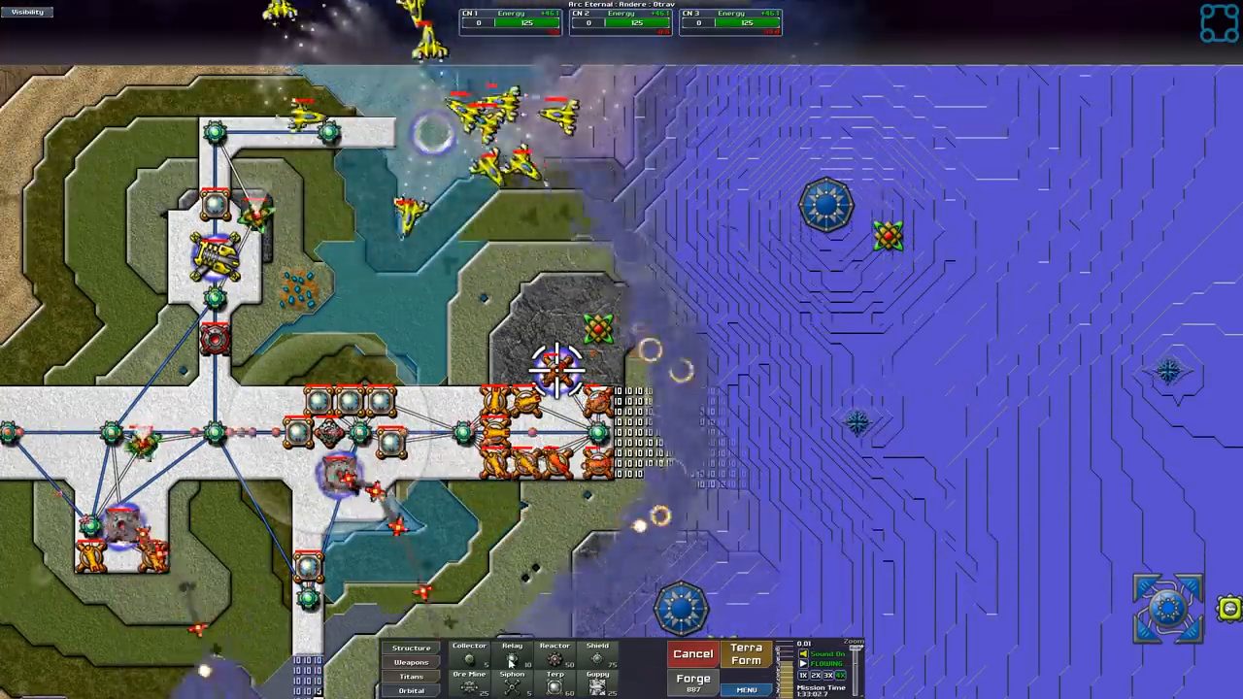
left_click(748, 656)
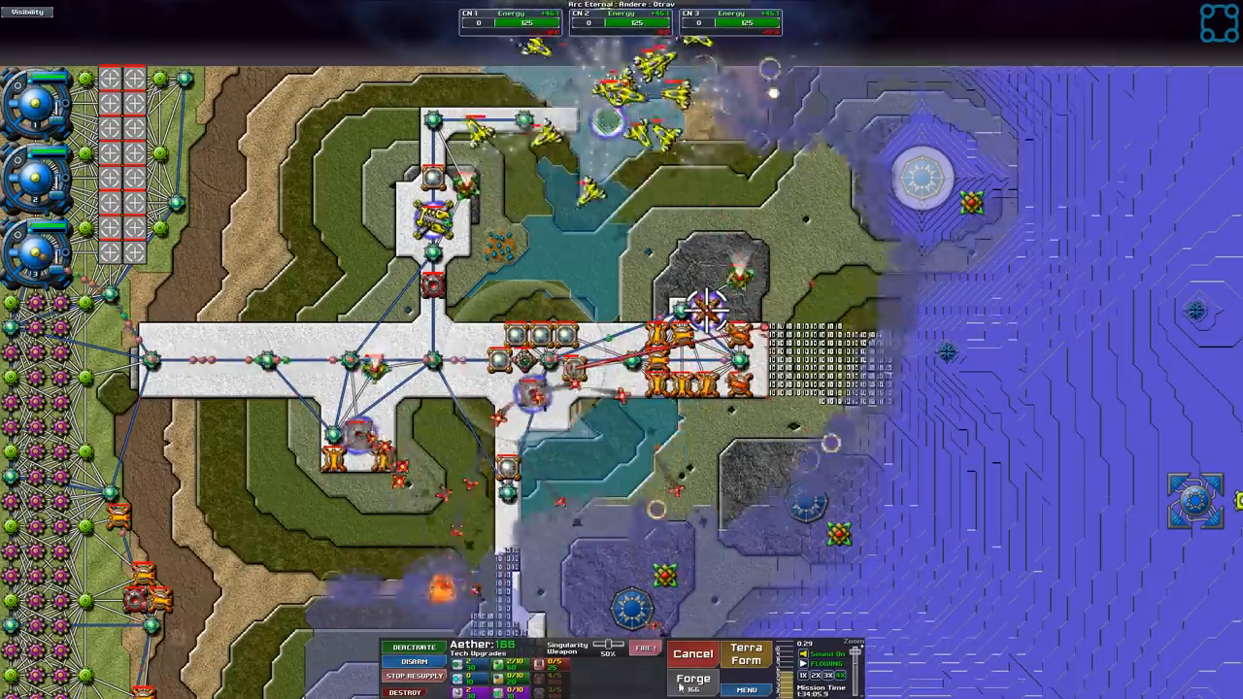
left_click(746, 657)
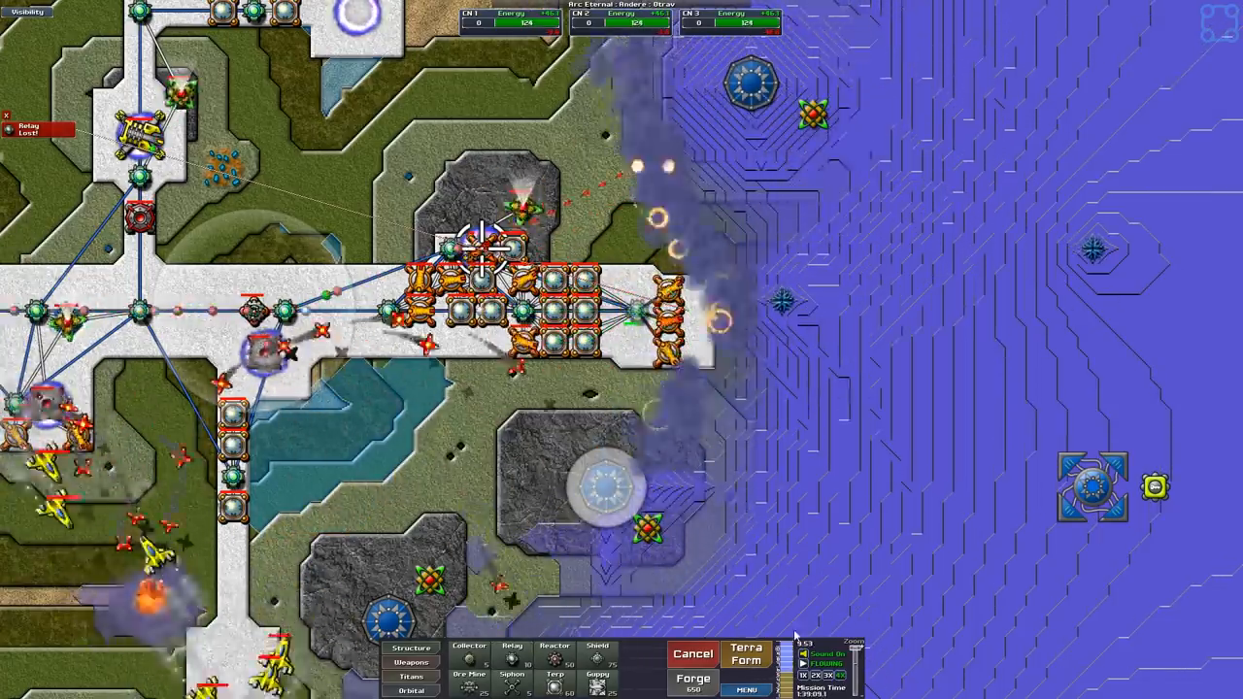
- Move more cannons and mortars onto the newly terraformed eastern section of the strip
left_click(745, 660)
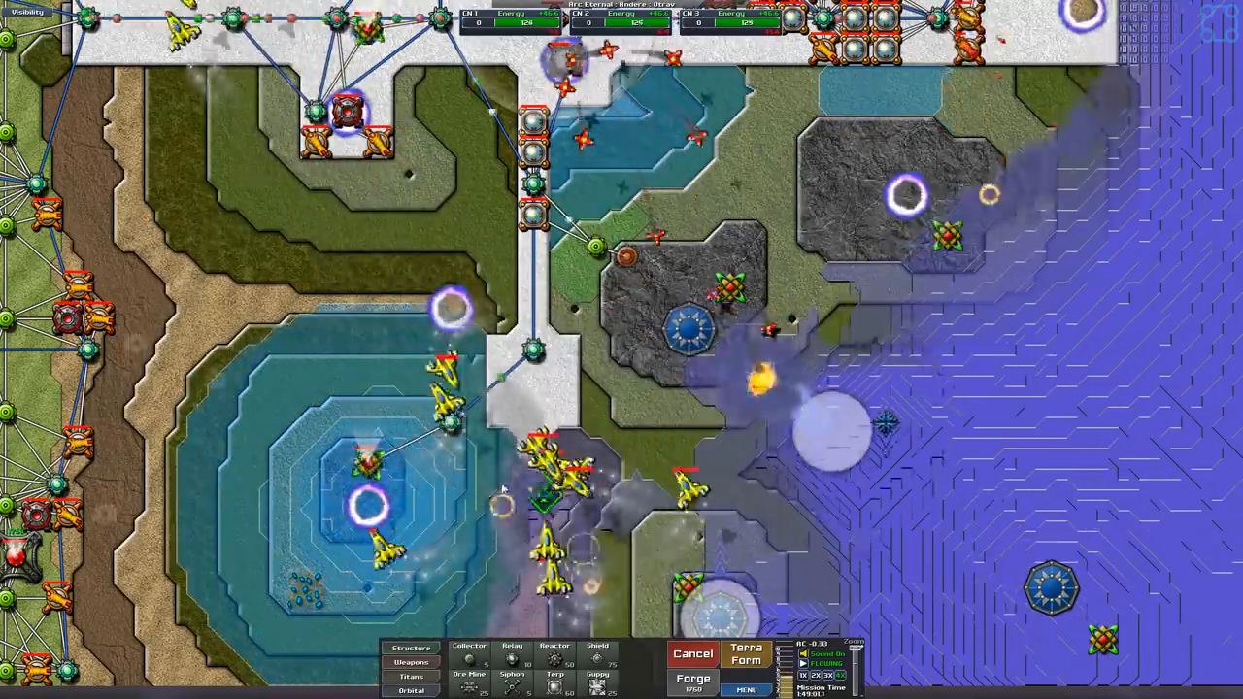
- Place terraform markers around the shielded positions below the base strip
left_click(411, 661)
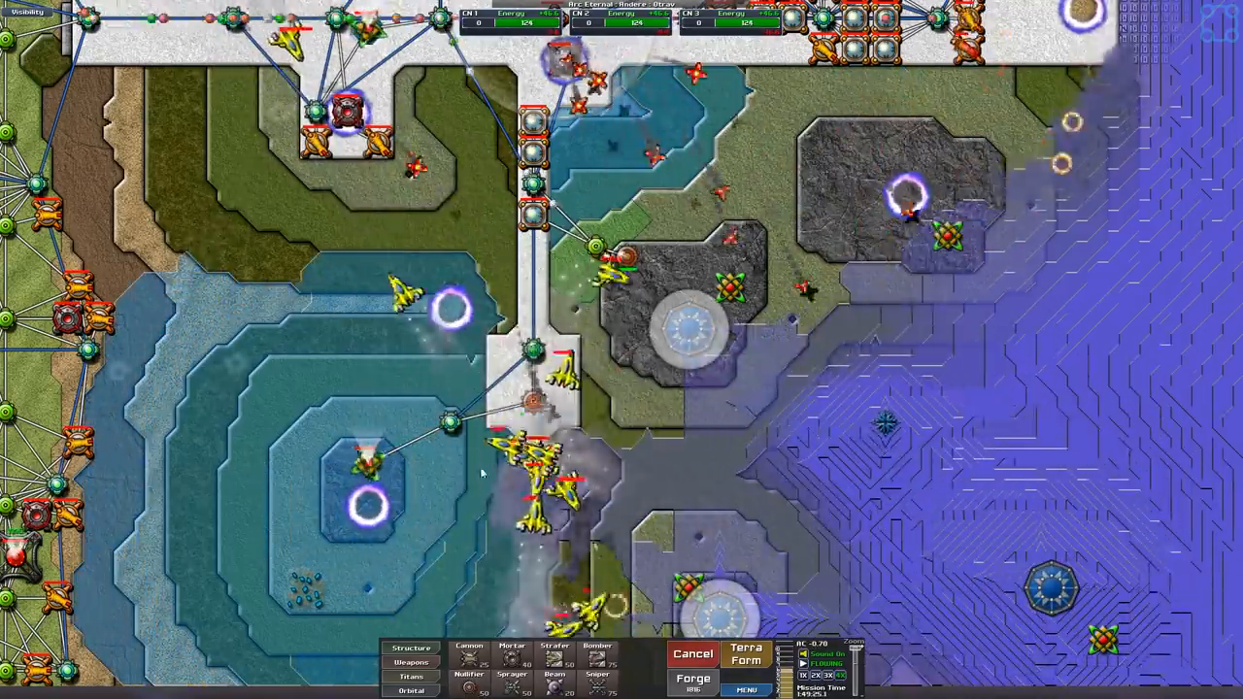
left_click(741, 658)
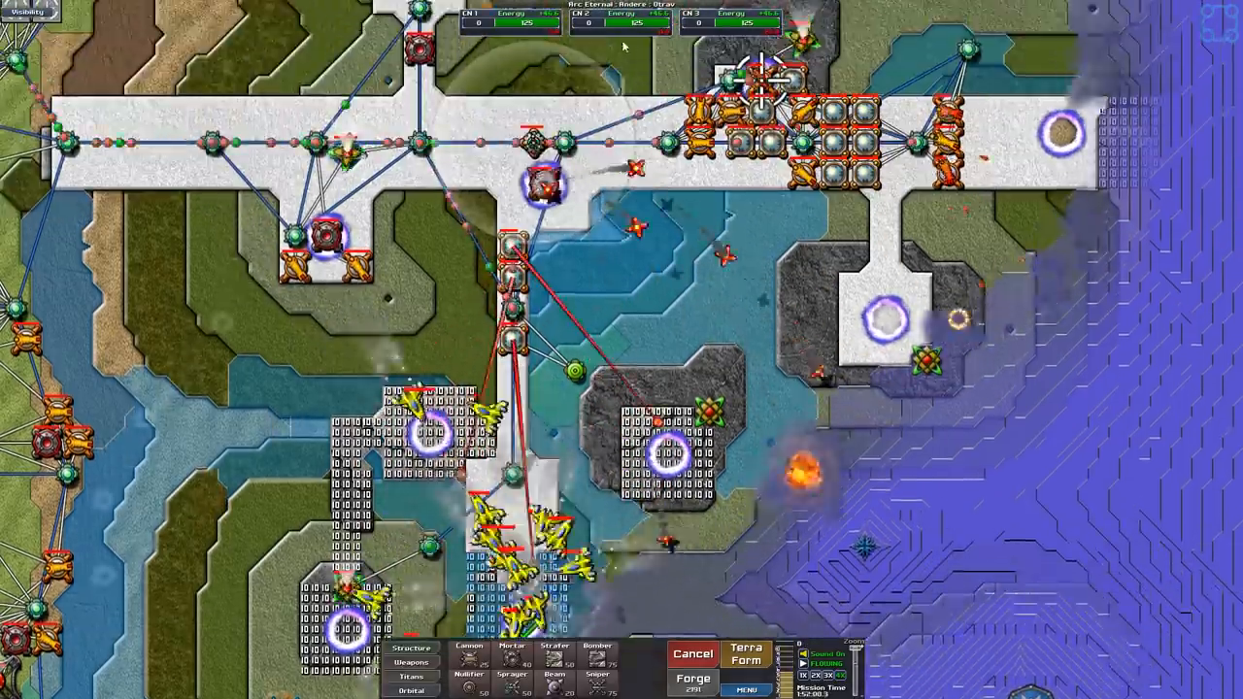
- Scroll the map down toward the forward shield positions
scroll("down", 3)
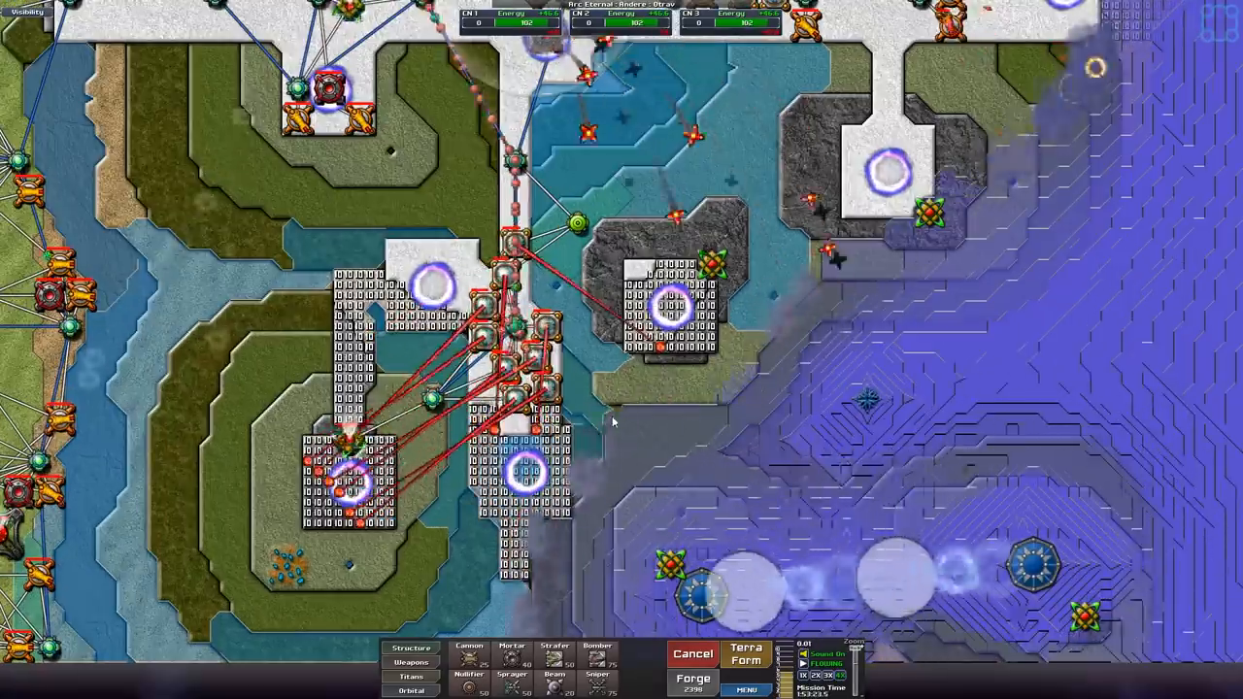
- Extend the white terraformed strip eastward toward the creeper front
left_click(744, 660)
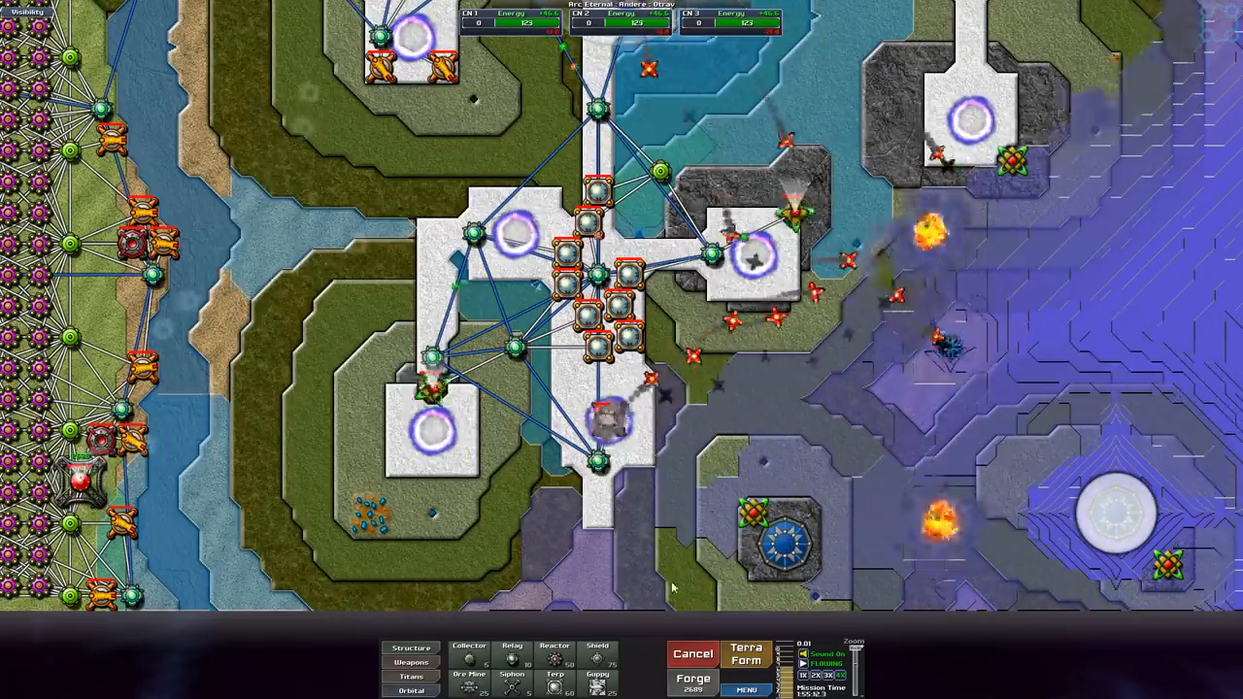
left_click(746, 660)
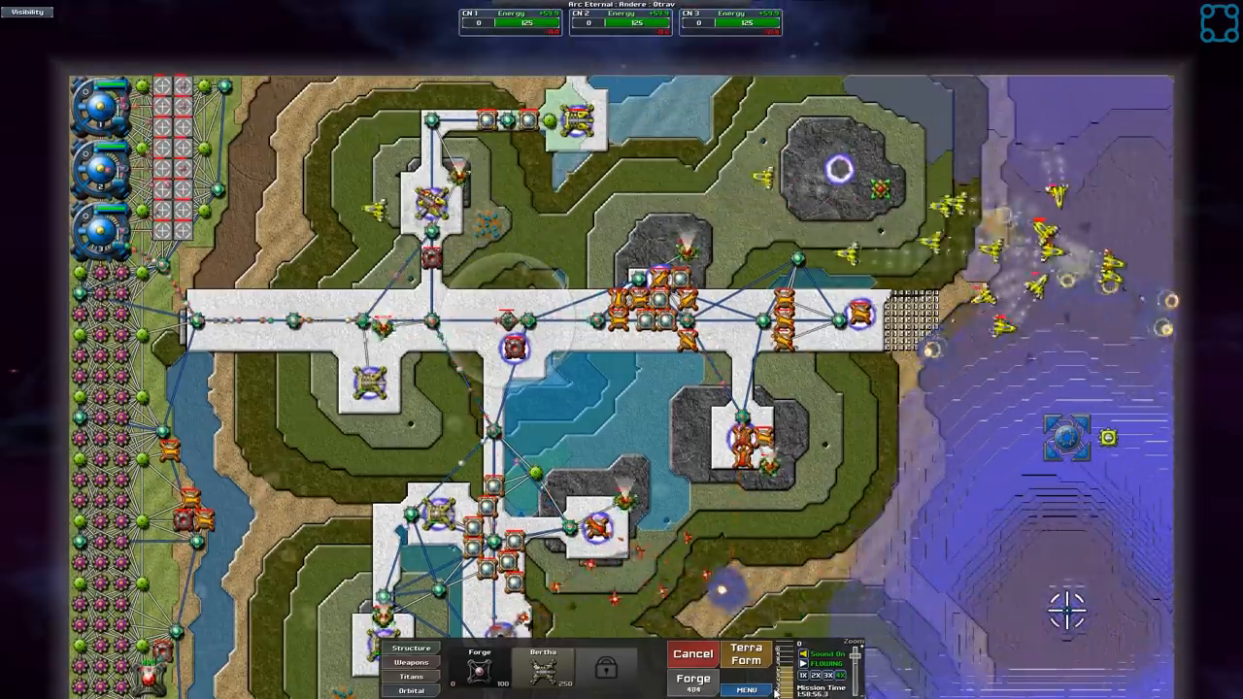
- Mark more ground for terraforming east of the weapon cluster
left_click(748, 660)
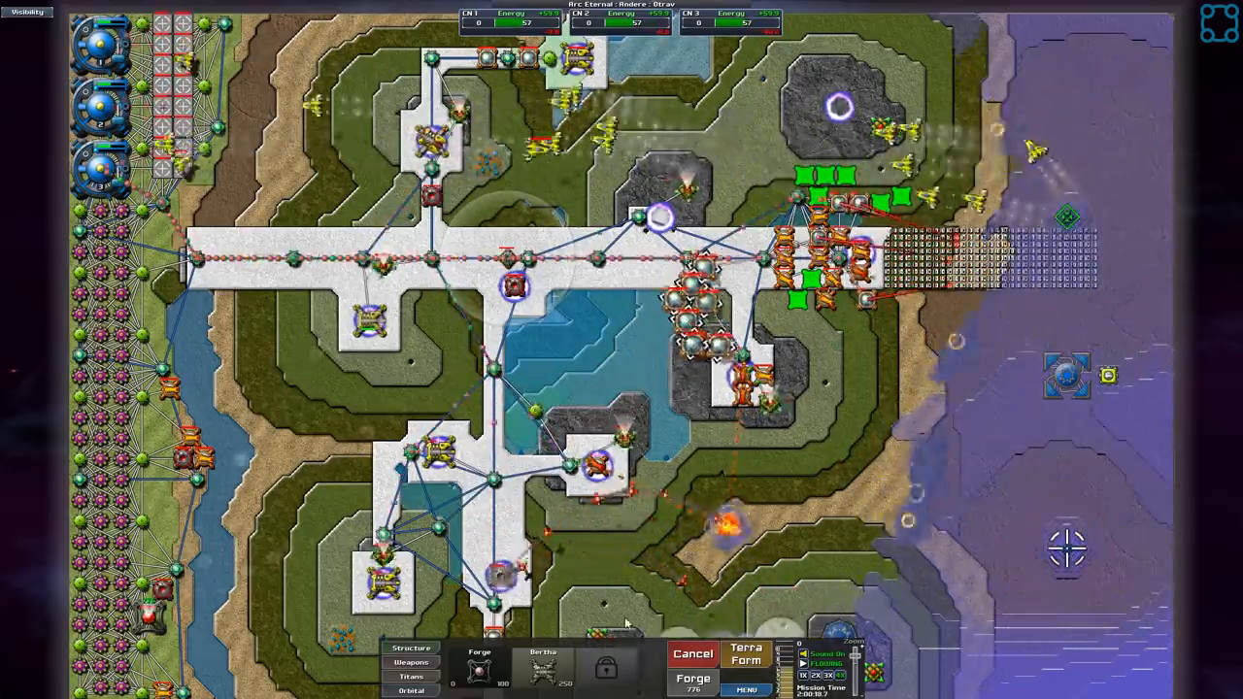
left_click(748, 656)
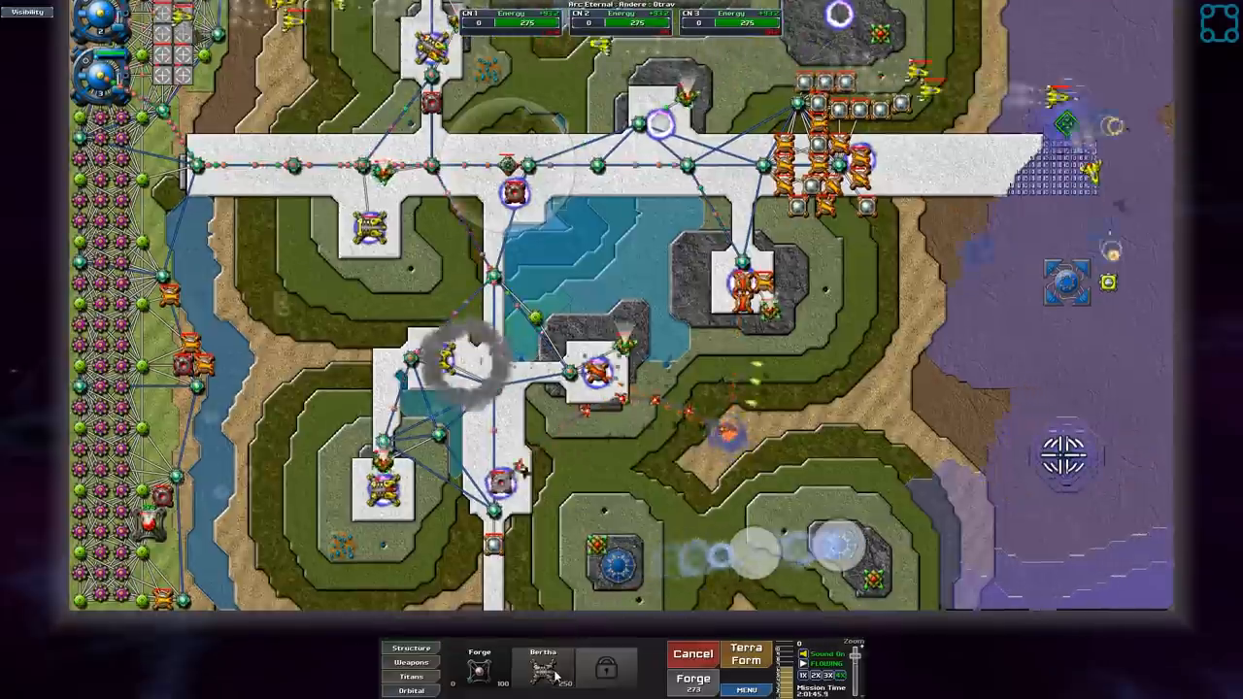
- Move the weapon group to the strip's eastern tip and clear the southern creeper
left_click(411, 645)
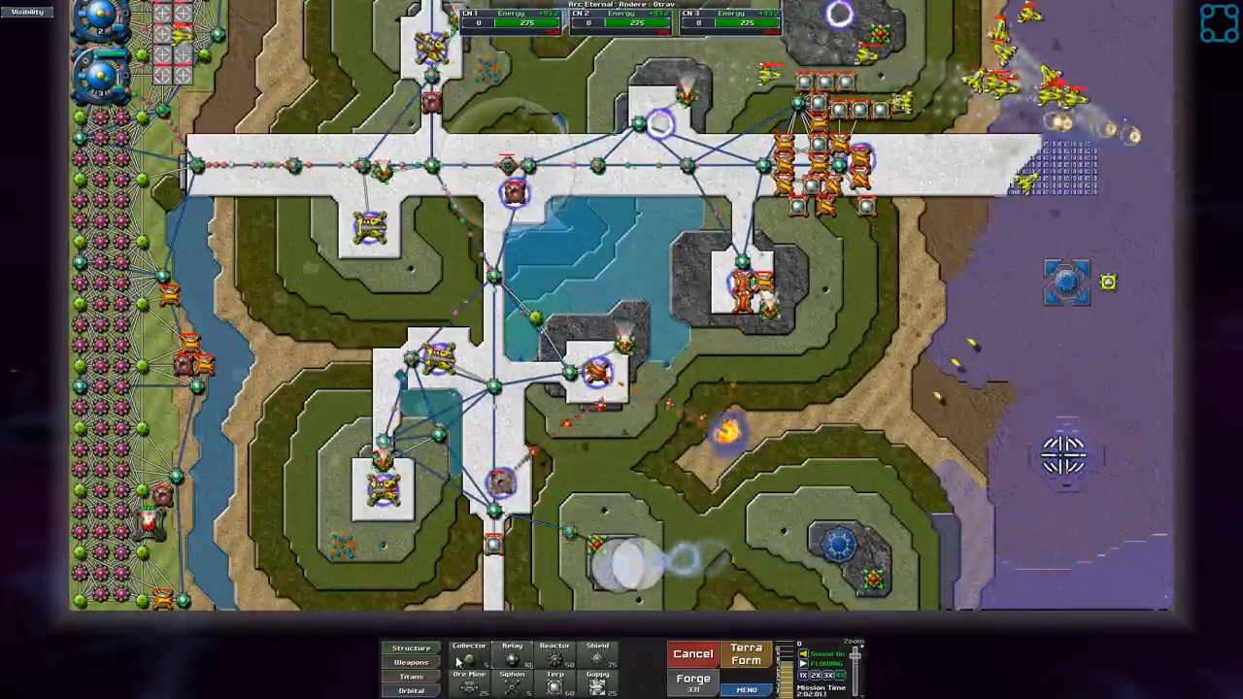
left_click(427, 664)
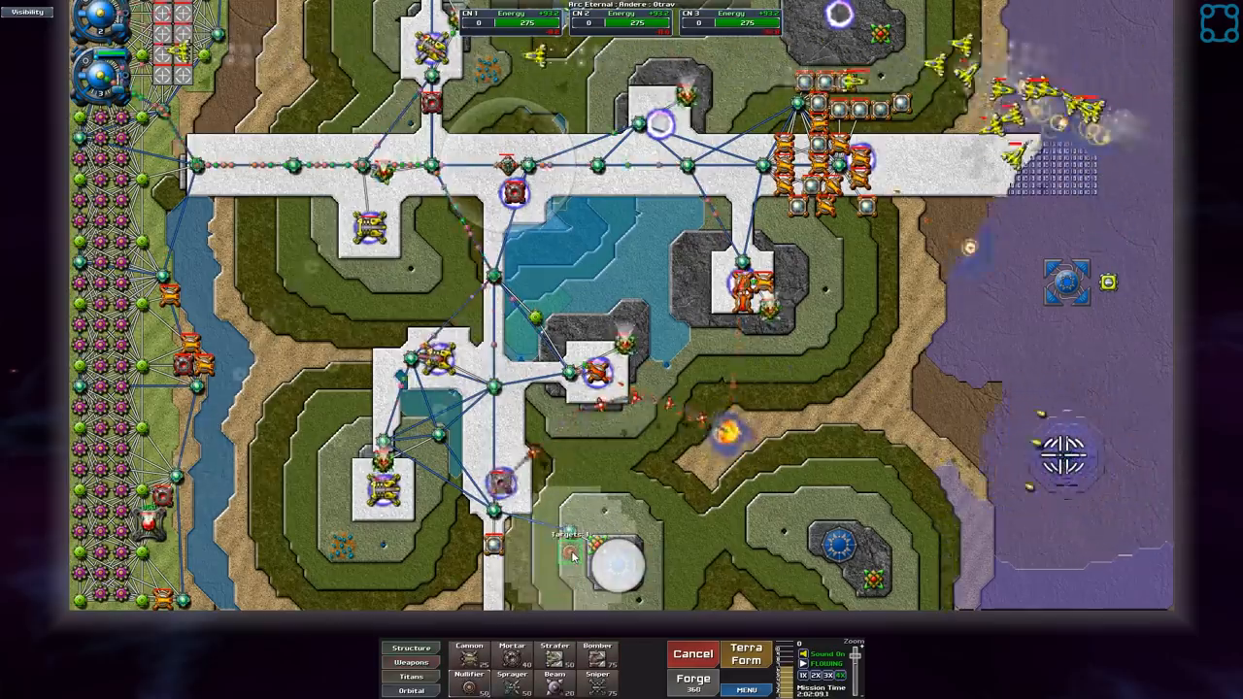
left_click(415, 649)
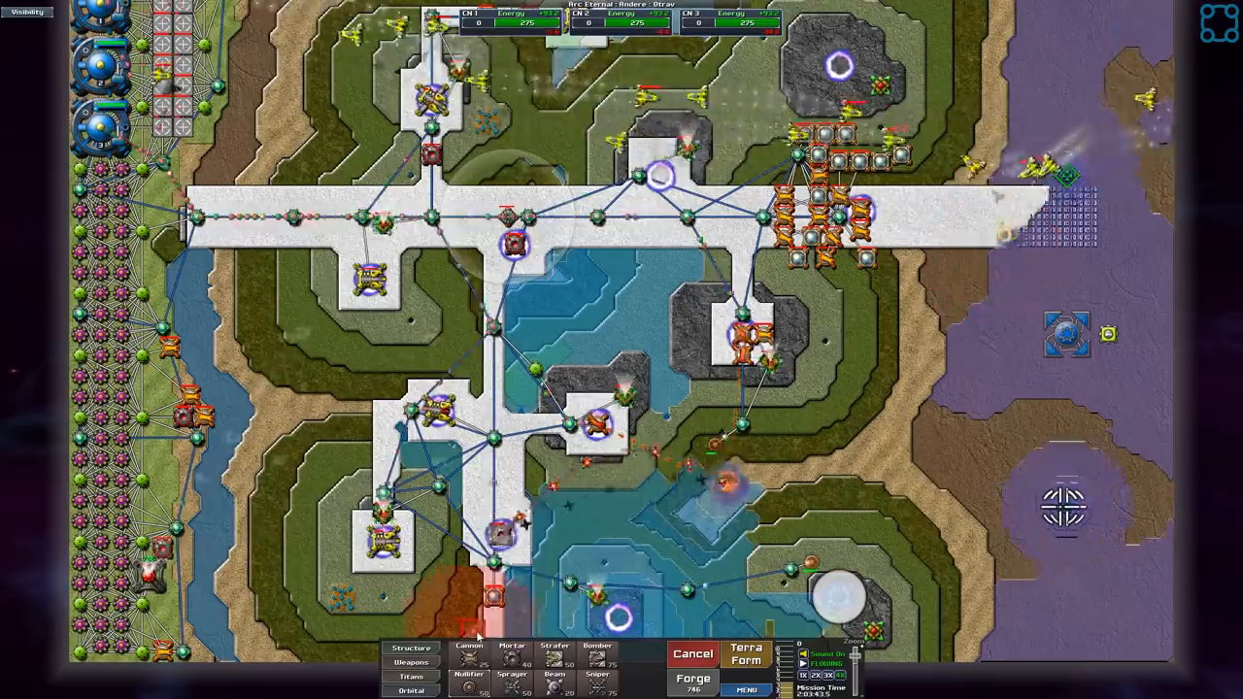
left_click(411, 647)
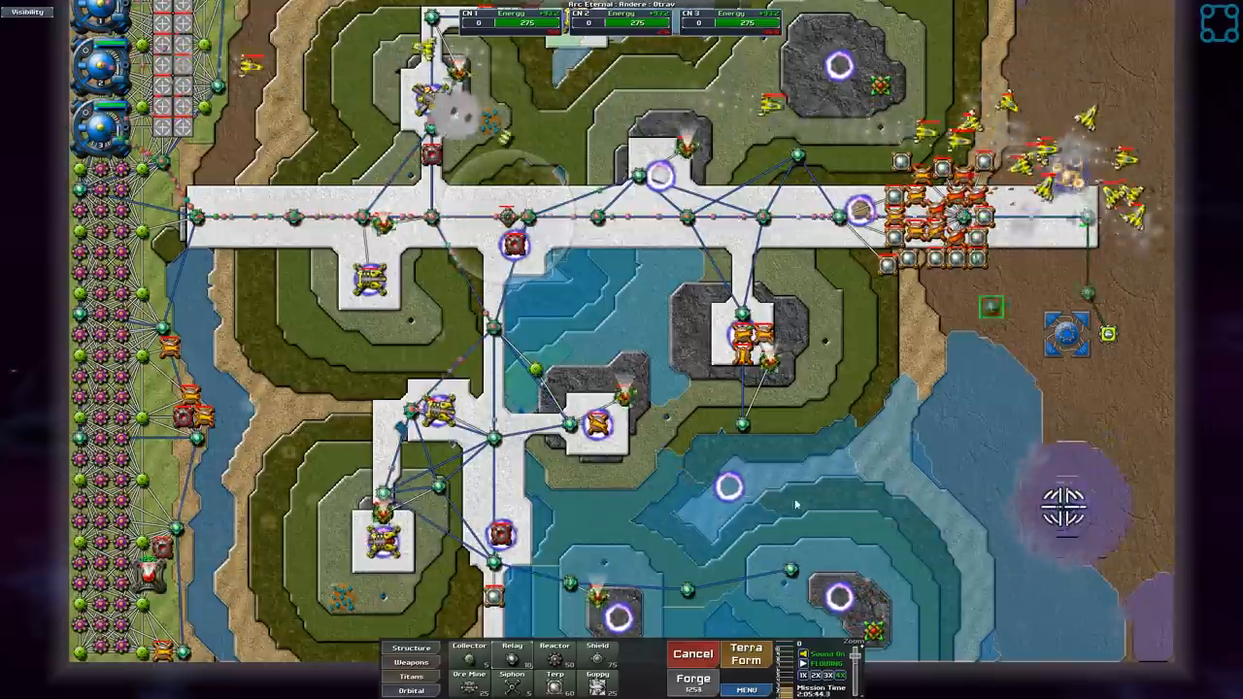
- Dismiss the Farbor Shield Key collection communique
left_click(425, 660)
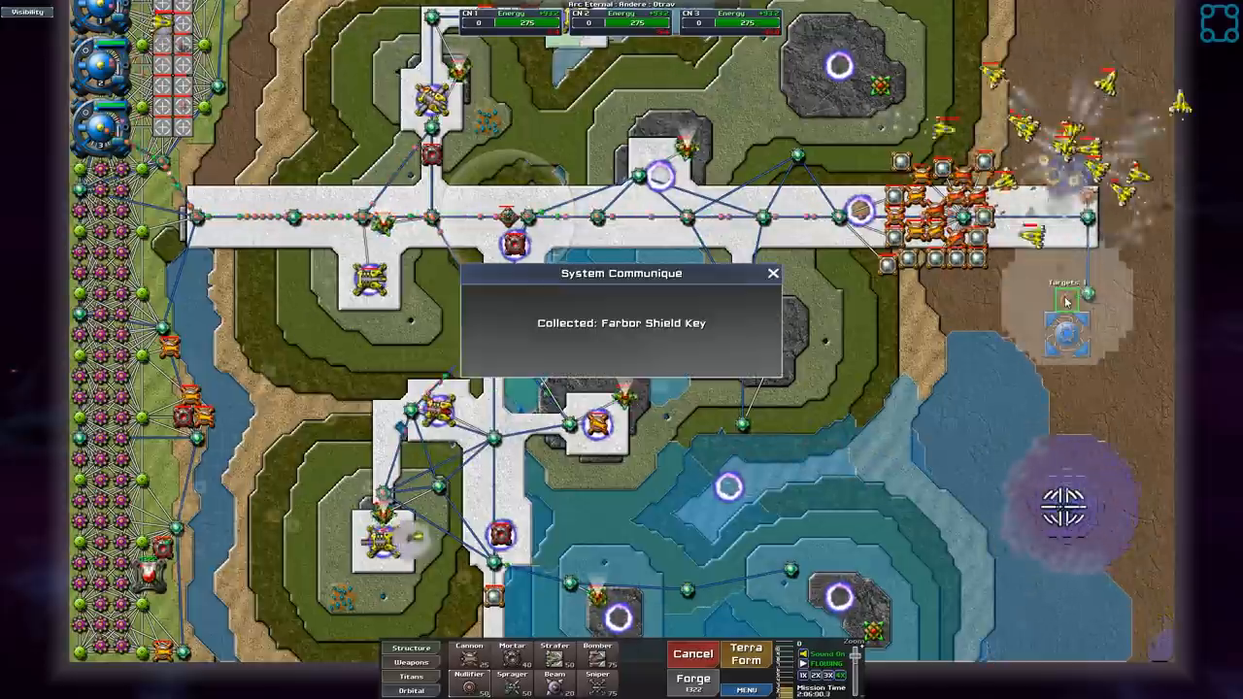
left_click(769, 274)
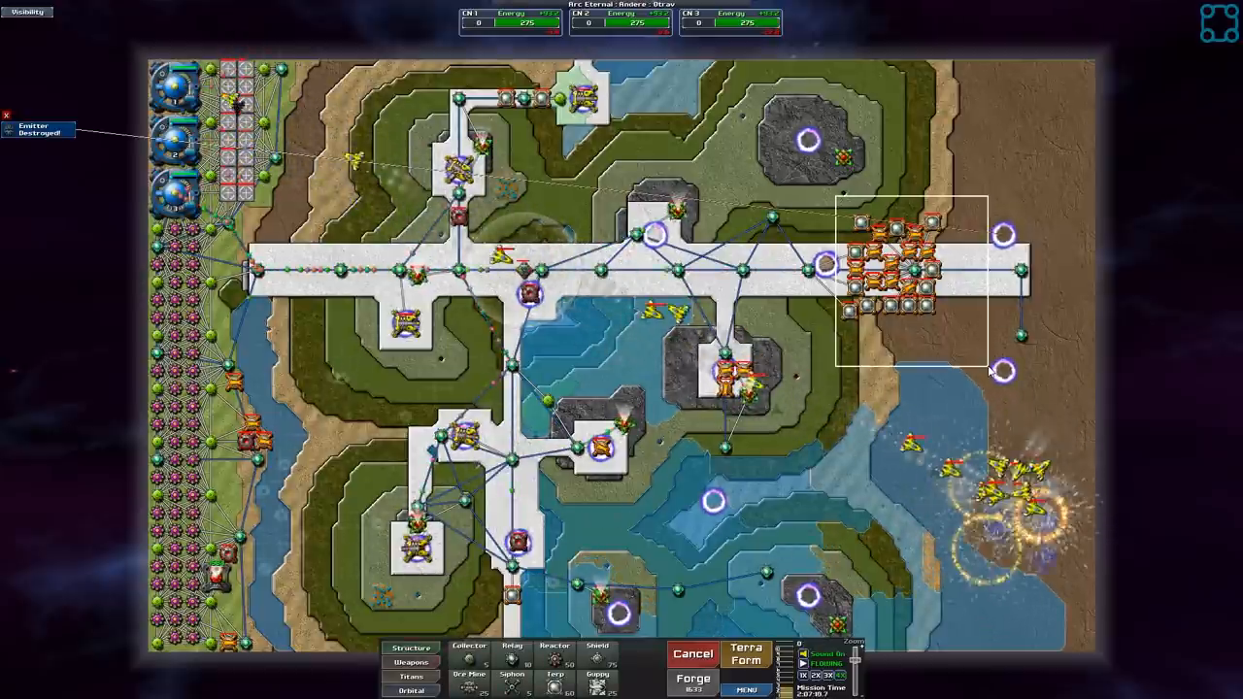
- Destroy the last emitters and claim victory, showing the 2:11:21.2 time and 3135 score
left_click(742, 656)
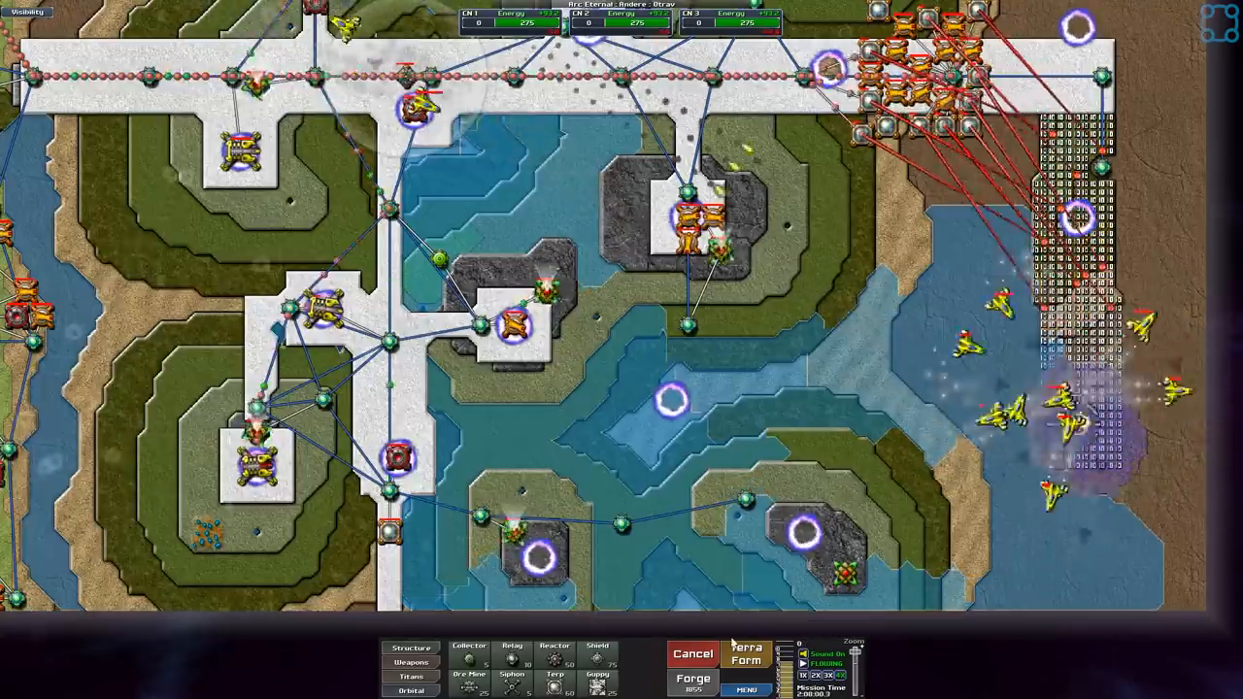
left_click(748, 657)
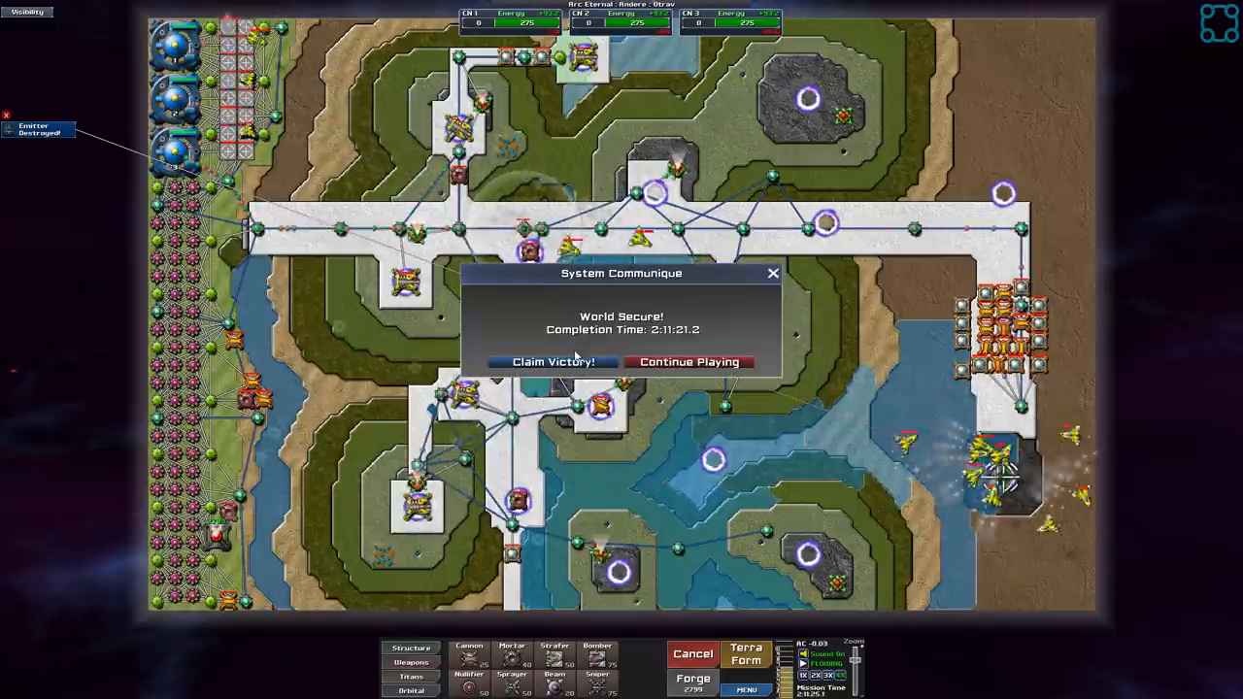
left_click(549, 361)
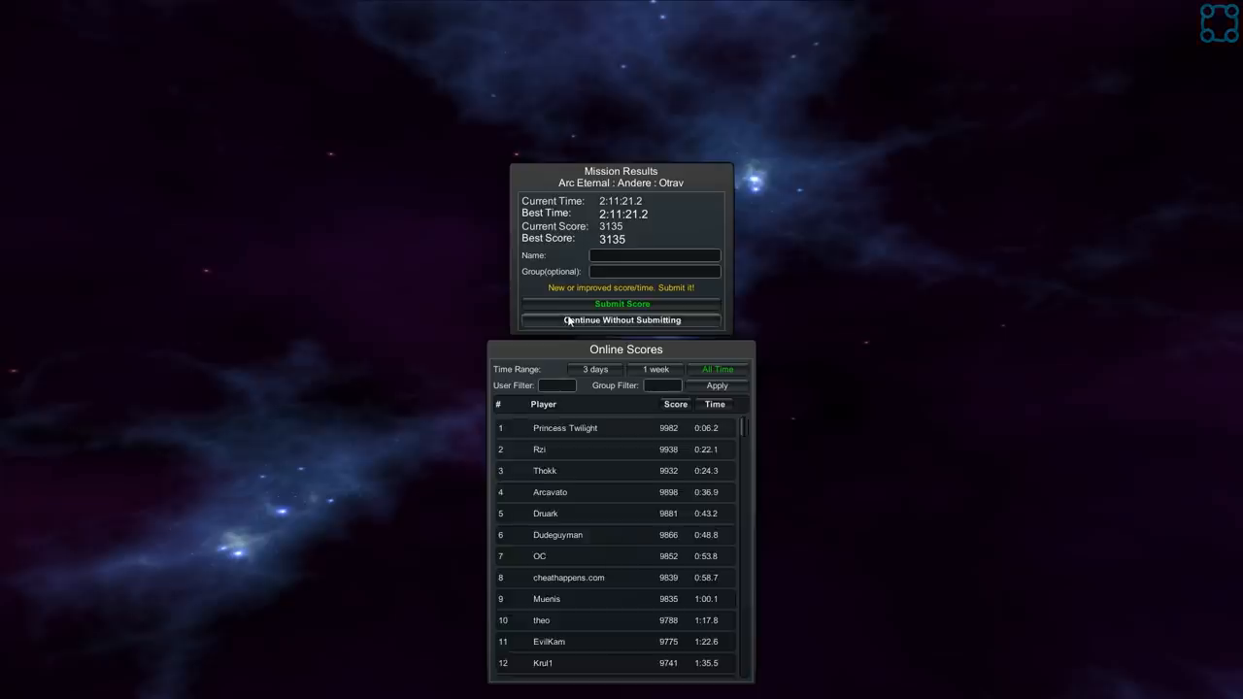